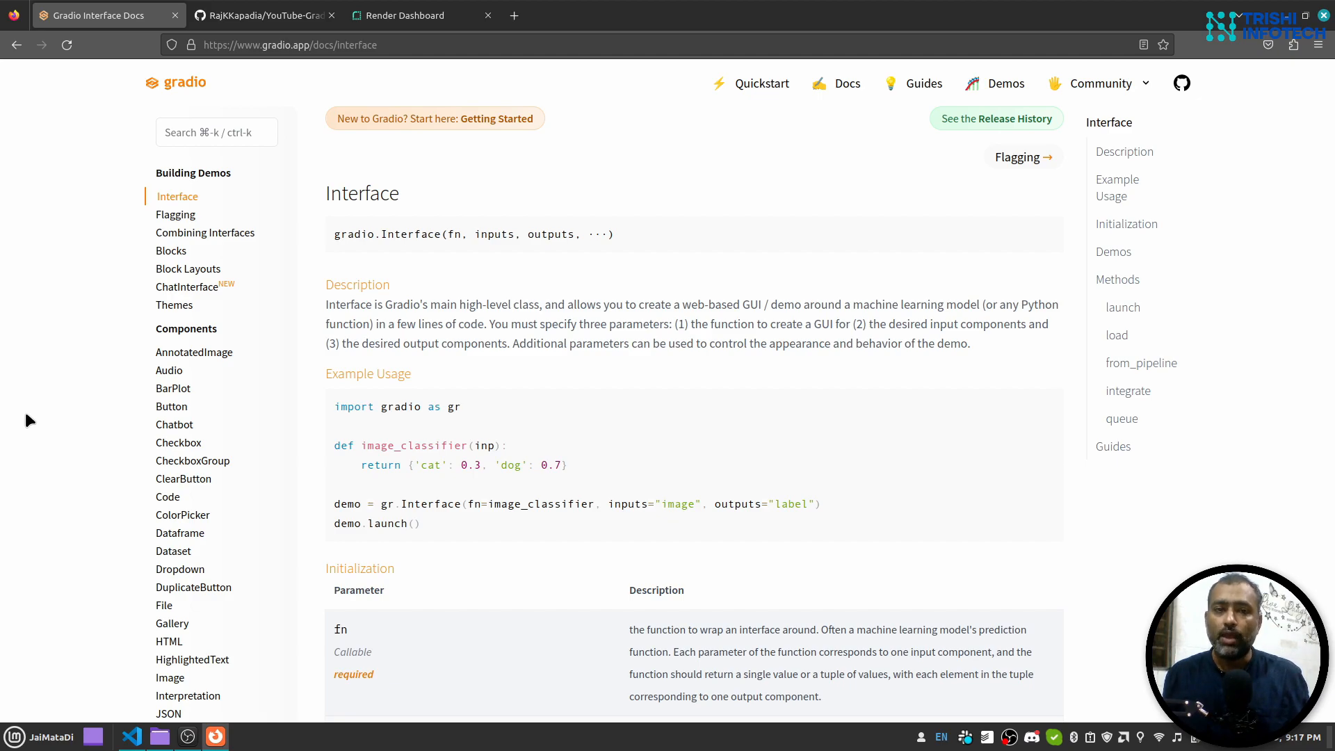
Check the Render dashboard, then bring up the YouTube-Gradio-Deploy-Demo repository on GitHub.
{"action": "left_click", "coordinate": [412, 15]}
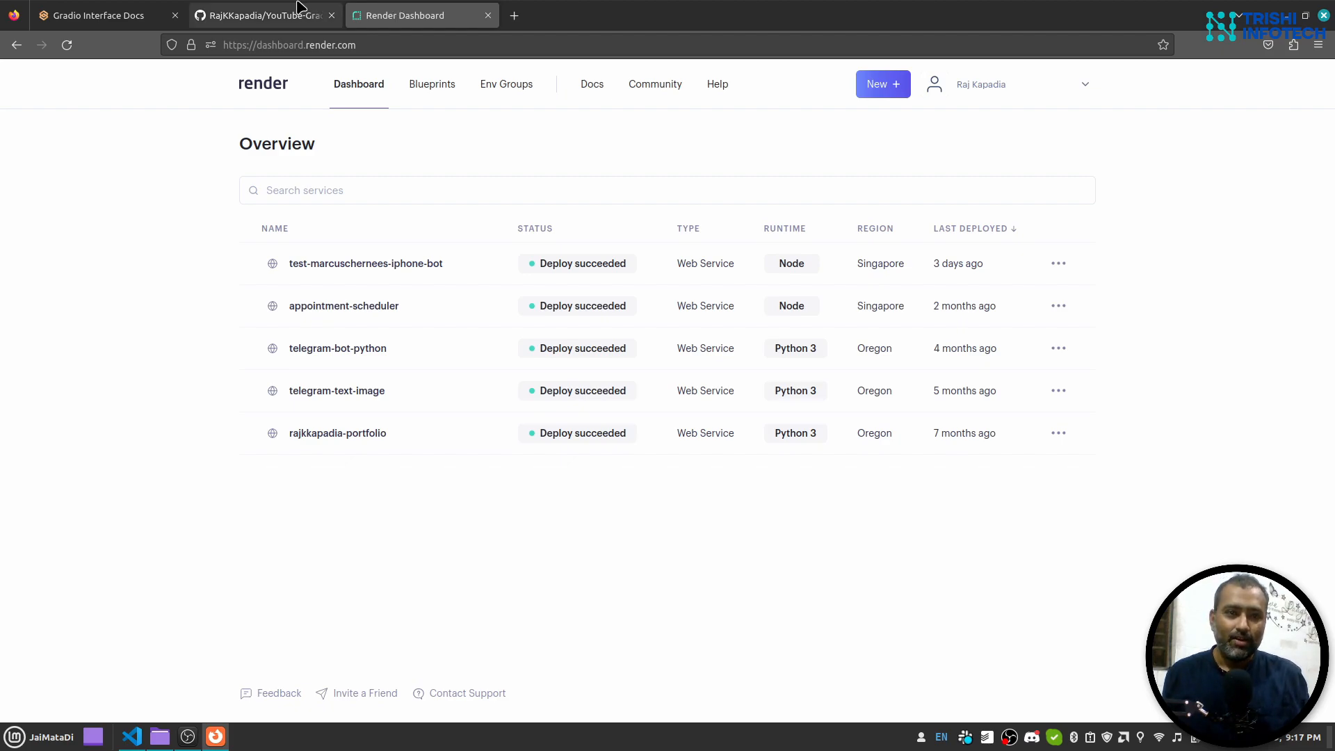
{"action": "left_click", "coordinate": [264, 15]}
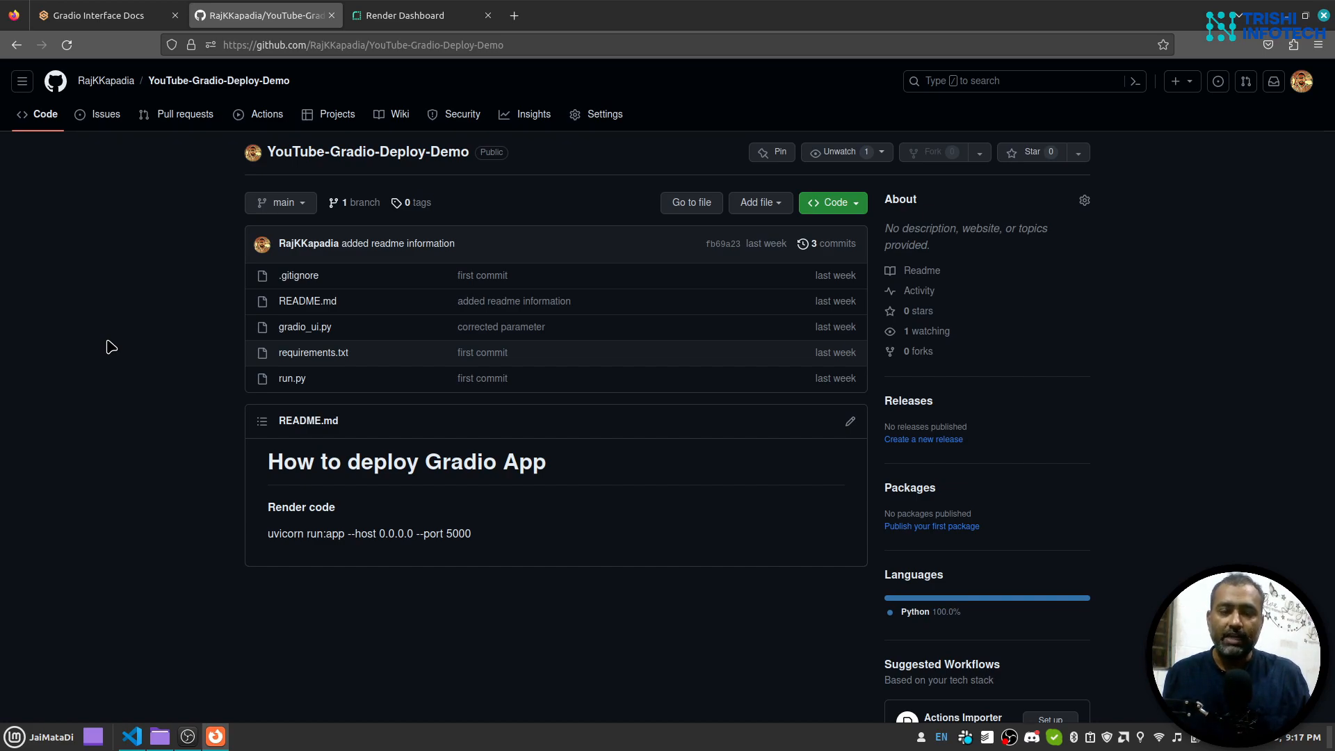
{"action": "mouse_move", "coordinate": [159, 687]}
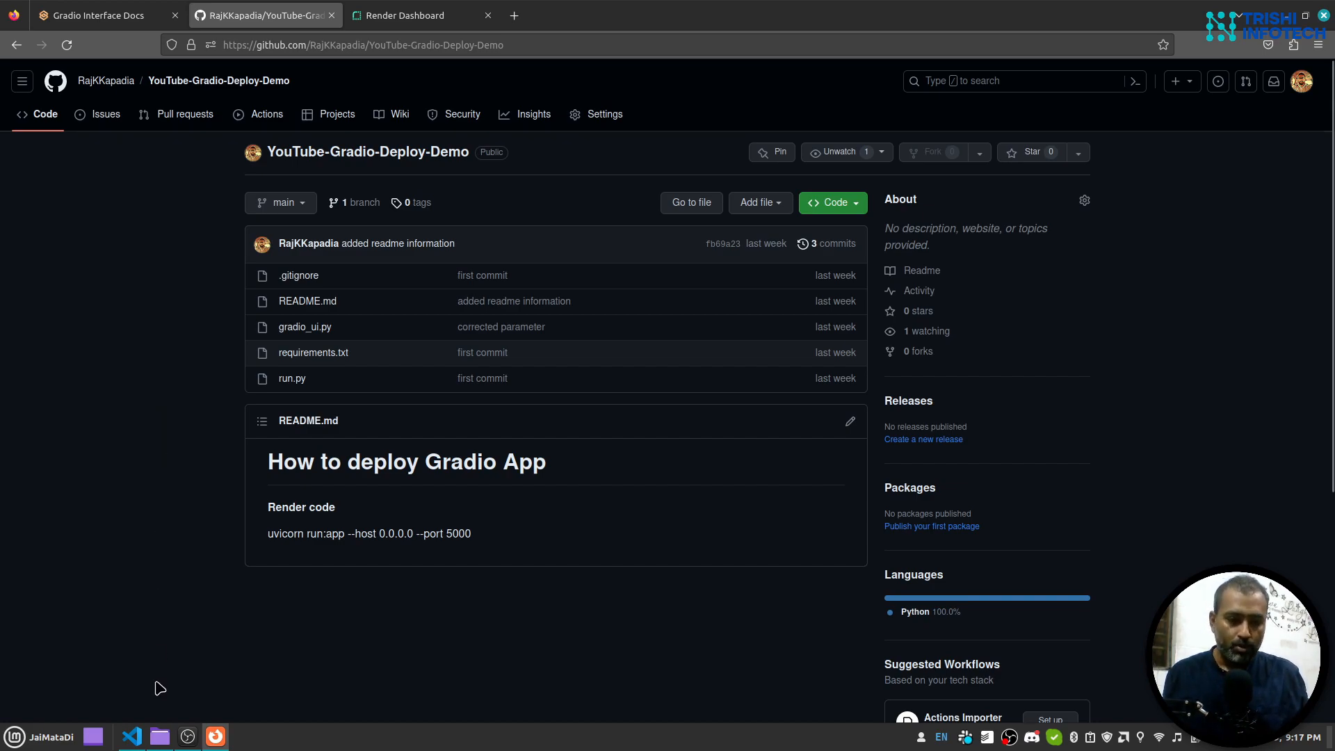
Bring up gradio_ui.py in VS Code and begin the uvicorn command in the terminal.
{"action": "left_click", "coordinate": [131, 737]}
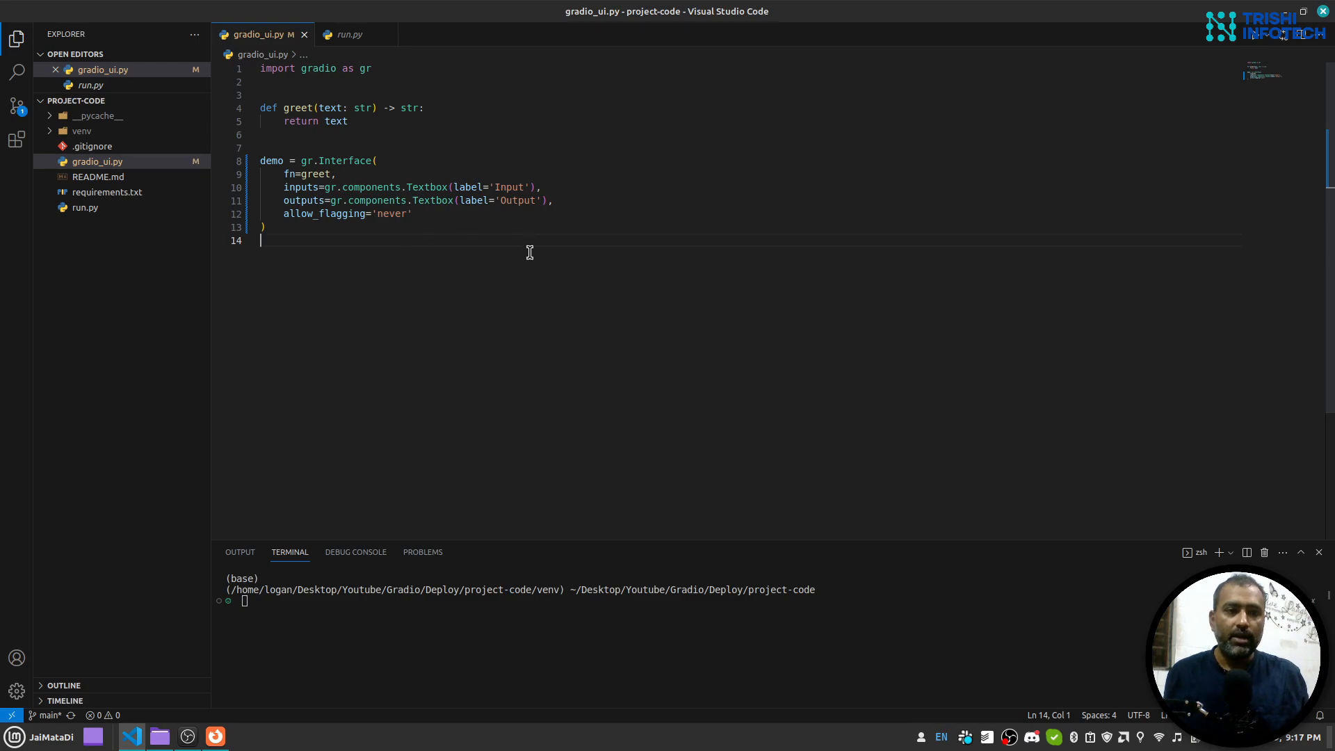
{"action": "mouse_move", "coordinate": [334, 304]}
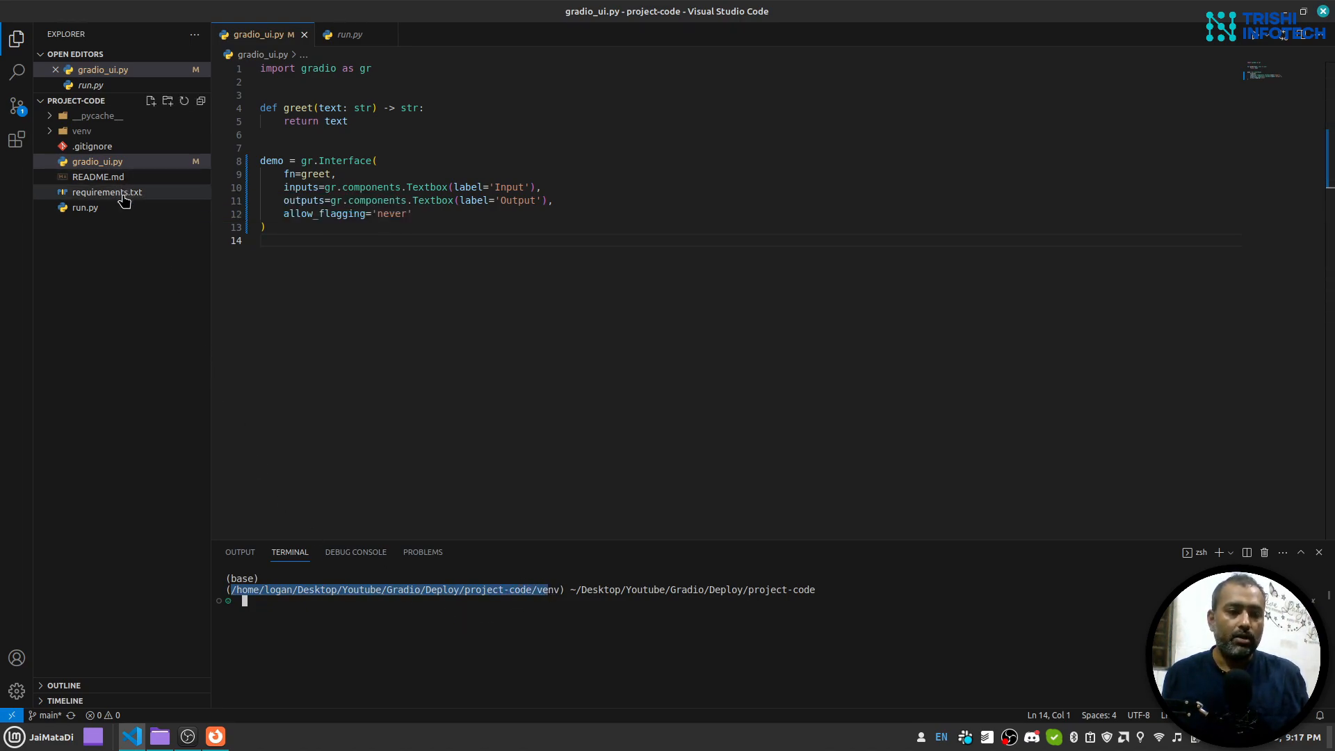
{"action": "mouse_move", "coordinate": [139, 221]}
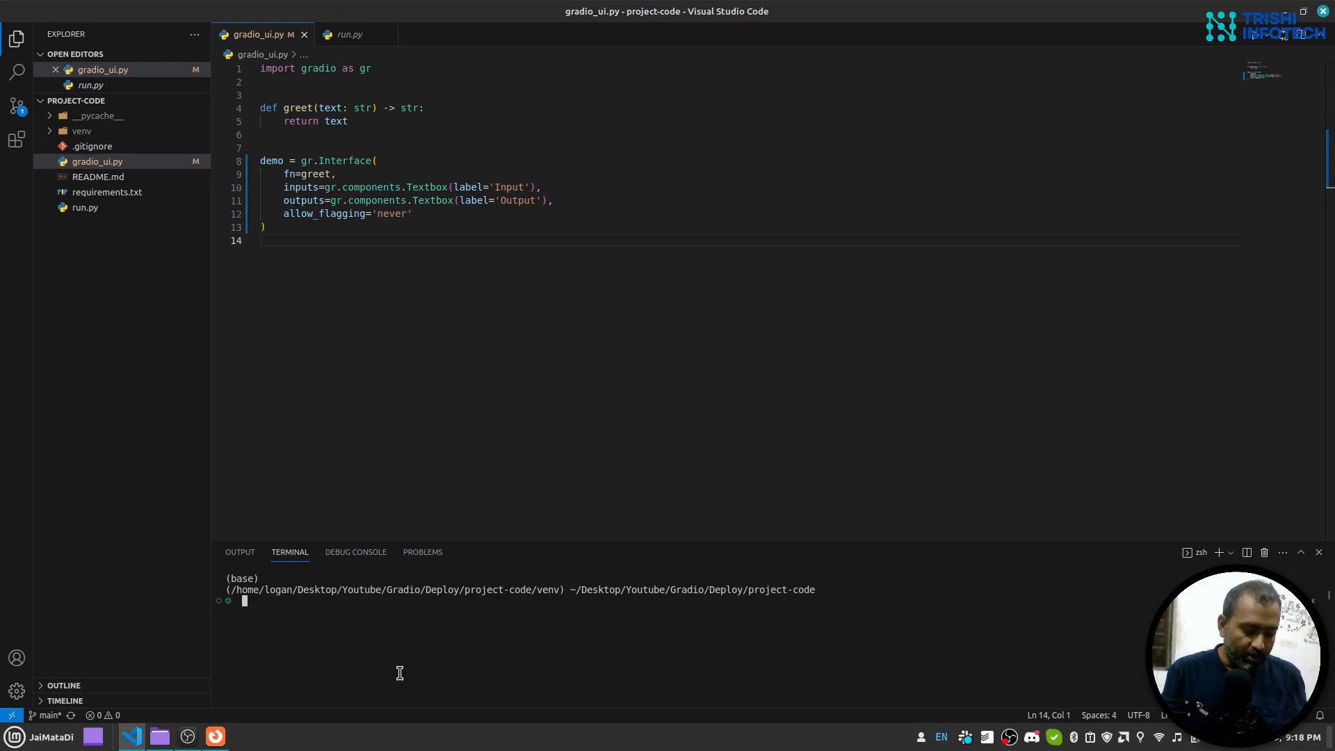
{"action": "type", "text": "uvi"}
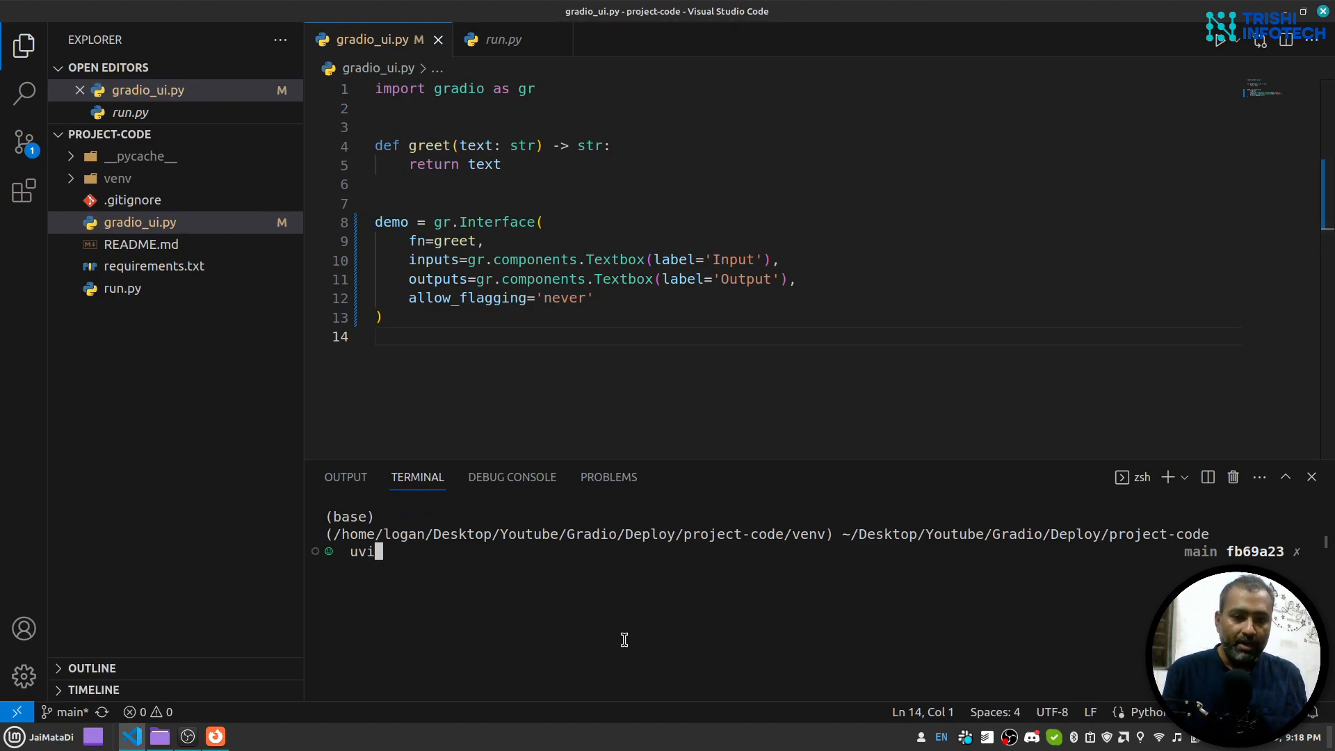
Complete the terminal command 'uvicorn run:app --reload' without running it yet.
{"action": "type", "text": "co"}
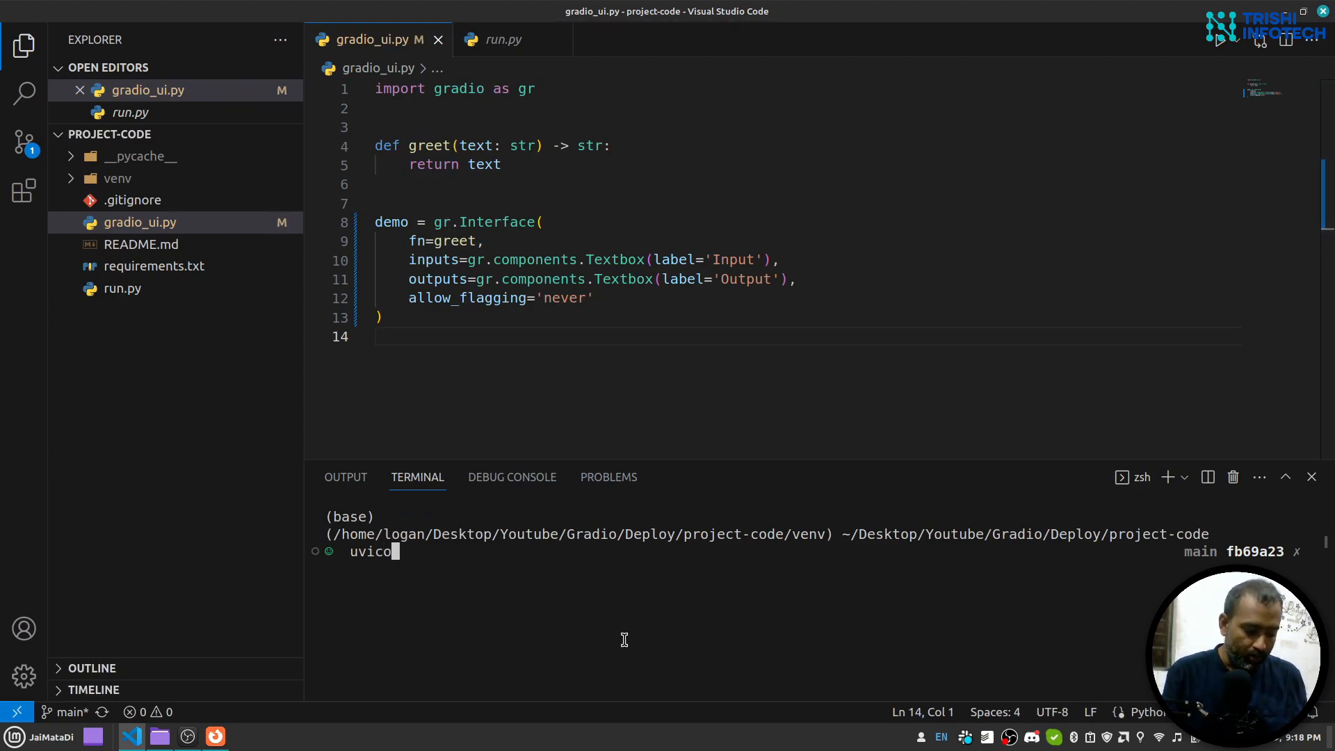
{"action": "type", "text": "rn"}
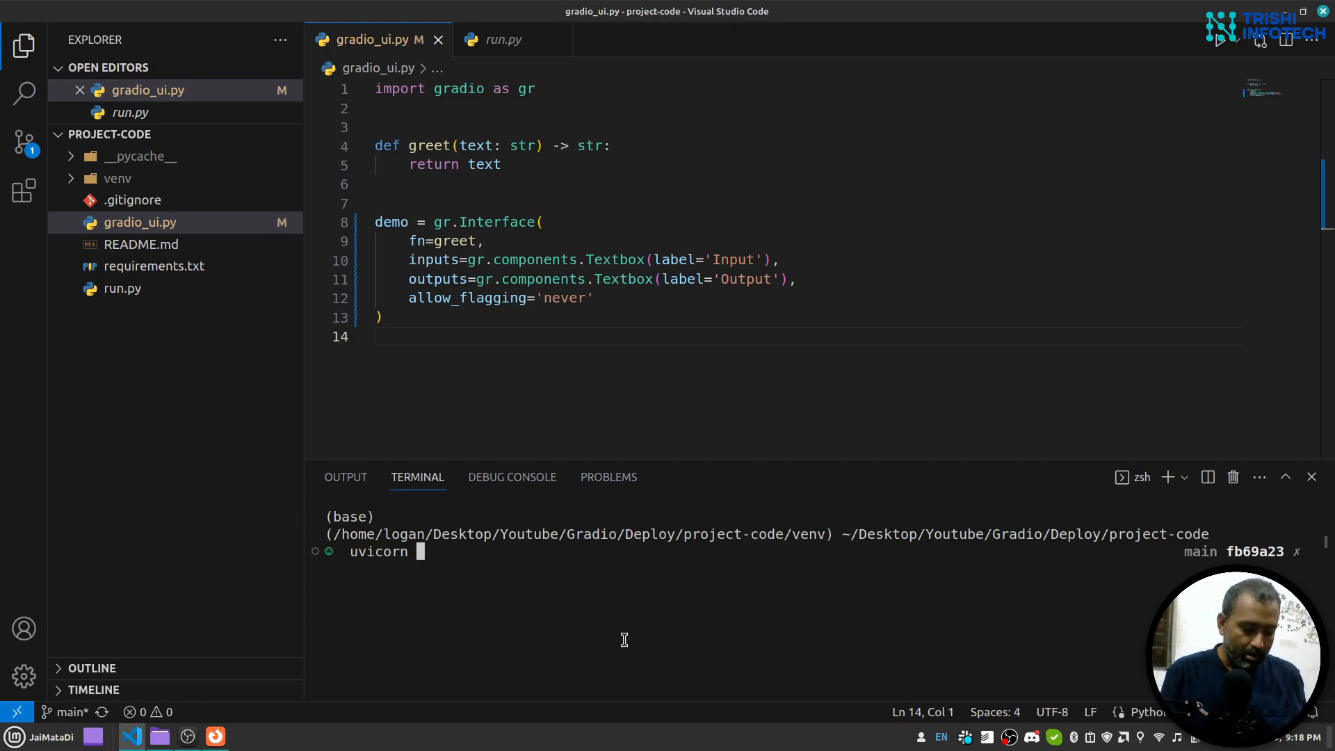
{"action": "type", "text": "ru"}
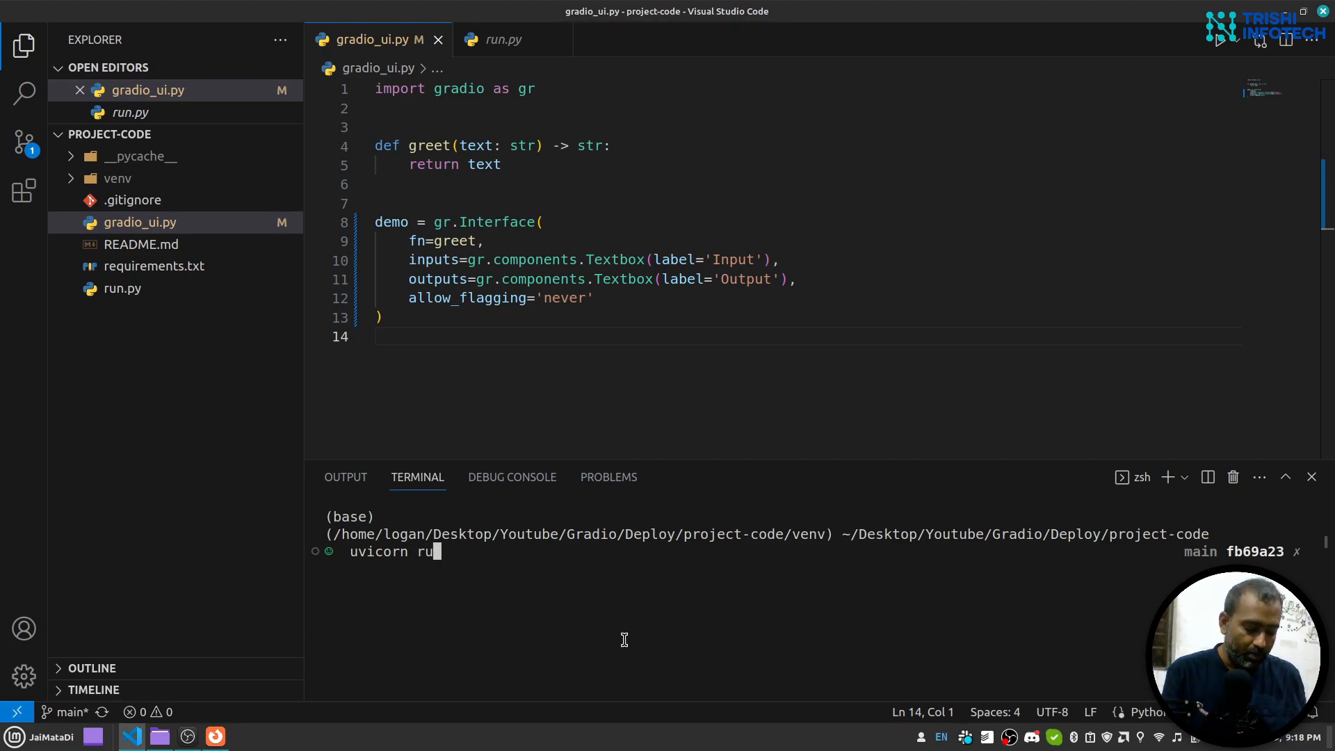
{"action": "type", "text": "n:"}
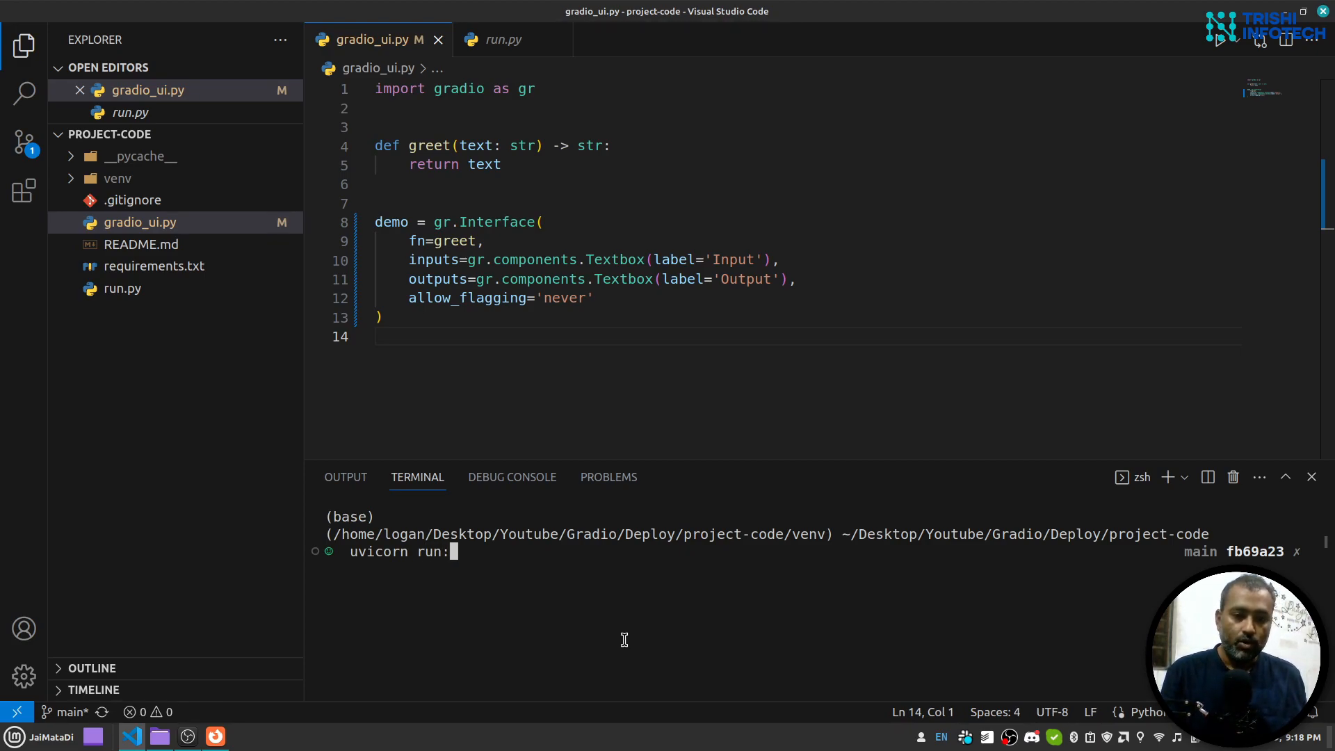
{"action": "type", "text": "app"}
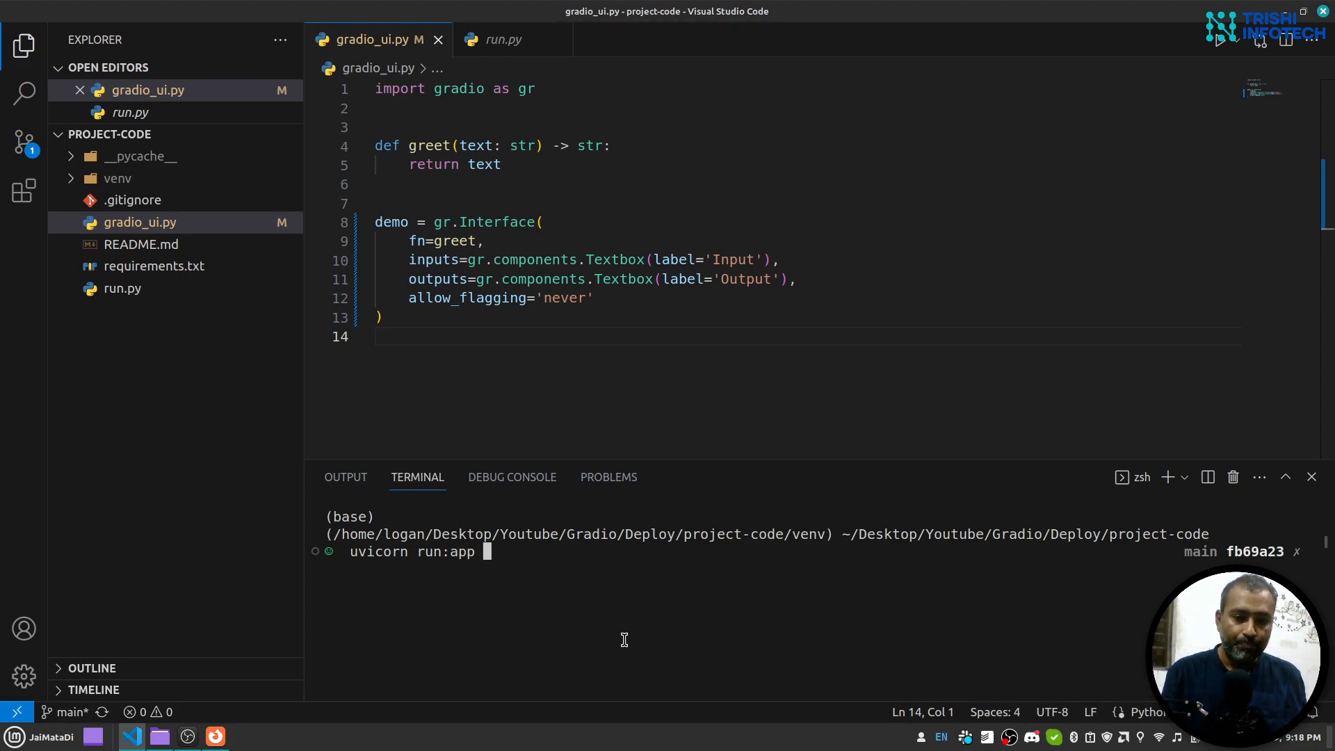
{"action": "type", "text": "--reload"}
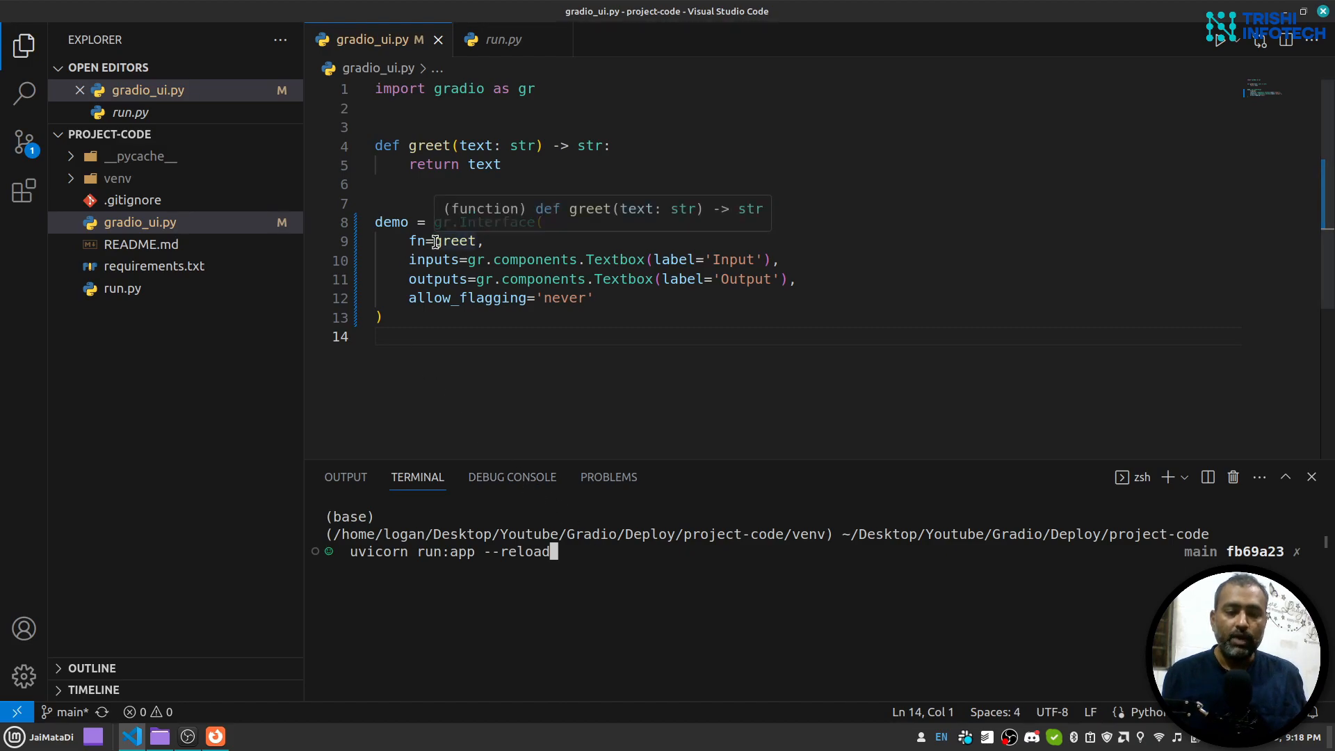
{"action": "mouse_move", "coordinate": [552, 280]}
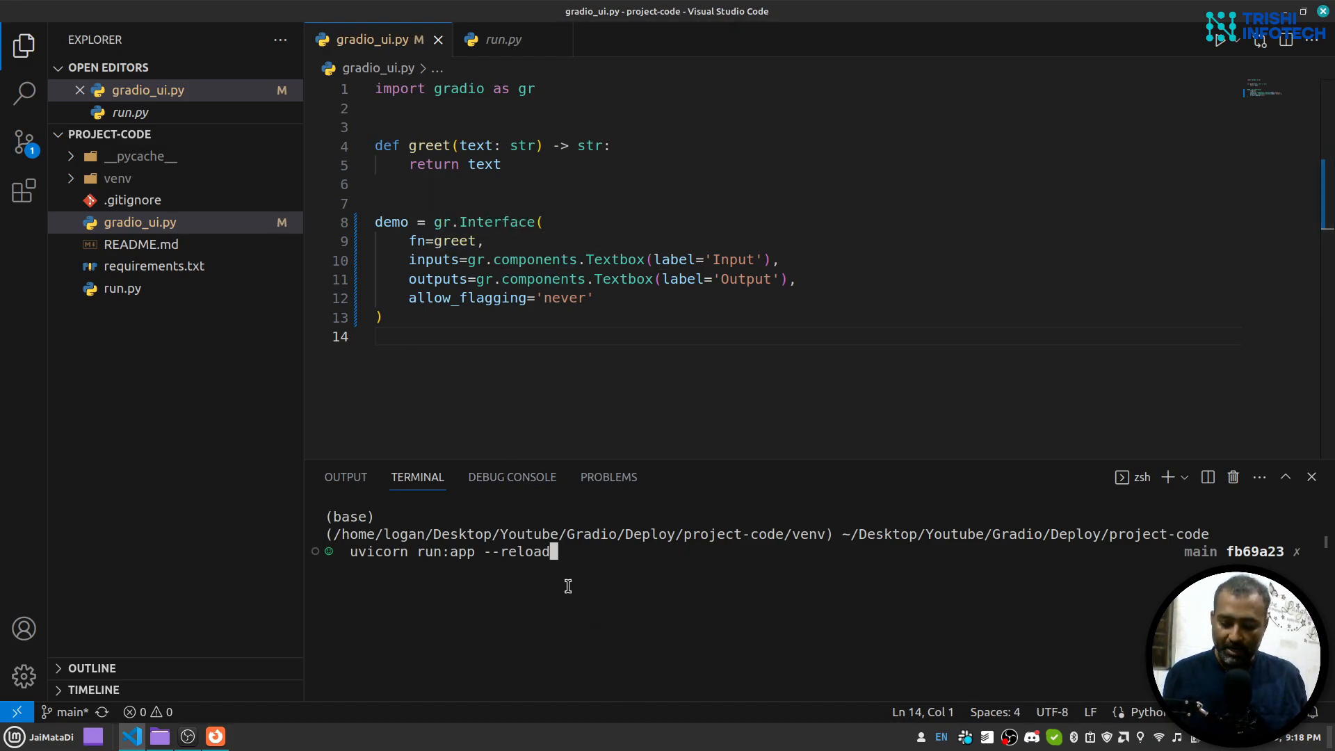
{"action": "key", "text": "Return"}
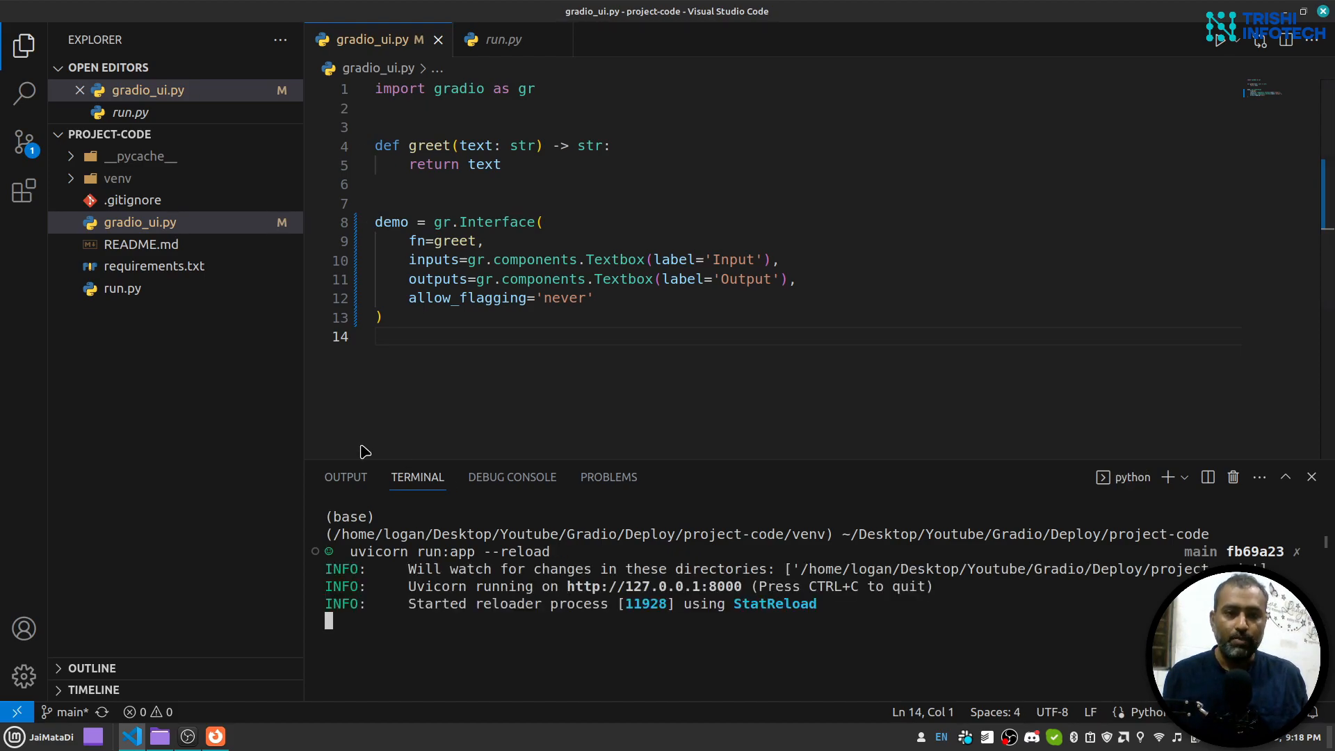
{"action": "mouse_move", "coordinate": [709, 167]}
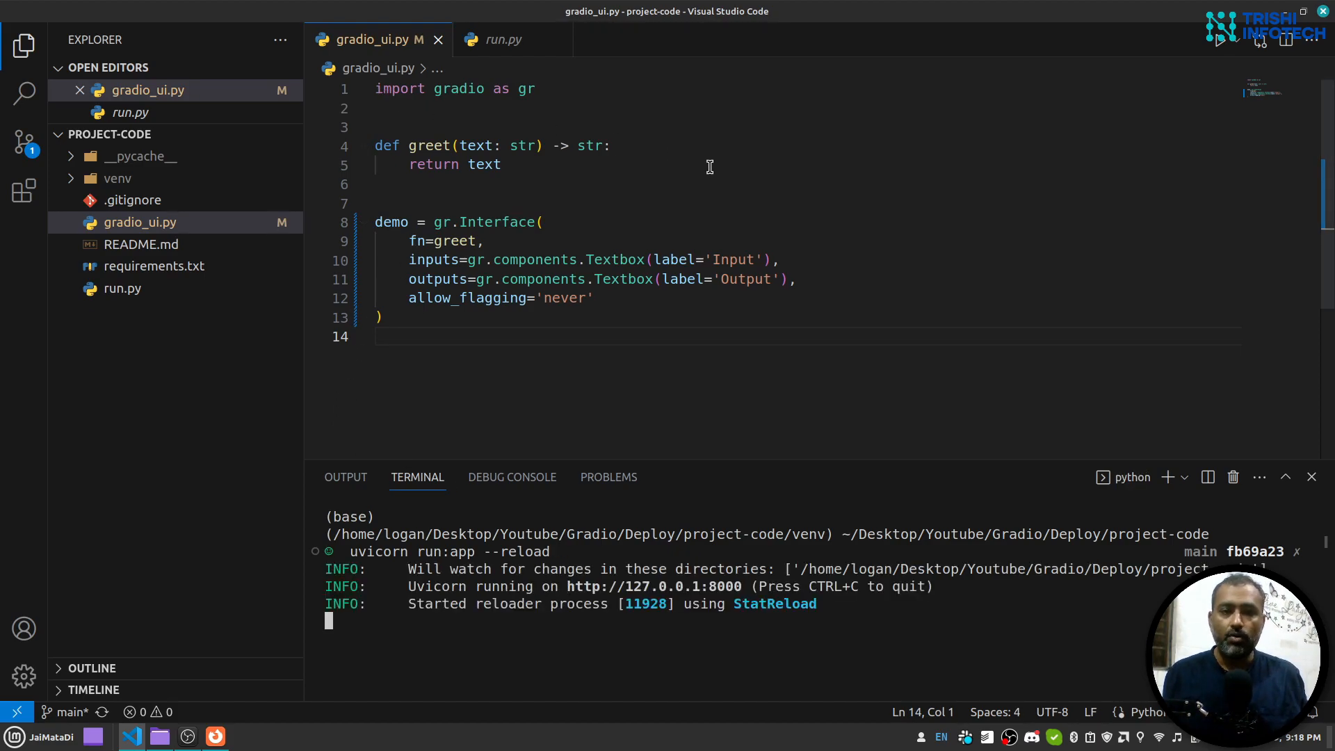
{"action": "mouse_move", "coordinate": [411, 260]}
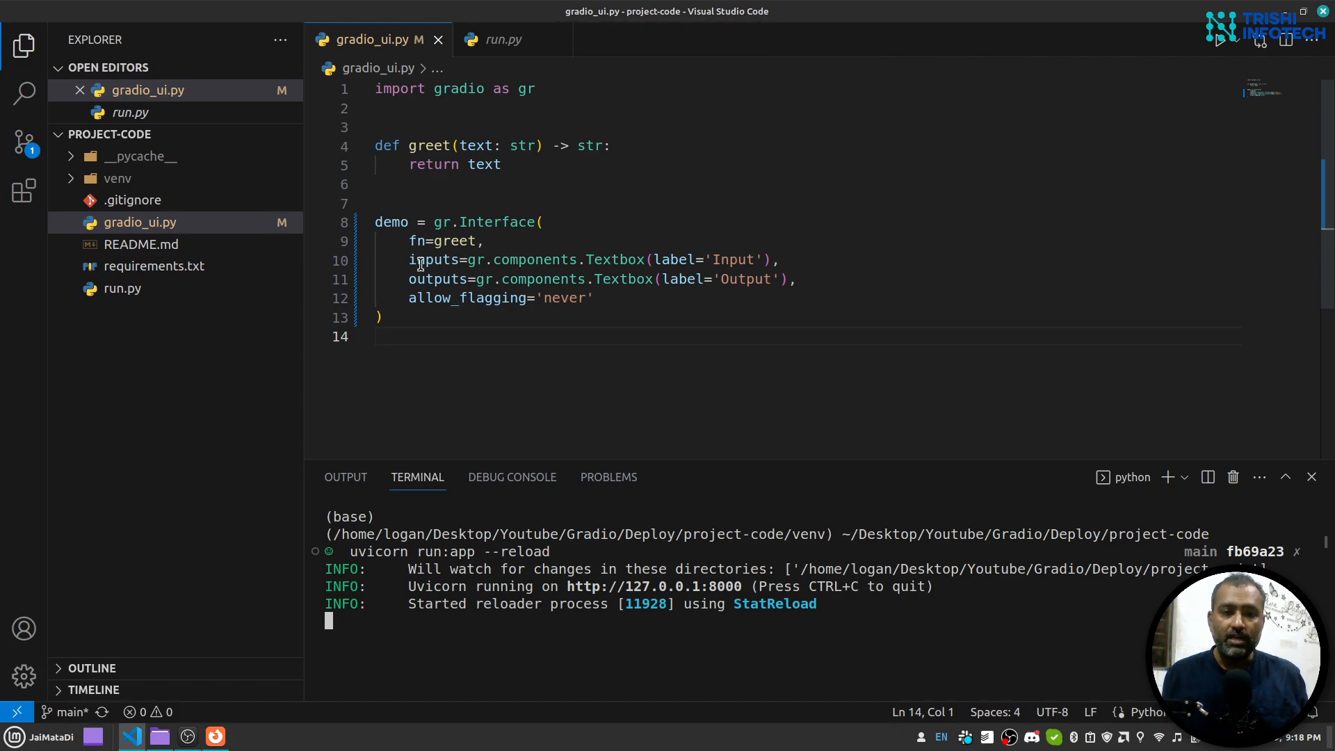
{"action": "mouse_move", "coordinate": [529, 237]}
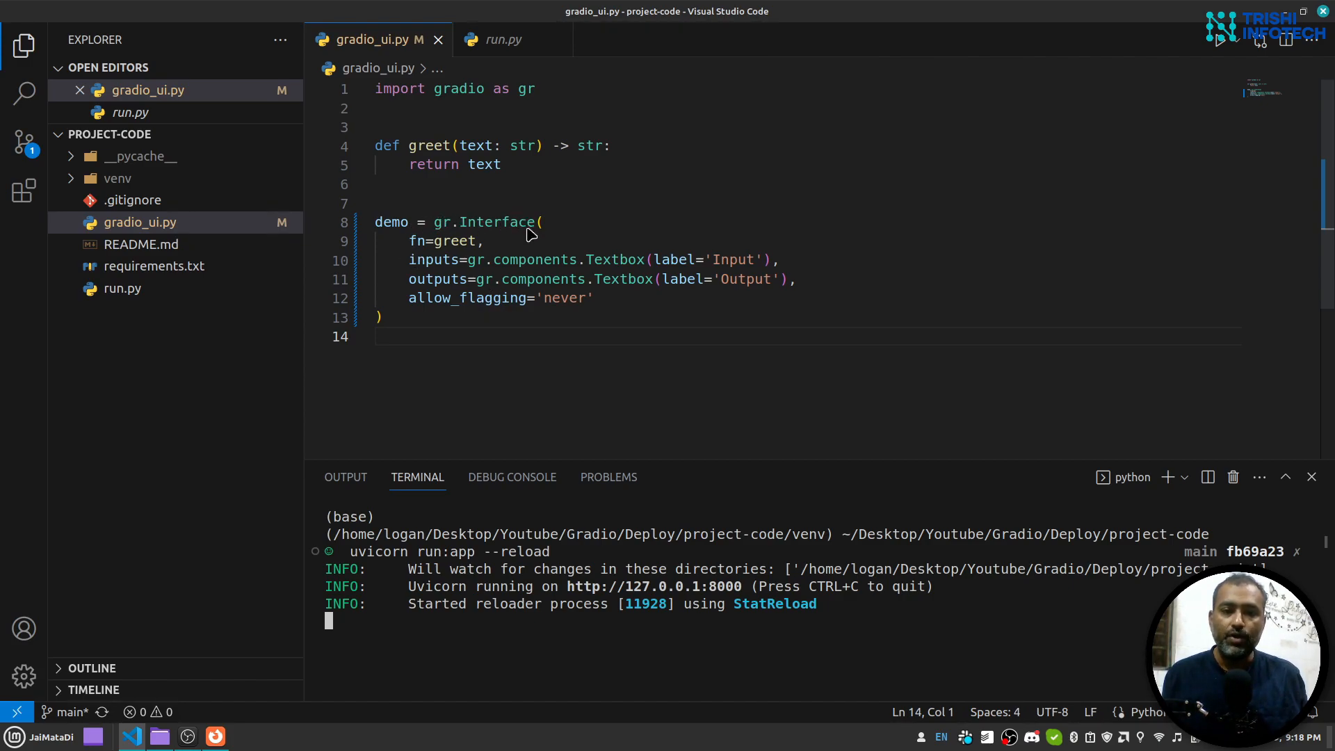
{"action": "mouse_move", "coordinate": [416, 240]}
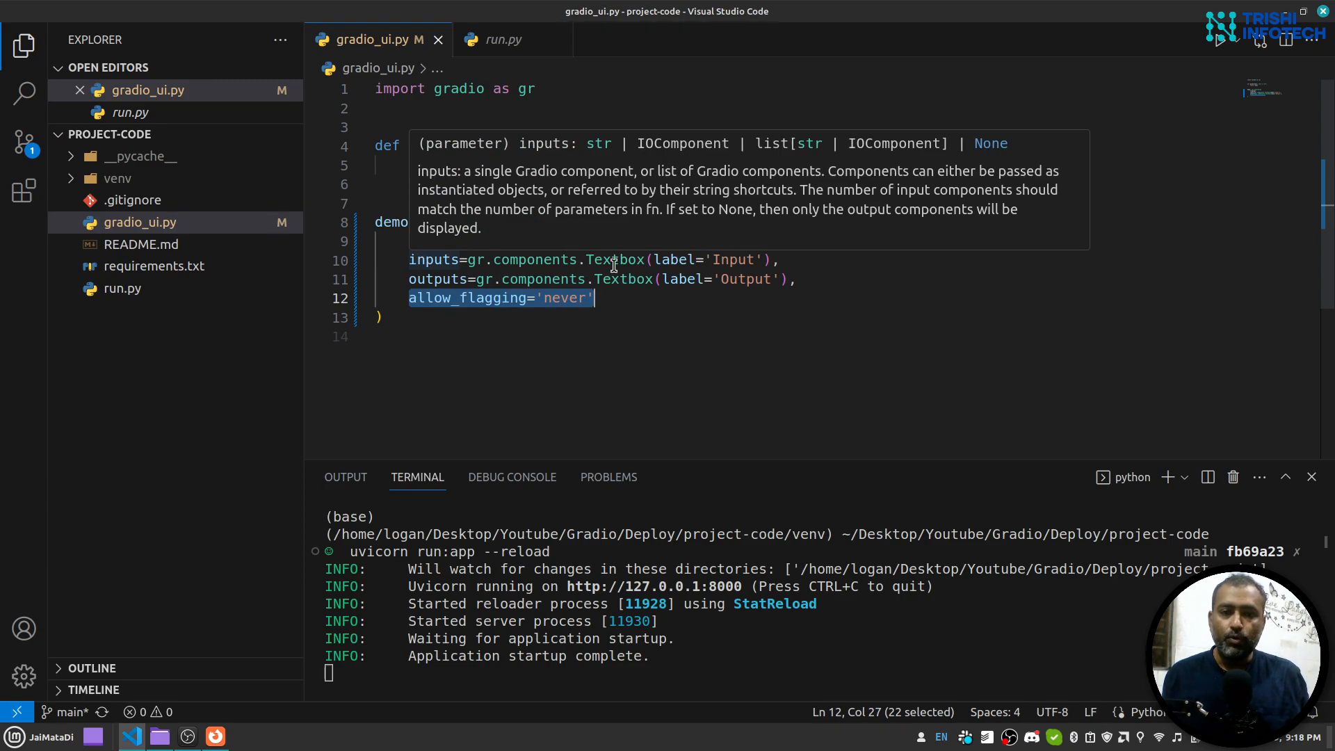
{"action": "mouse_move", "coordinate": [620, 278]}
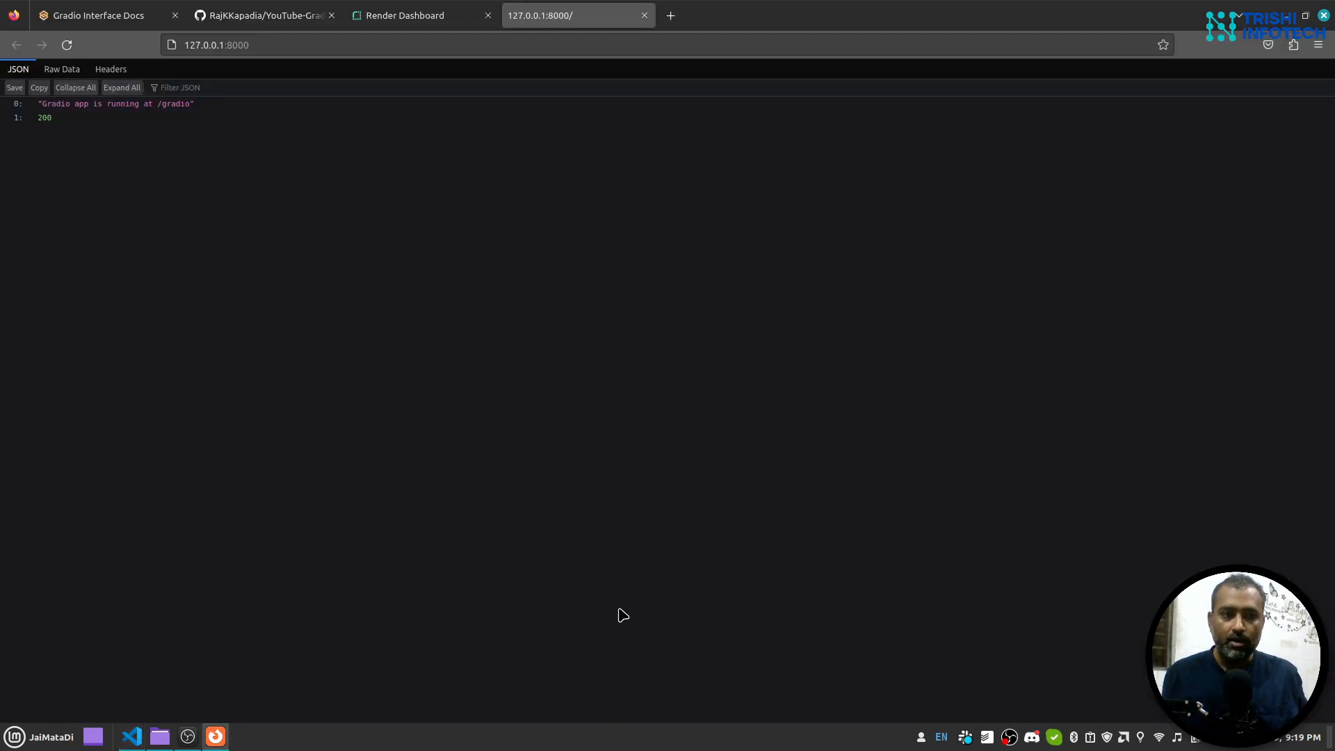
{"action": "mouse_move", "coordinate": [157, 257]}
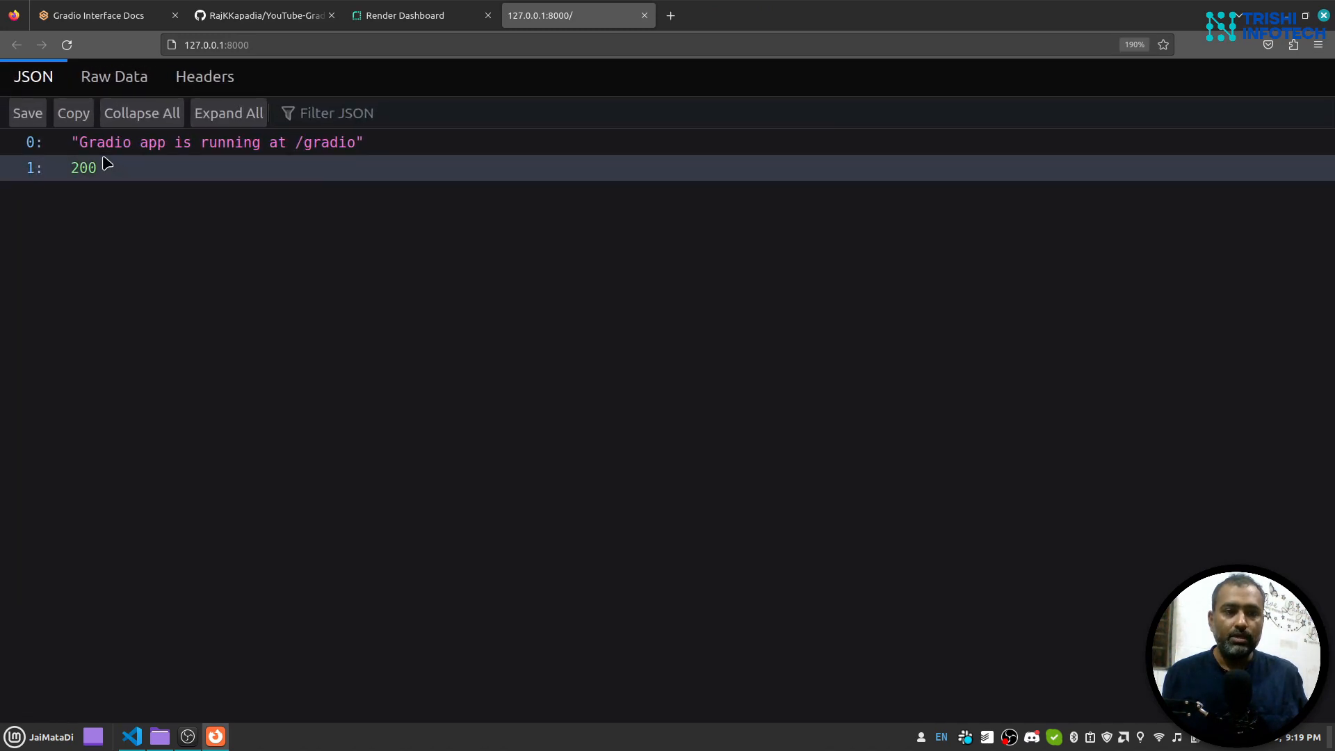
View the root response 'Gradio app is running at /gradio' at 127.0.0.1:8000.
{"action": "left_click", "coordinate": [170, 142]}
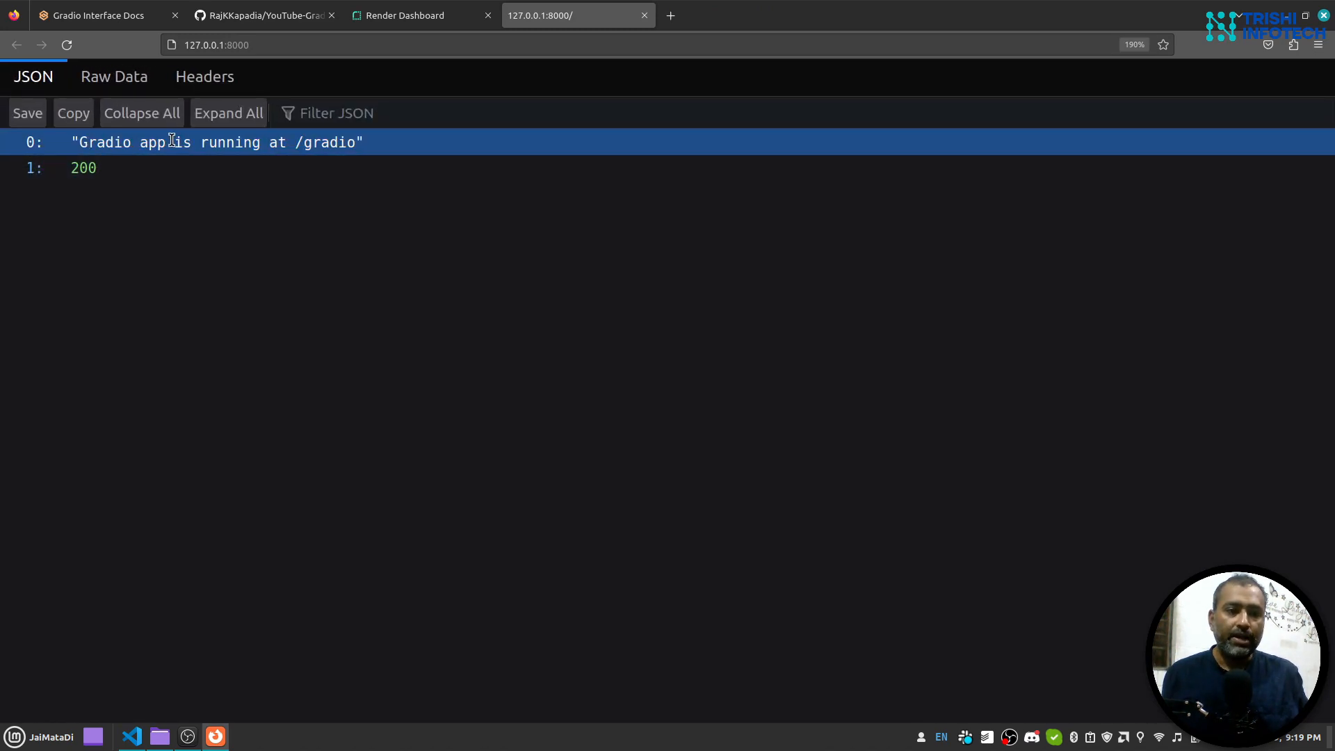
{"action": "mouse_move", "coordinate": [322, 148]}
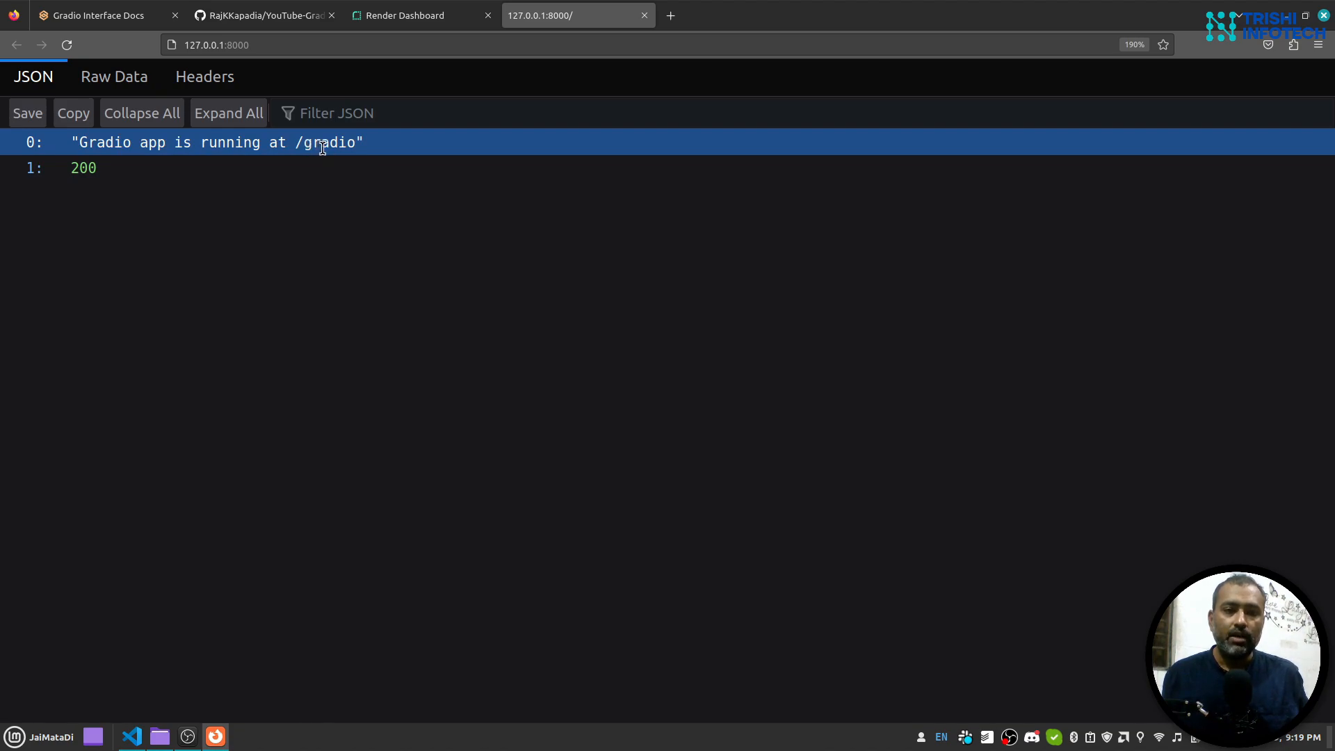
{"action": "mouse_move", "coordinate": [297, 70]}
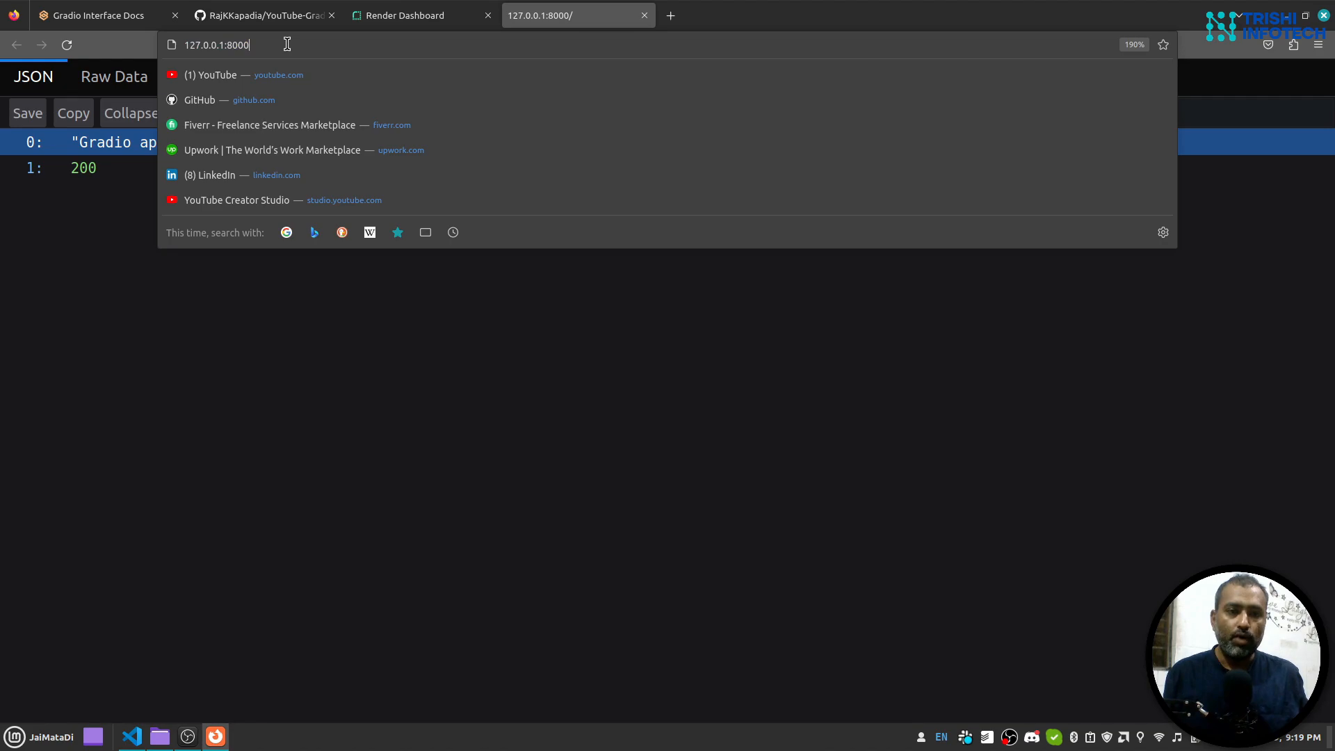
Go to 127.0.0.1:8000/gradio/ and submit 'hi' so the app echoes it back.
{"action": "type", "text": "/gradio/"}
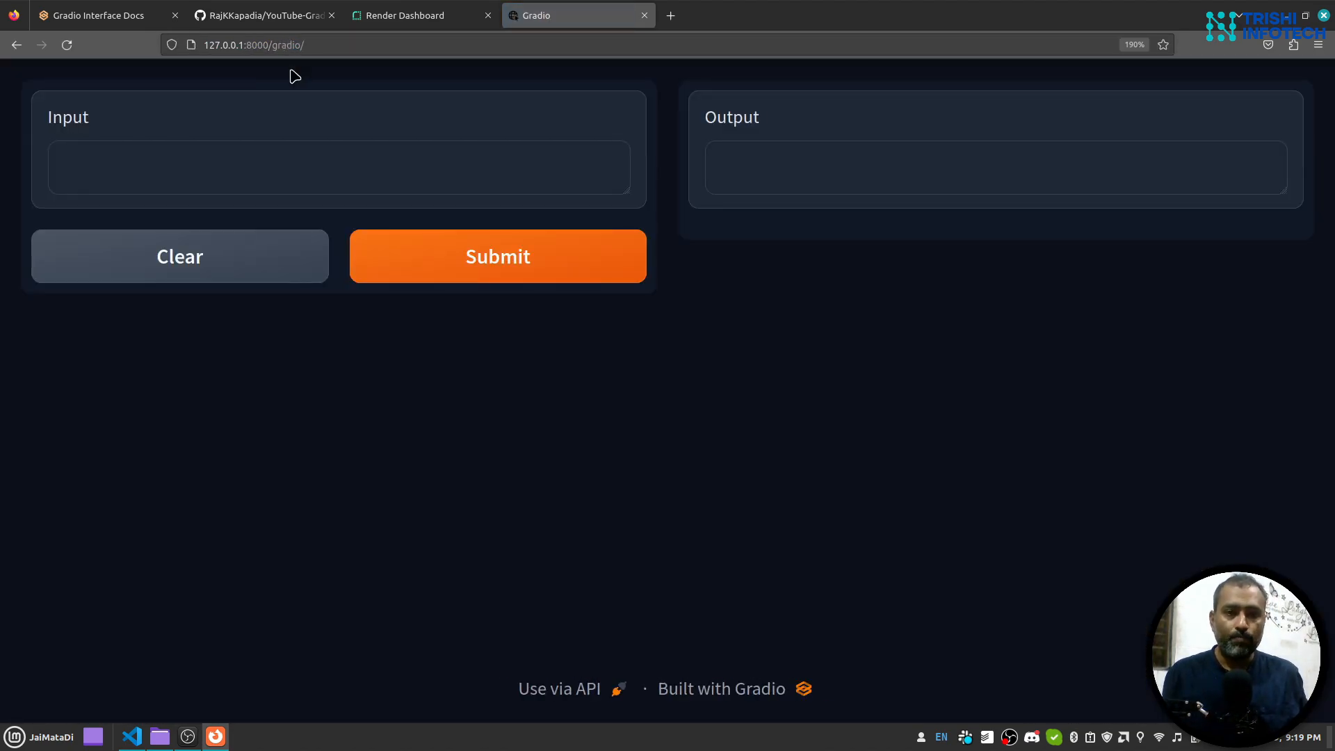
{"action": "mouse_move", "coordinate": [742, 326]}
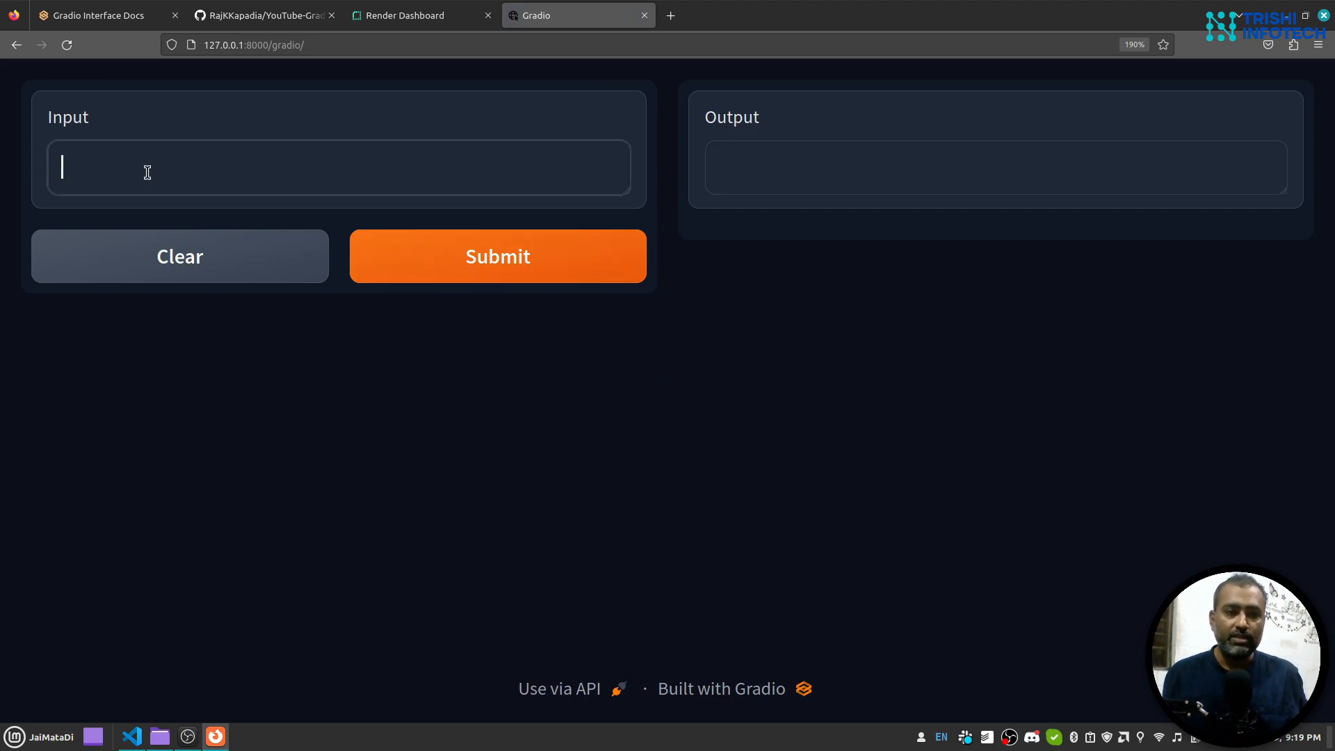
{"action": "type", "text": "hi"}
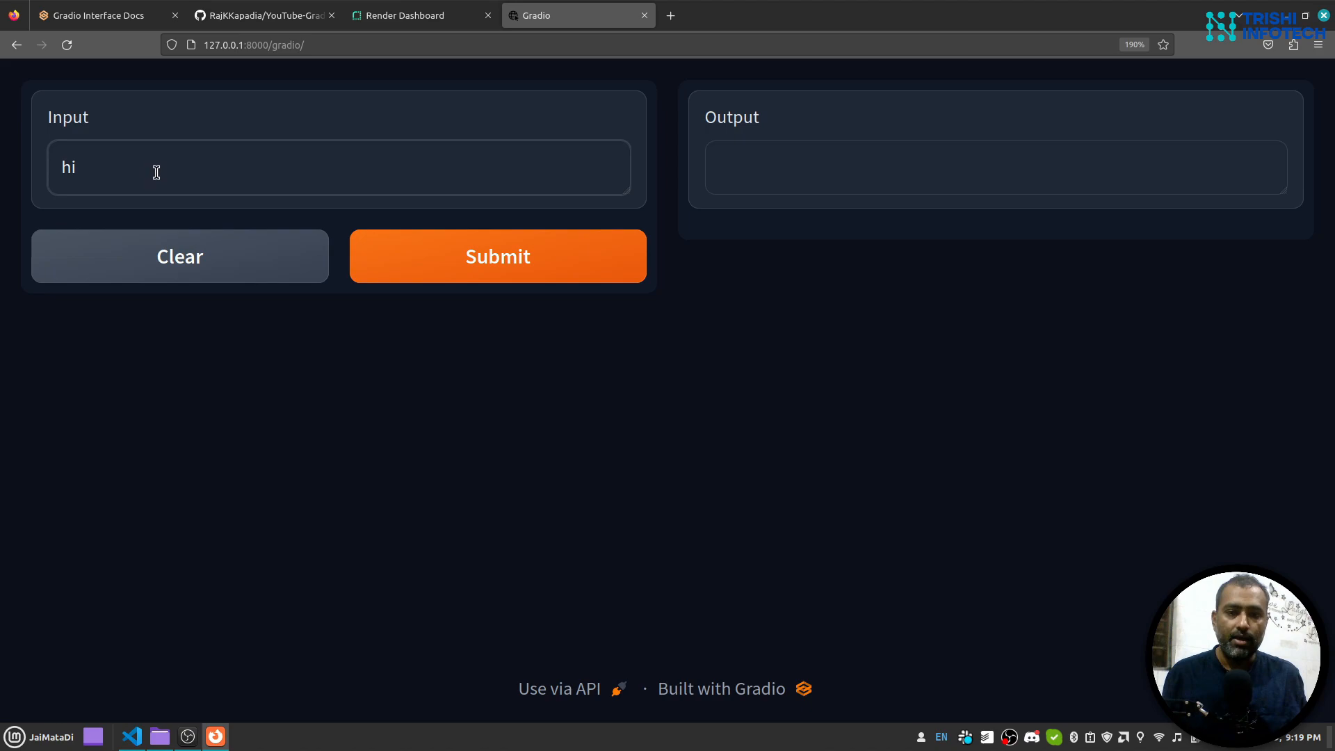
{"action": "left_click", "coordinate": [498, 256]}
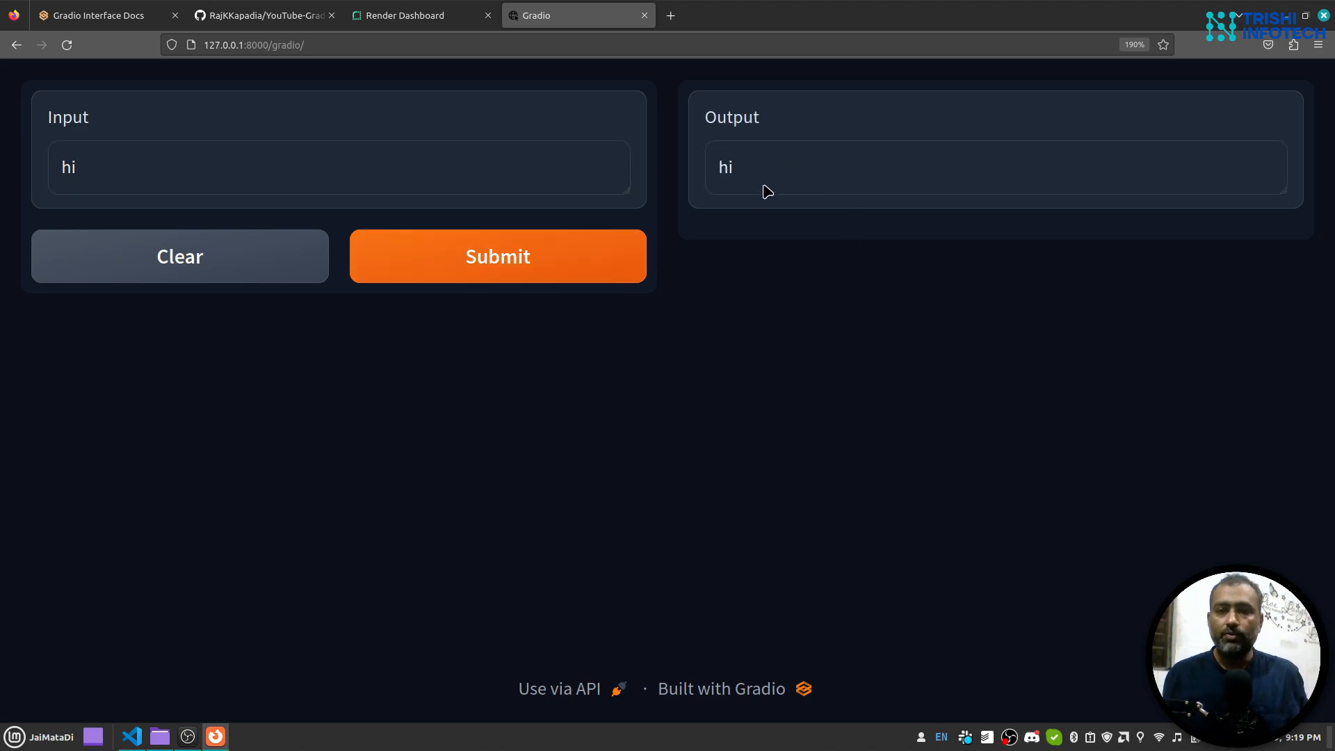
{"action": "mouse_move", "coordinate": [748, 176]}
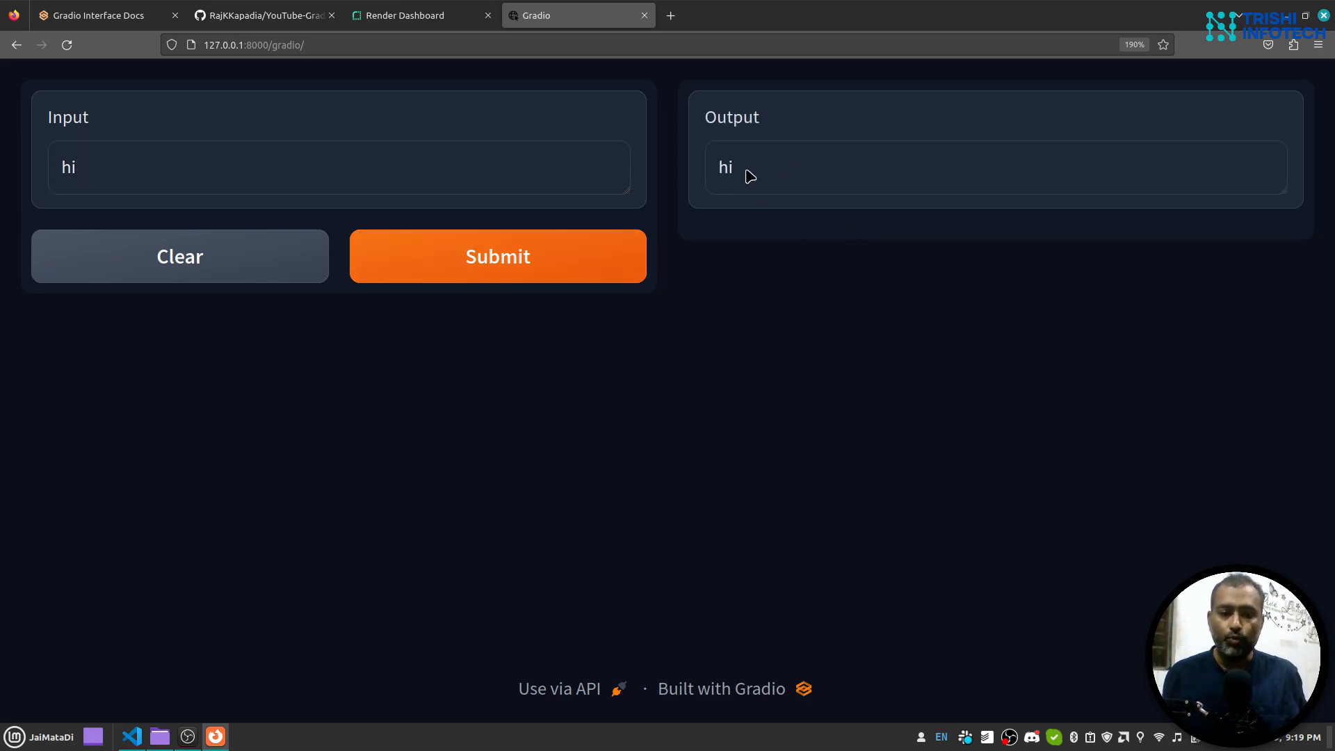
{"action": "mouse_move", "coordinate": [719, 187]}
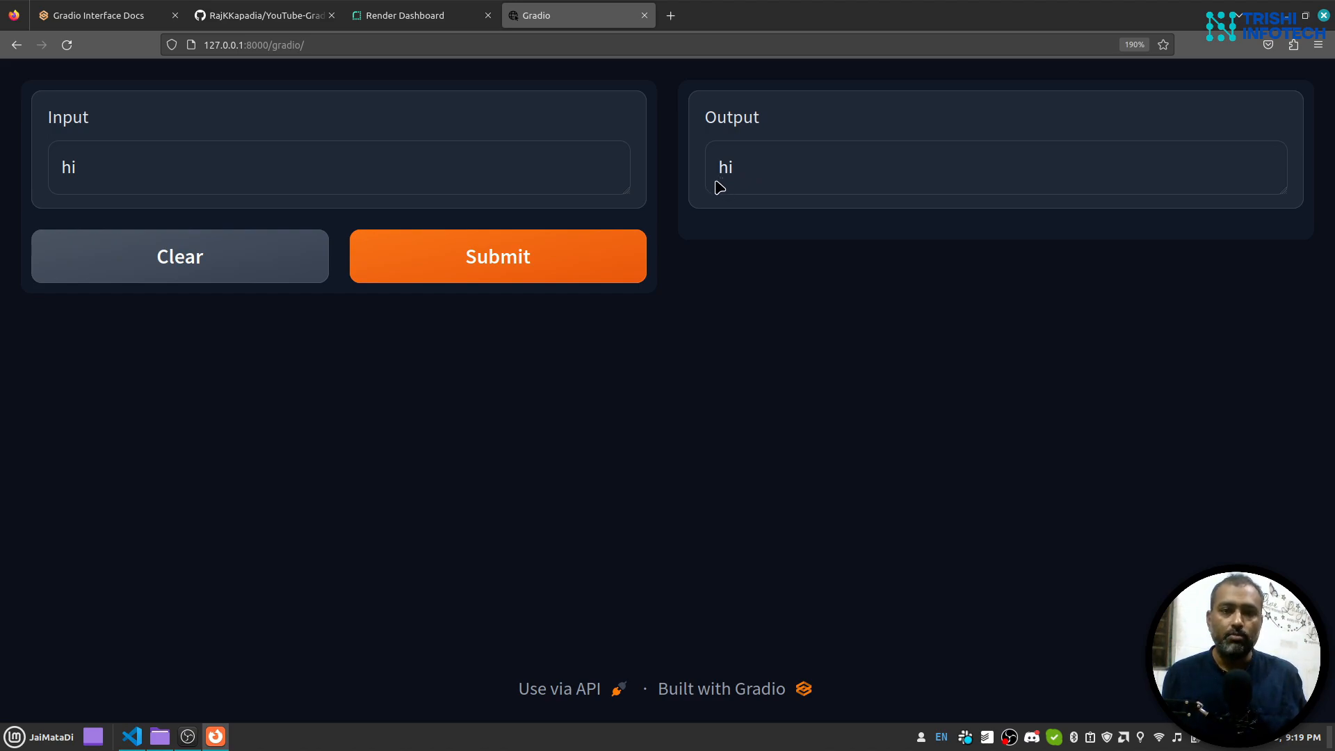
{"action": "mouse_move", "coordinate": [746, 319]}
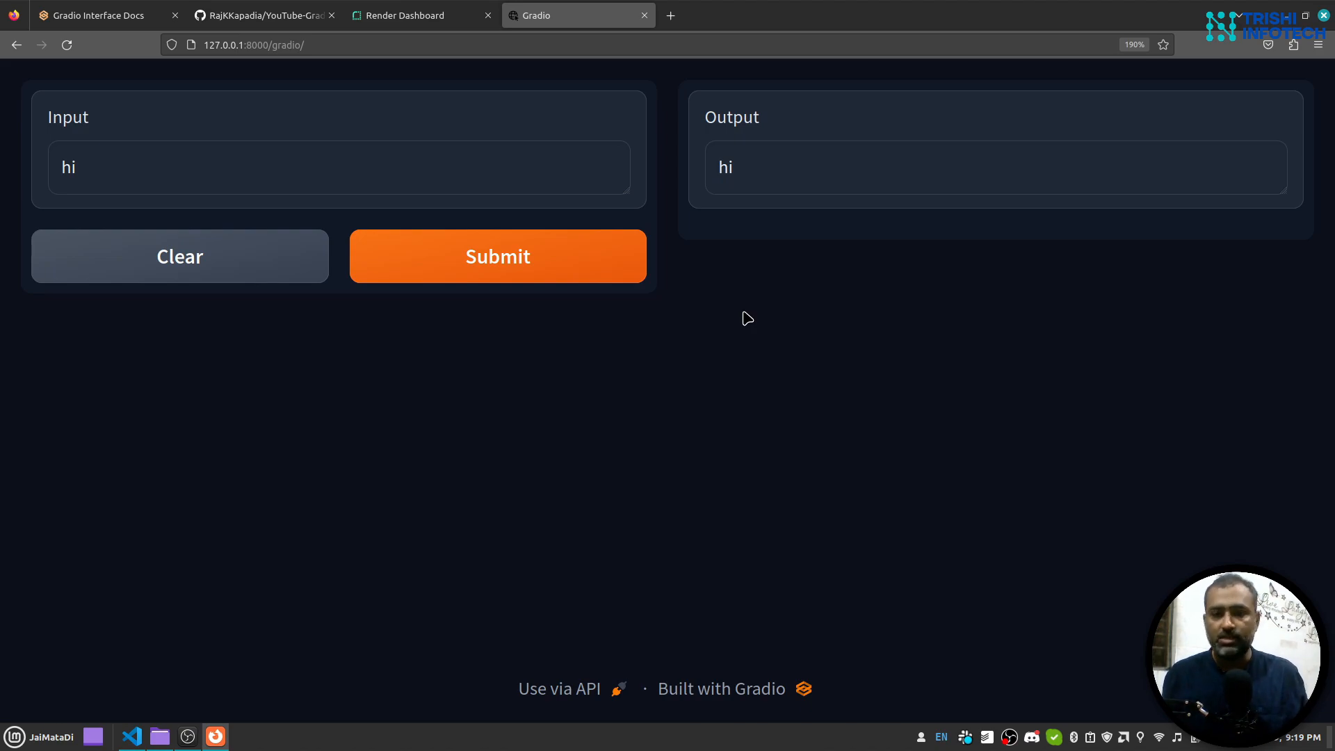
{"action": "mouse_move", "coordinate": [132, 735]}
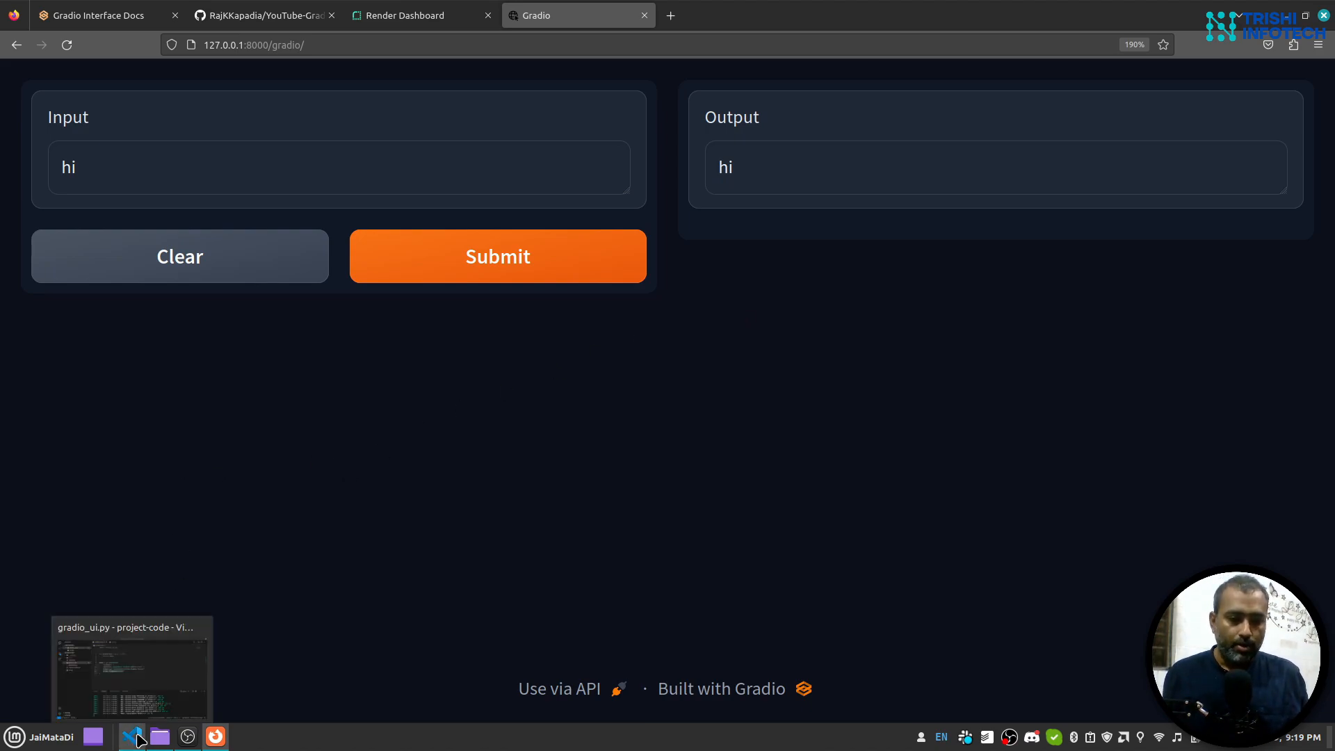
Review run.py, where FastAPI mounts the Gradio demo at /gradio, beside the uvicorn log.
{"action": "left_click", "coordinate": [131, 737]}
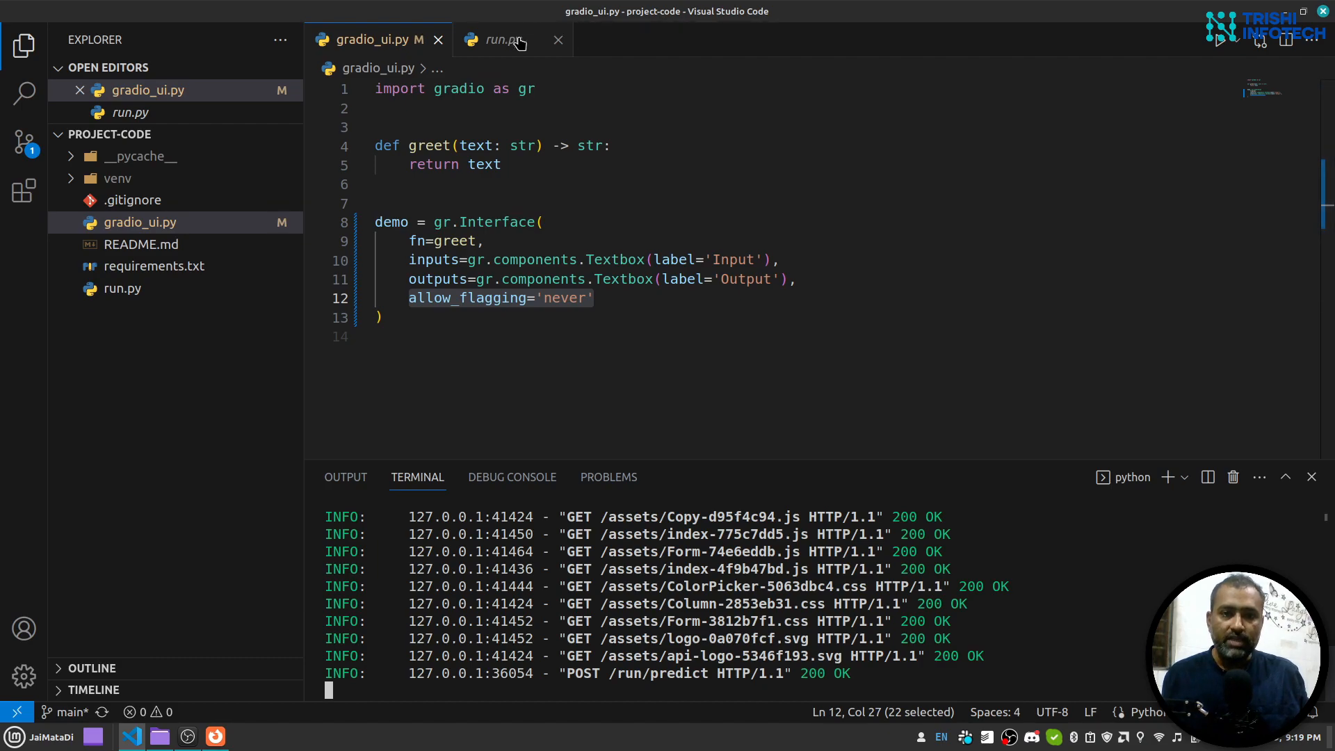
{"action": "left_click", "coordinate": [498, 39]}
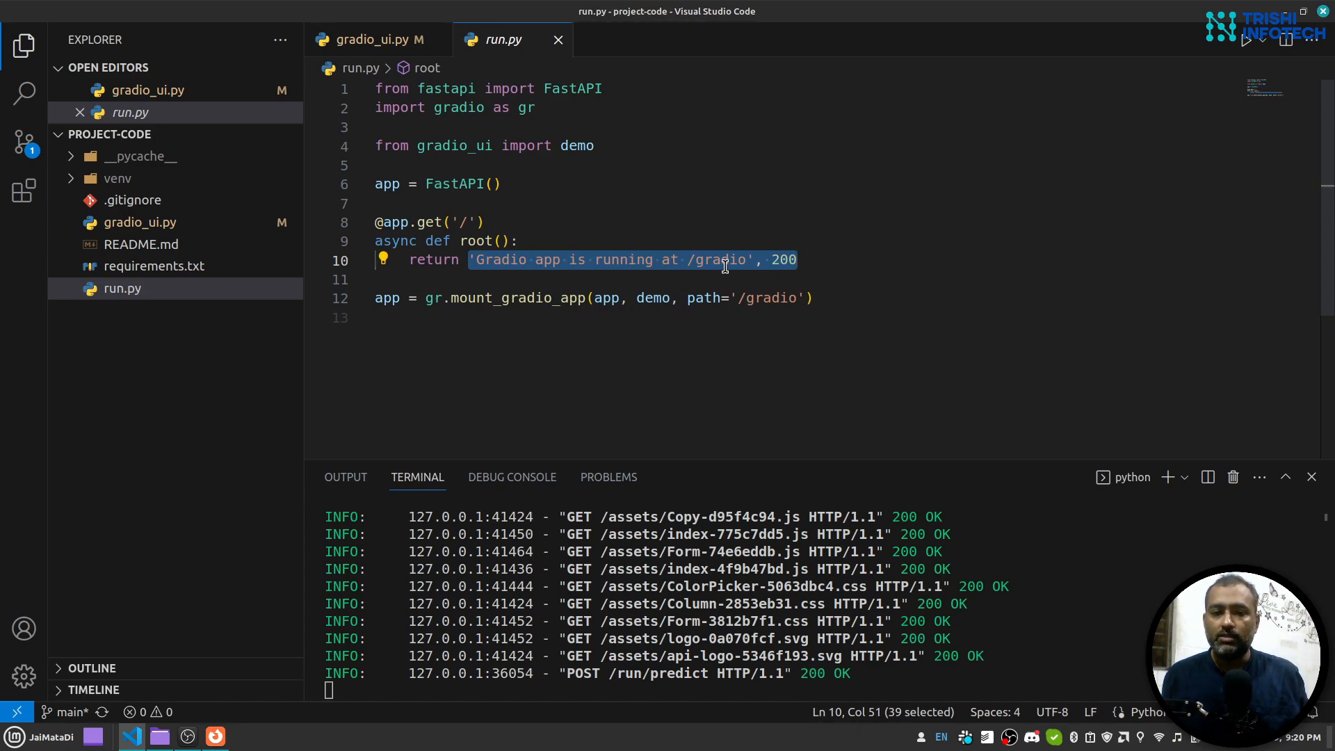
{"action": "mouse_move", "coordinate": [858, 228]}
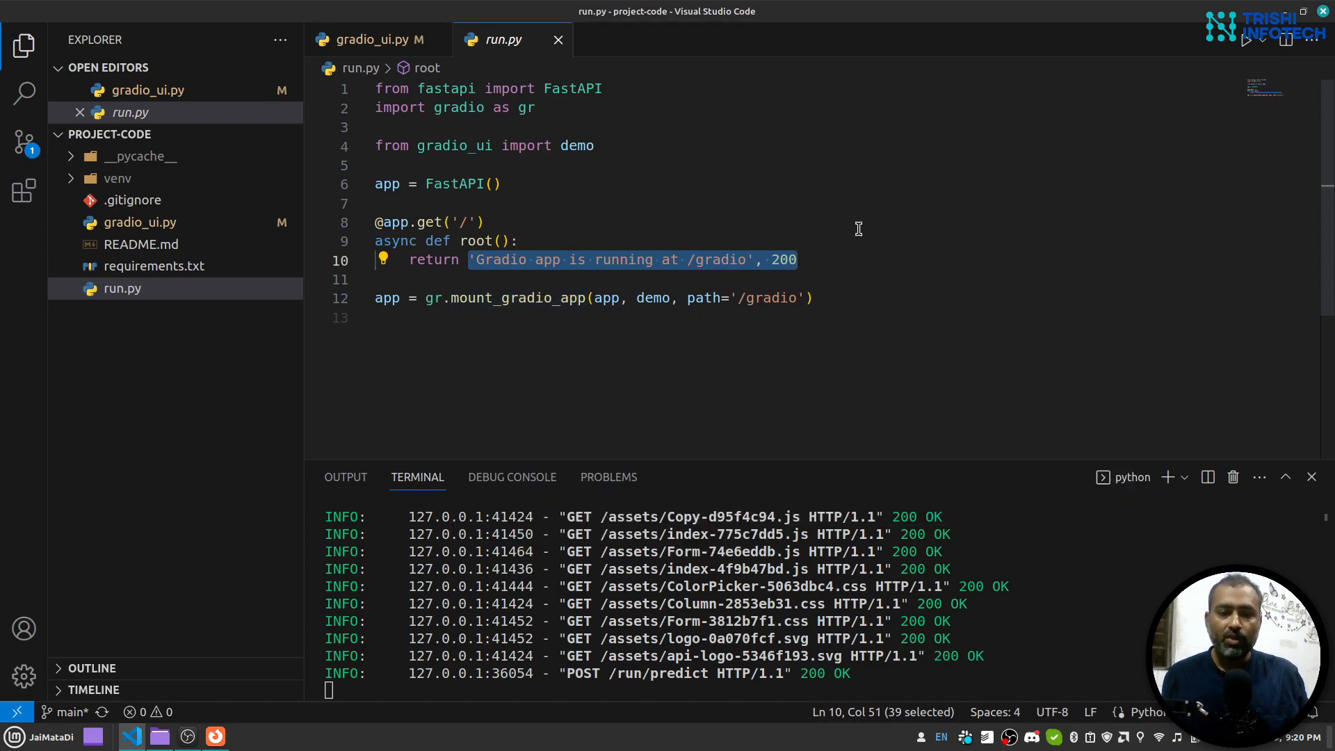
{"action": "mouse_move", "coordinate": [534, 226]}
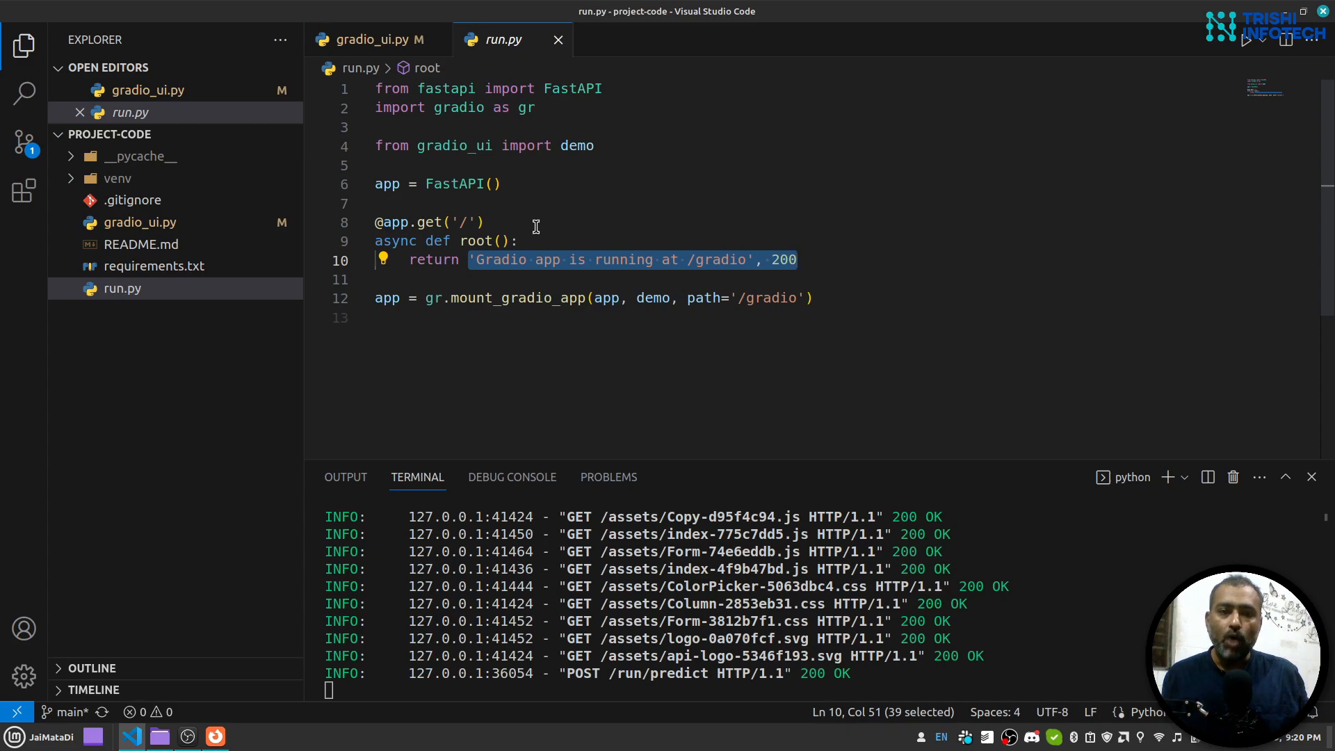
{"action": "mouse_move", "coordinate": [410, 188]}
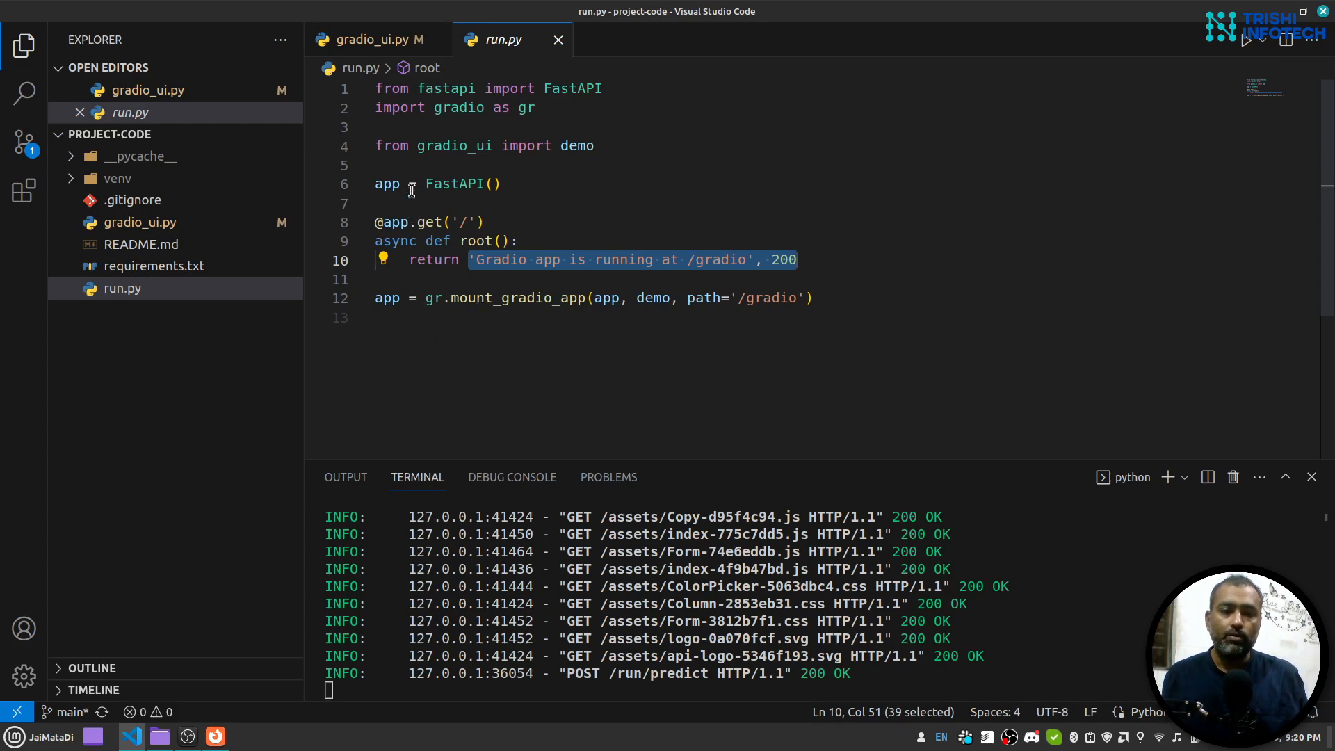
{"action": "mouse_move", "coordinate": [437, 308]}
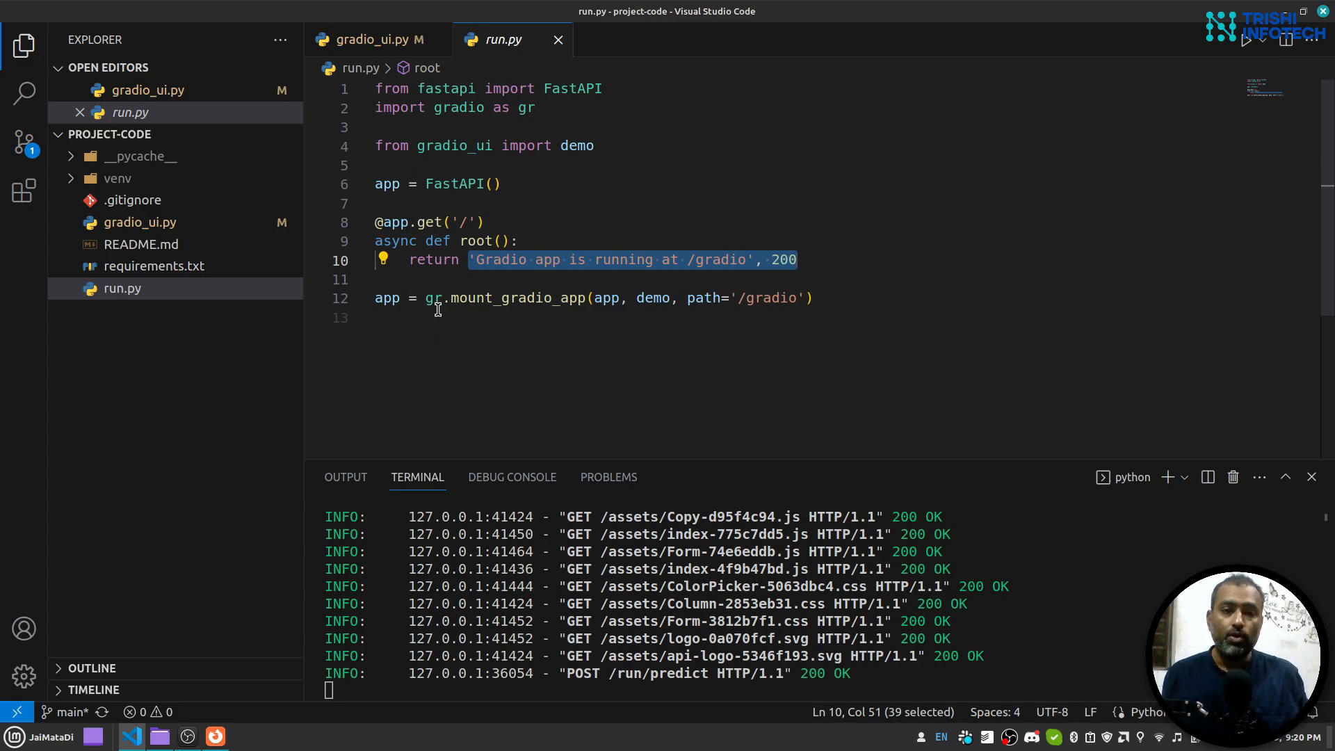
{"action": "mouse_move", "coordinate": [530, 298]}
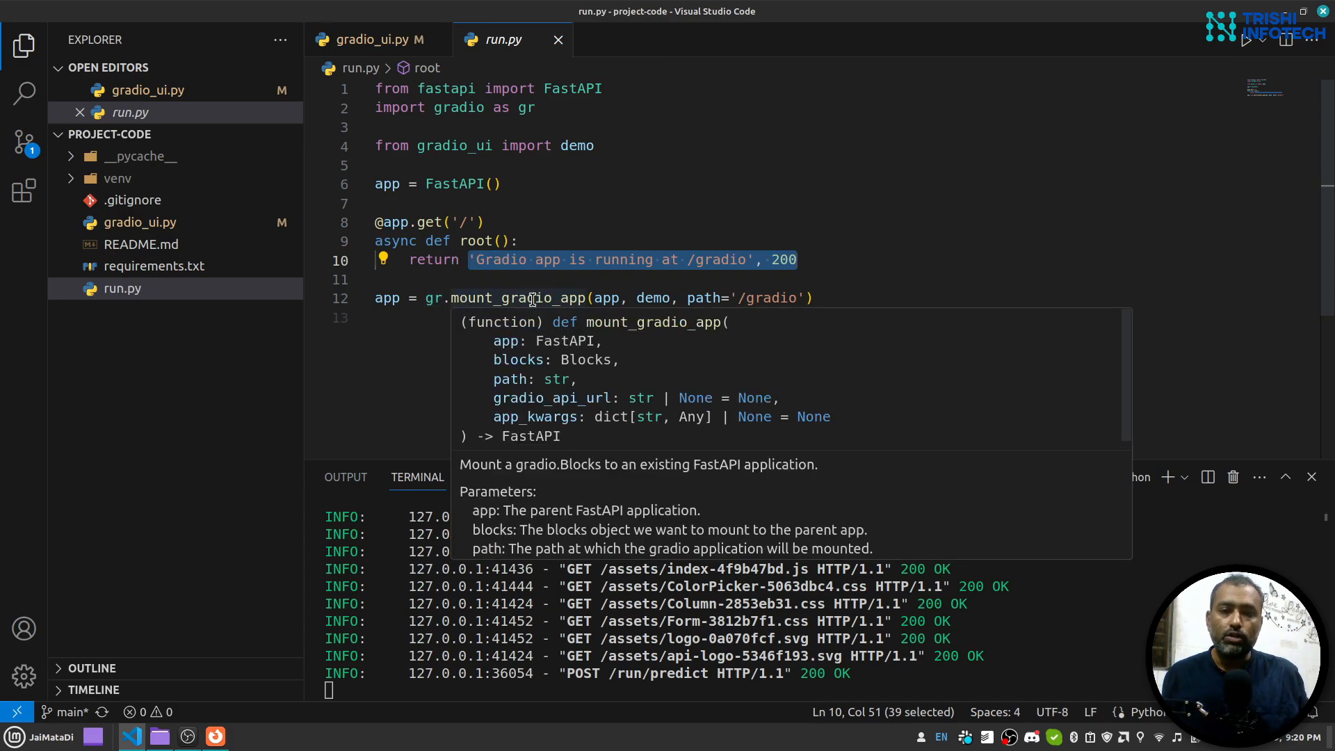
{"action": "mouse_move", "coordinate": [605, 285]}
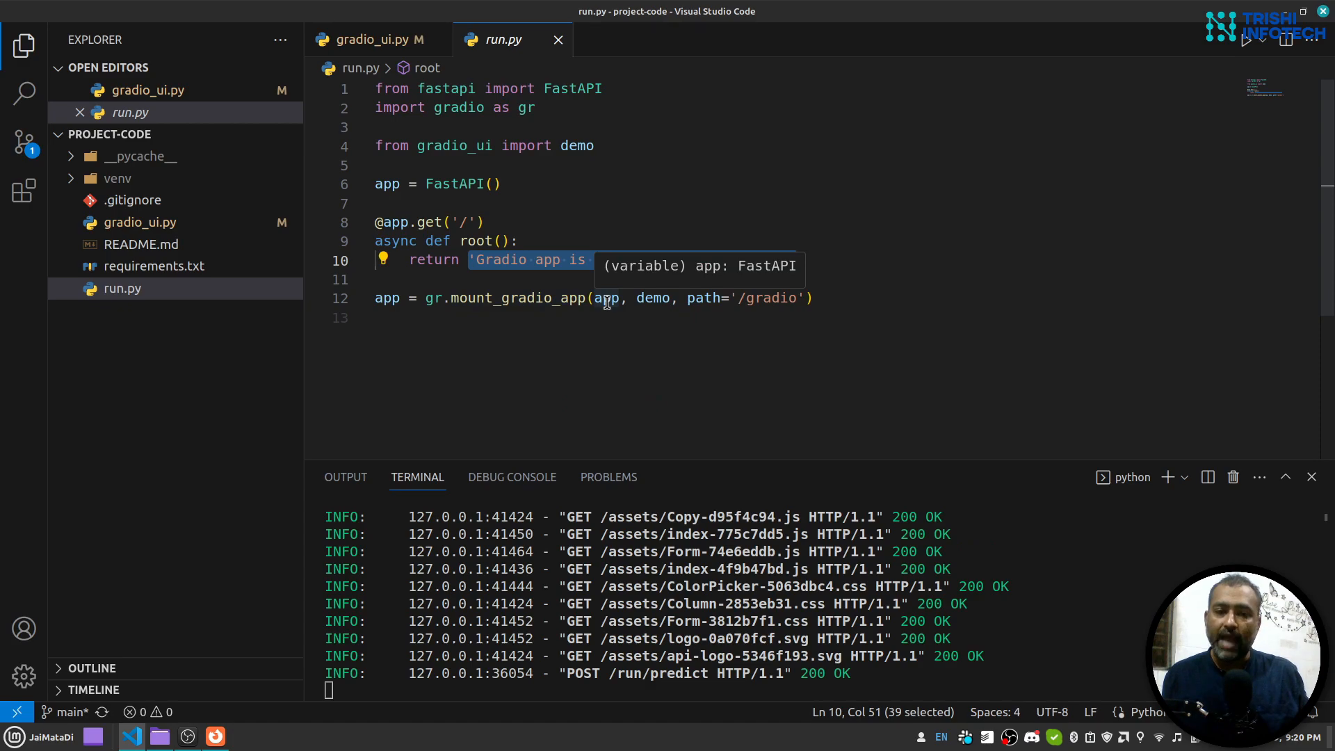
{"action": "mouse_move", "coordinate": [654, 298]}
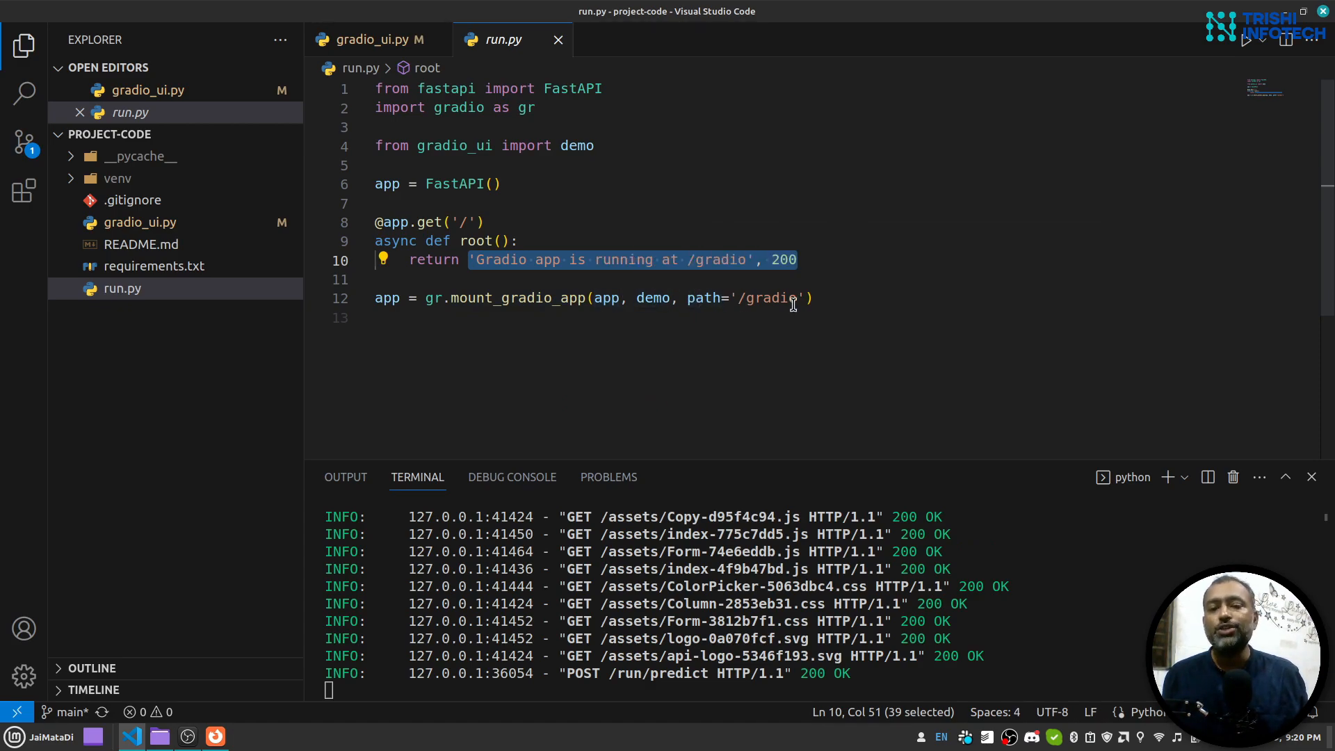
{"action": "mouse_move", "coordinate": [653, 320]}
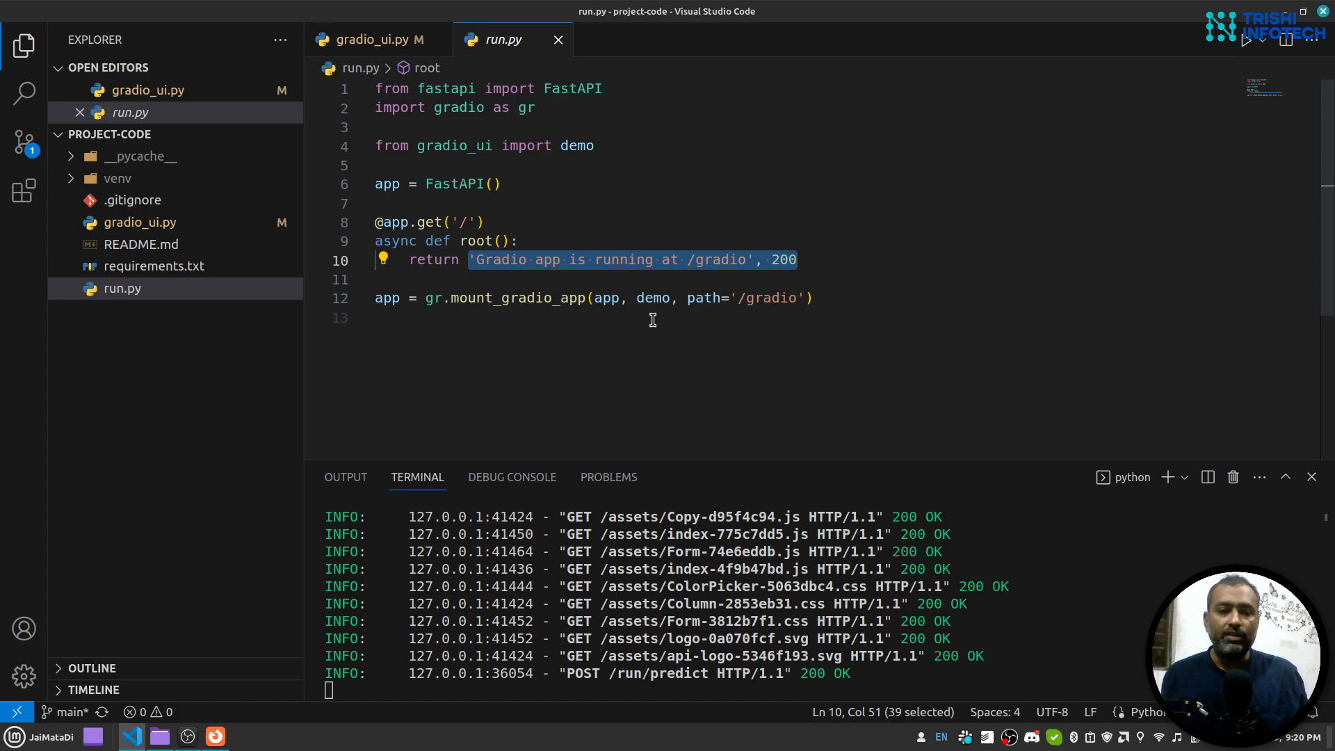
{"action": "mouse_move", "coordinate": [528, 297]}
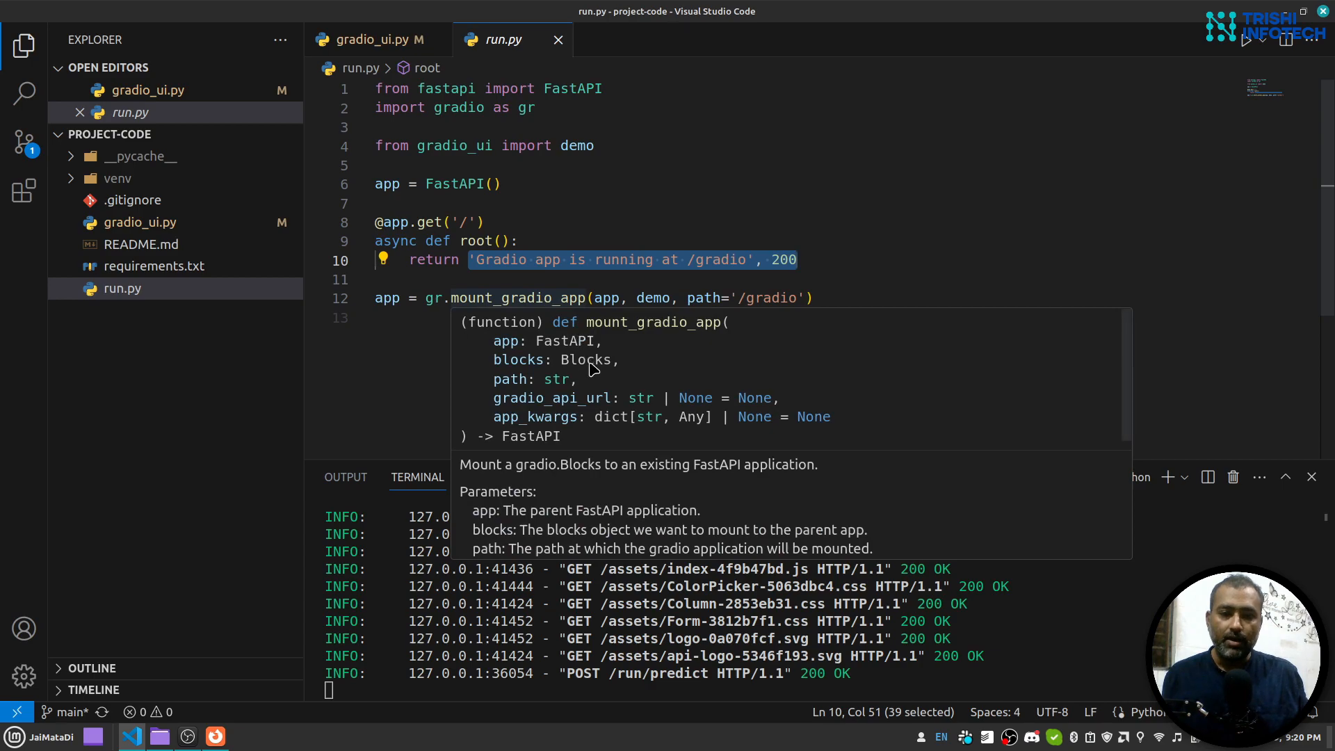
{"action": "mouse_move", "coordinate": [506, 345]}
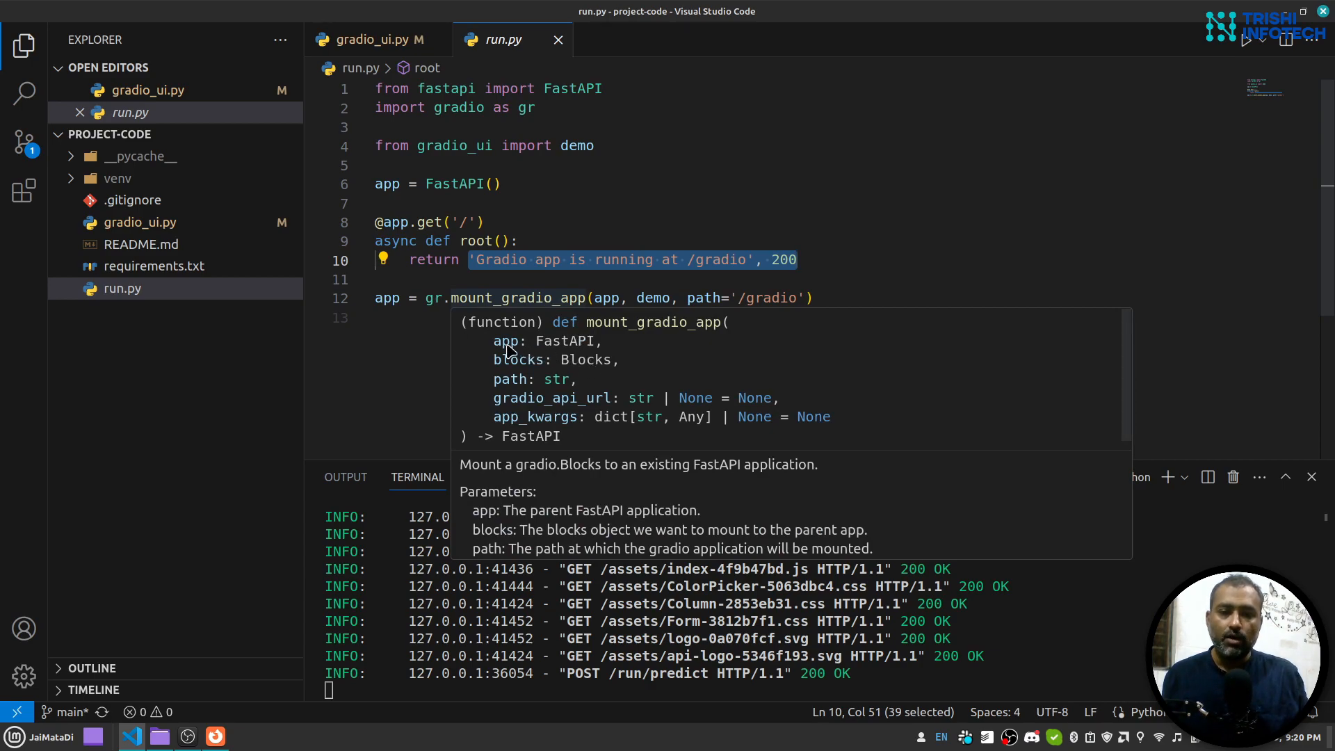
{"action": "mouse_move", "coordinate": [553, 384]}
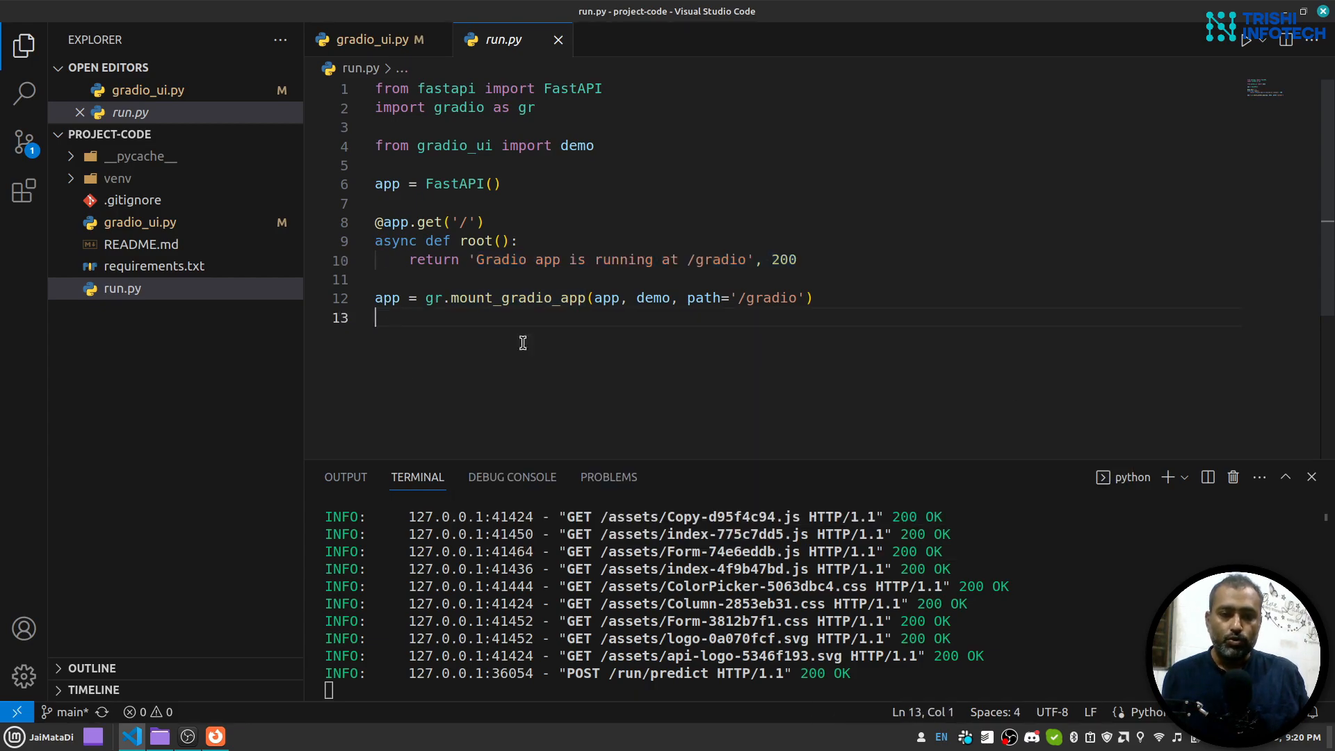
{"action": "mouse_move", "coordinate": [414, 184]}
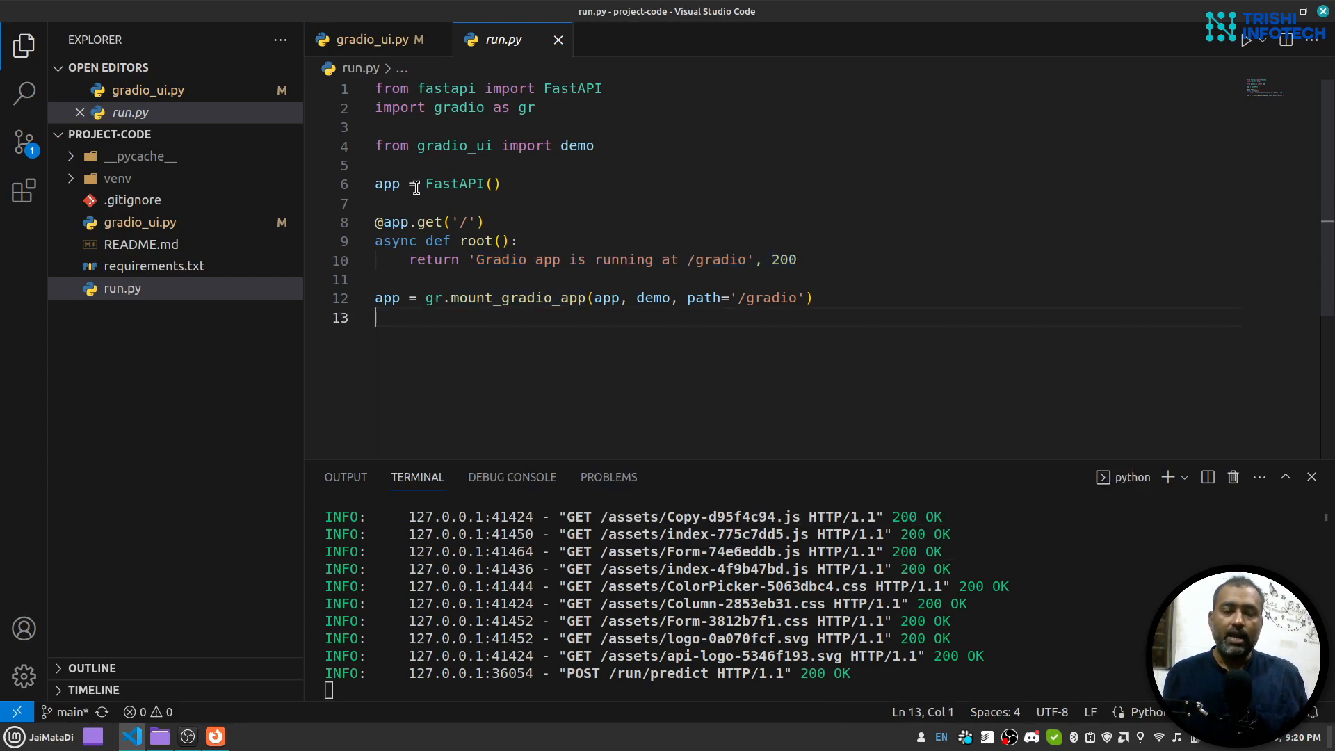
{"action": "mouse_move", "coordinate": [456, 183]}
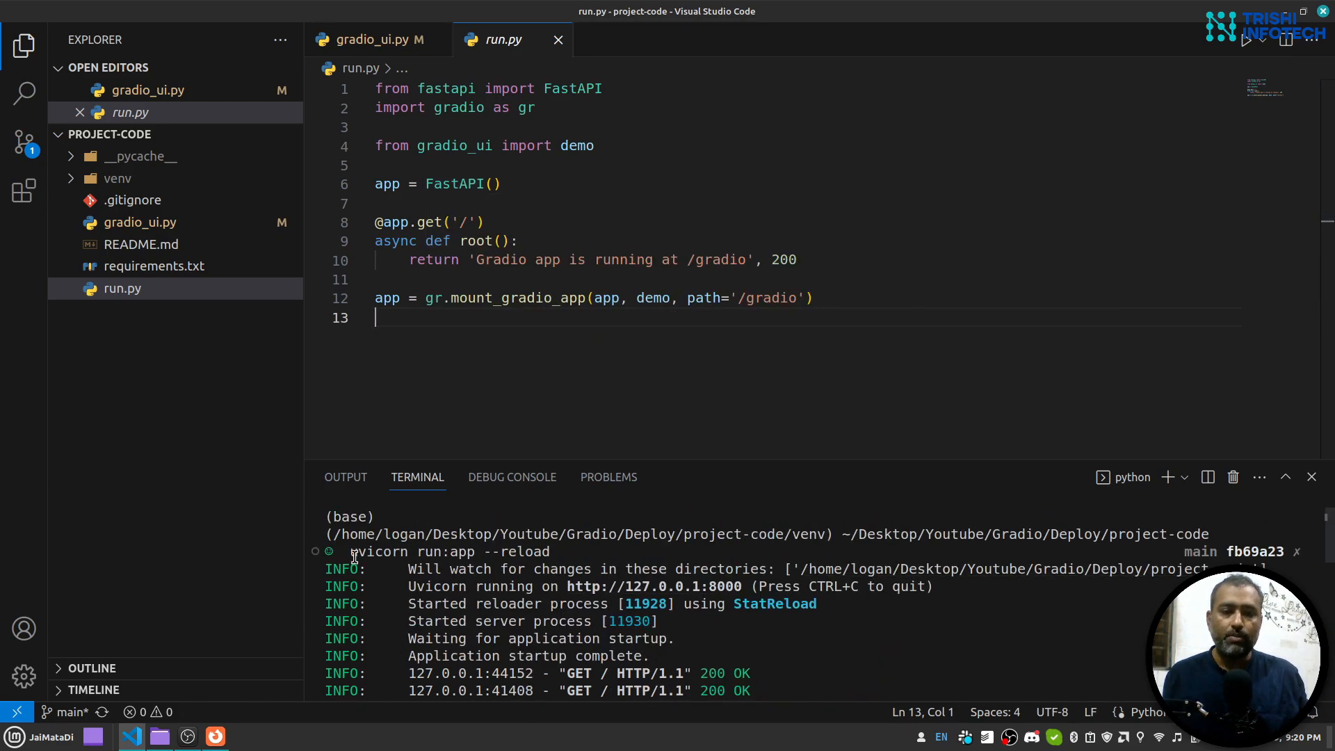
{"action": "mouse_move", "coordinate": [450, 566]}
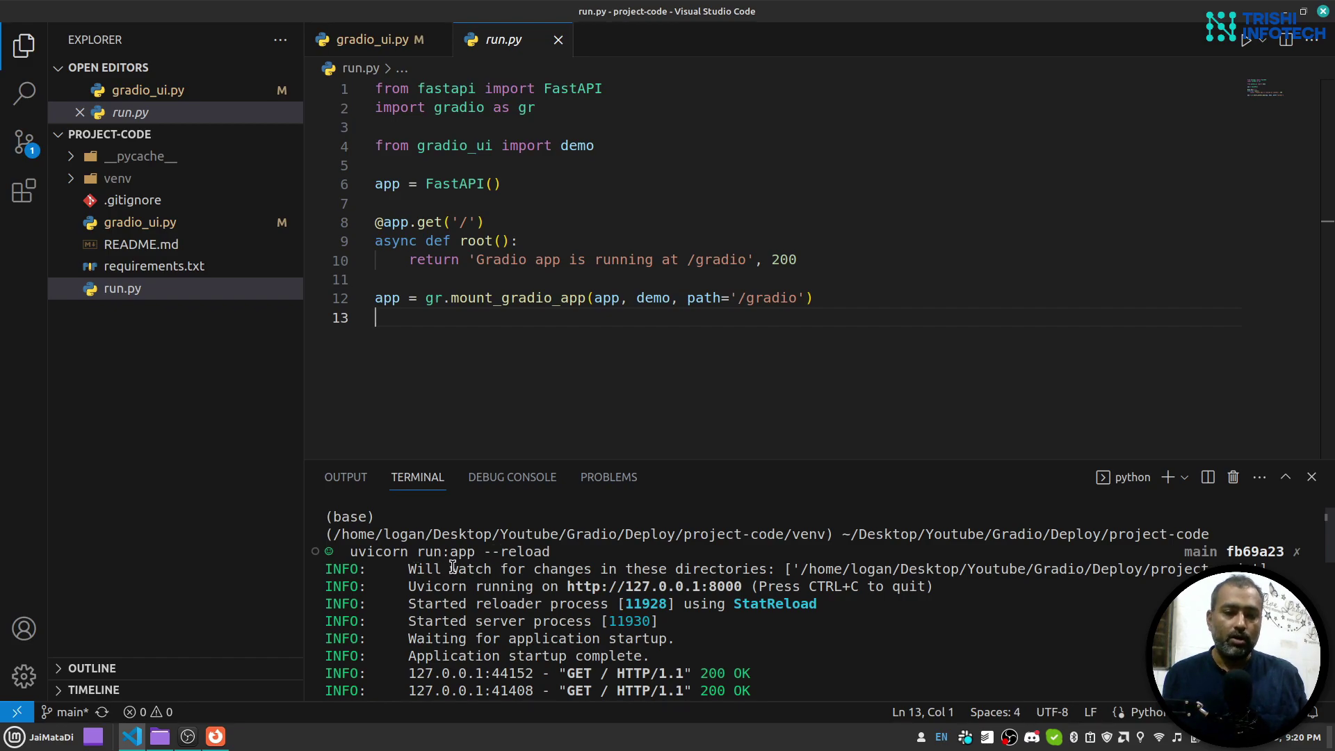
{"action": "double_click", "coordinate": [517, 550]}
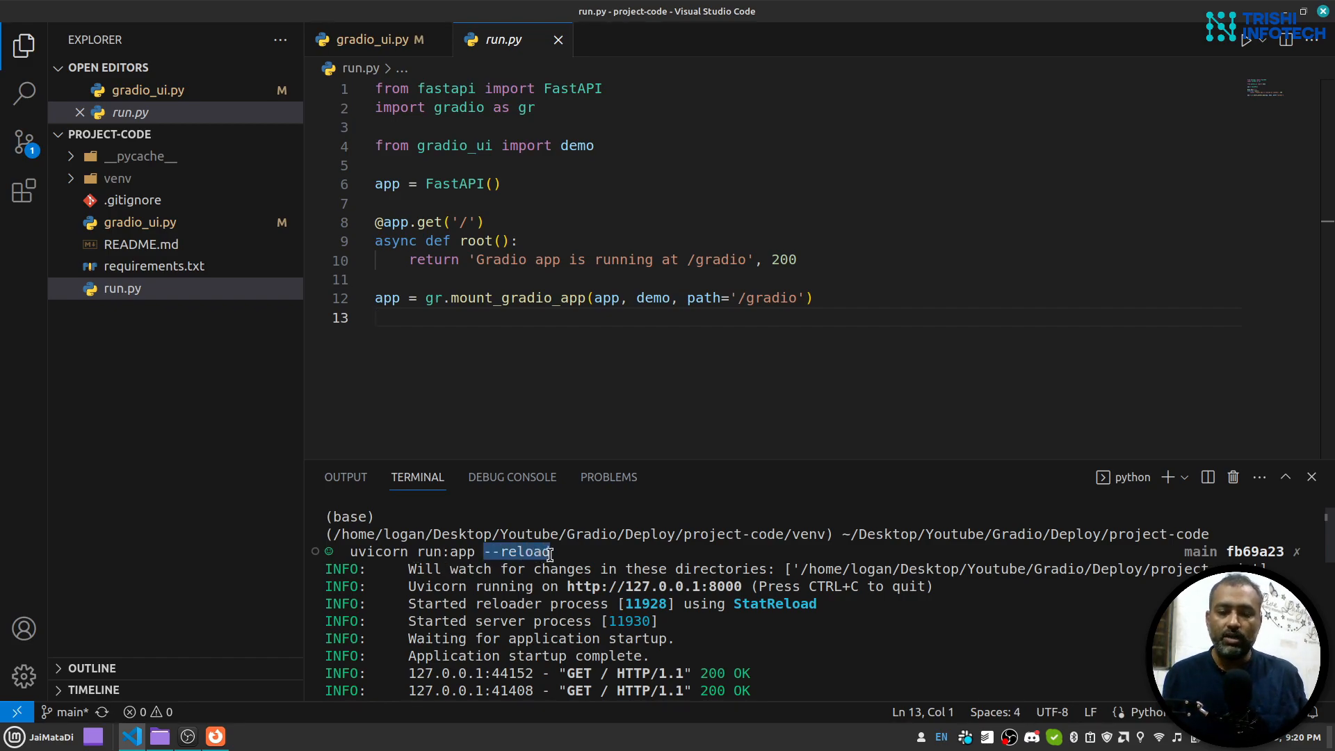
{"action": "mouse_move", "coordinate": [750, 179]}
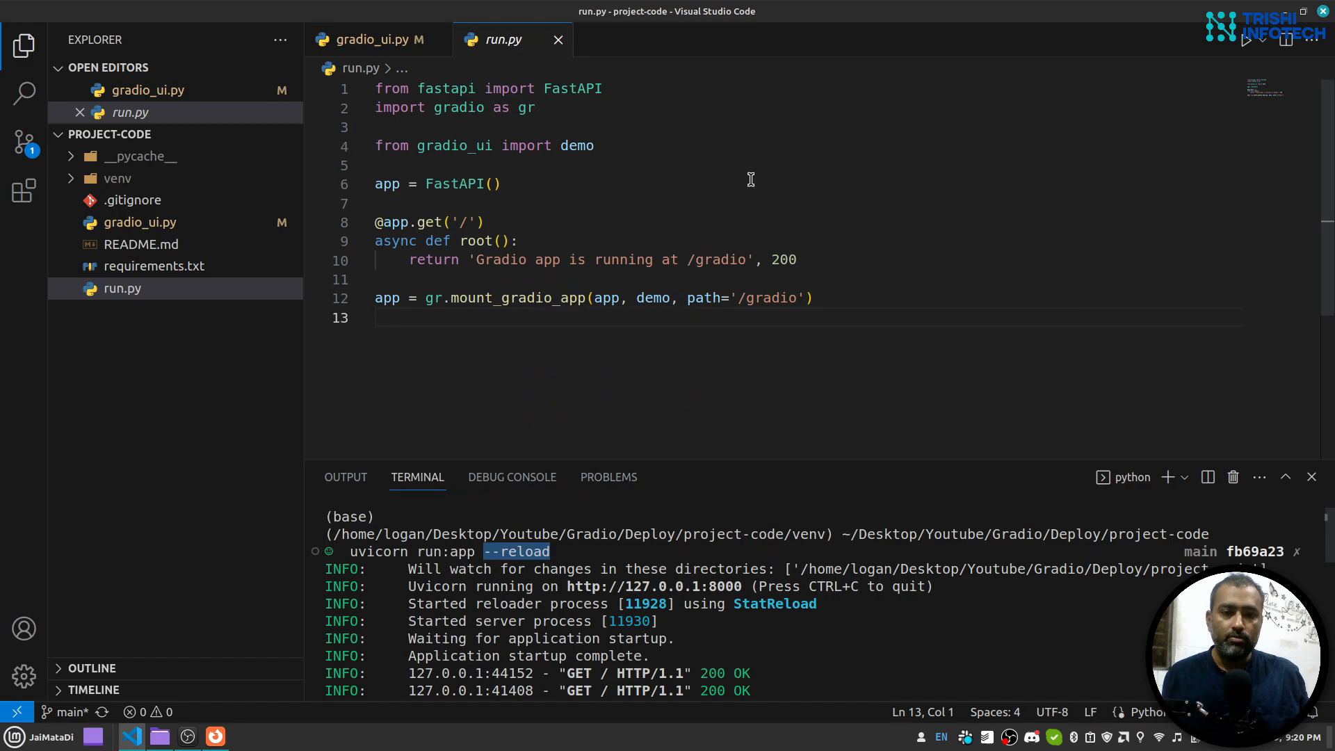
{"action": "scroll", "scroll_direction": "down", "scroll_amount": 3}
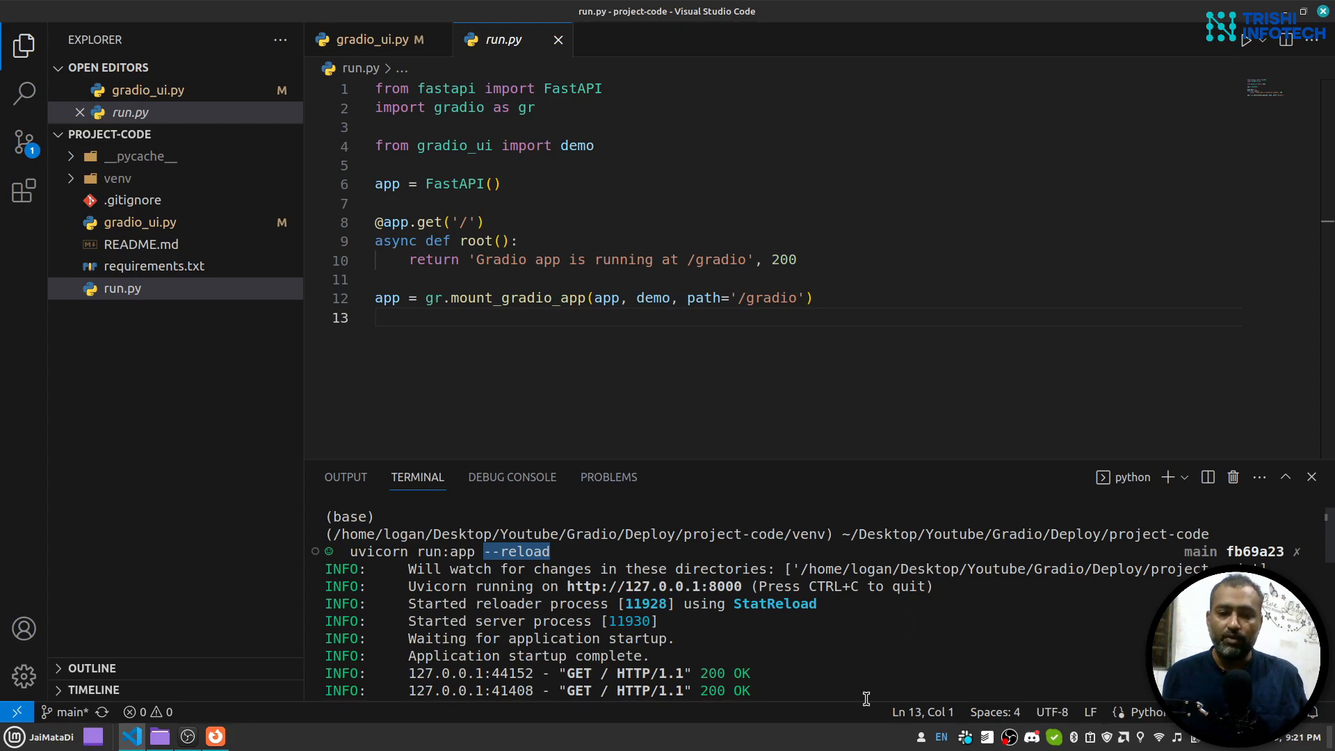
{"action": "mouse_move", "coordinate": [621, 298]}
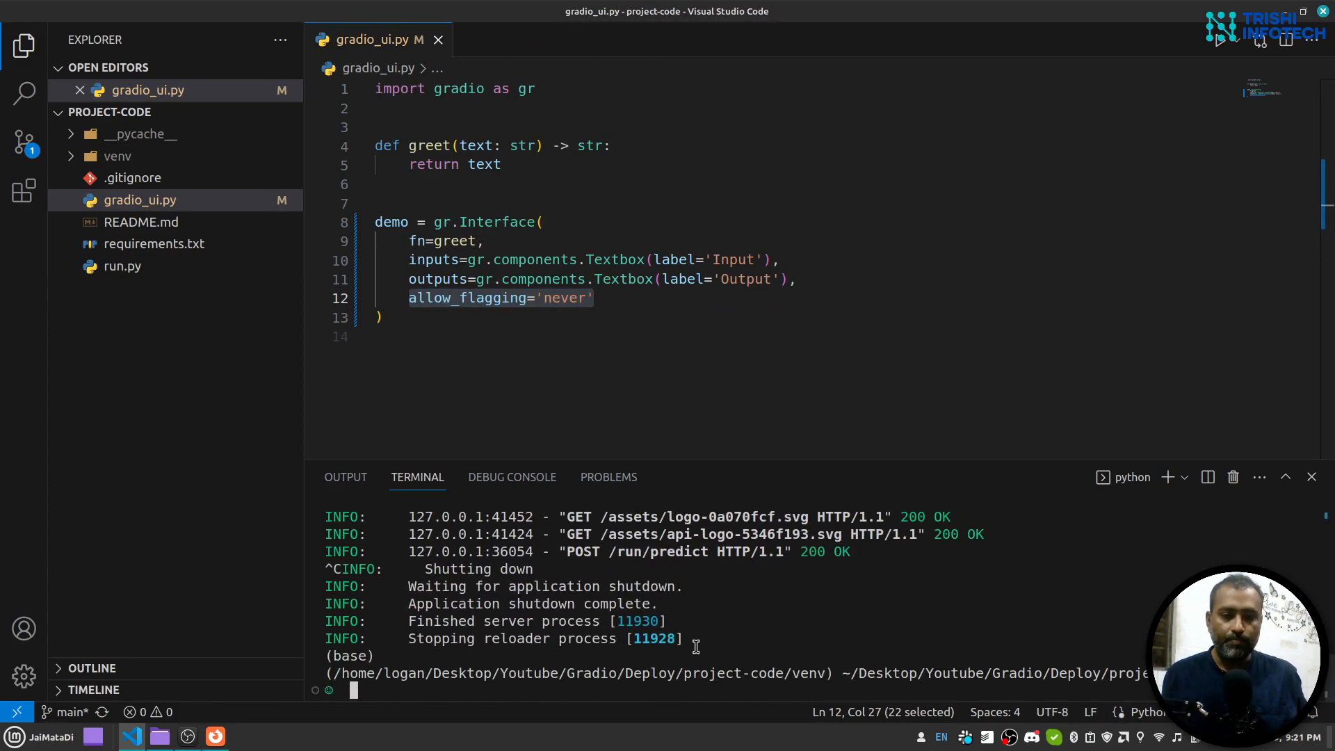
Commit the gradio_ui.py change with the message 'ran during recording' and return to the browser.
{"action": "left_click", "coordinate": [438, 39]}
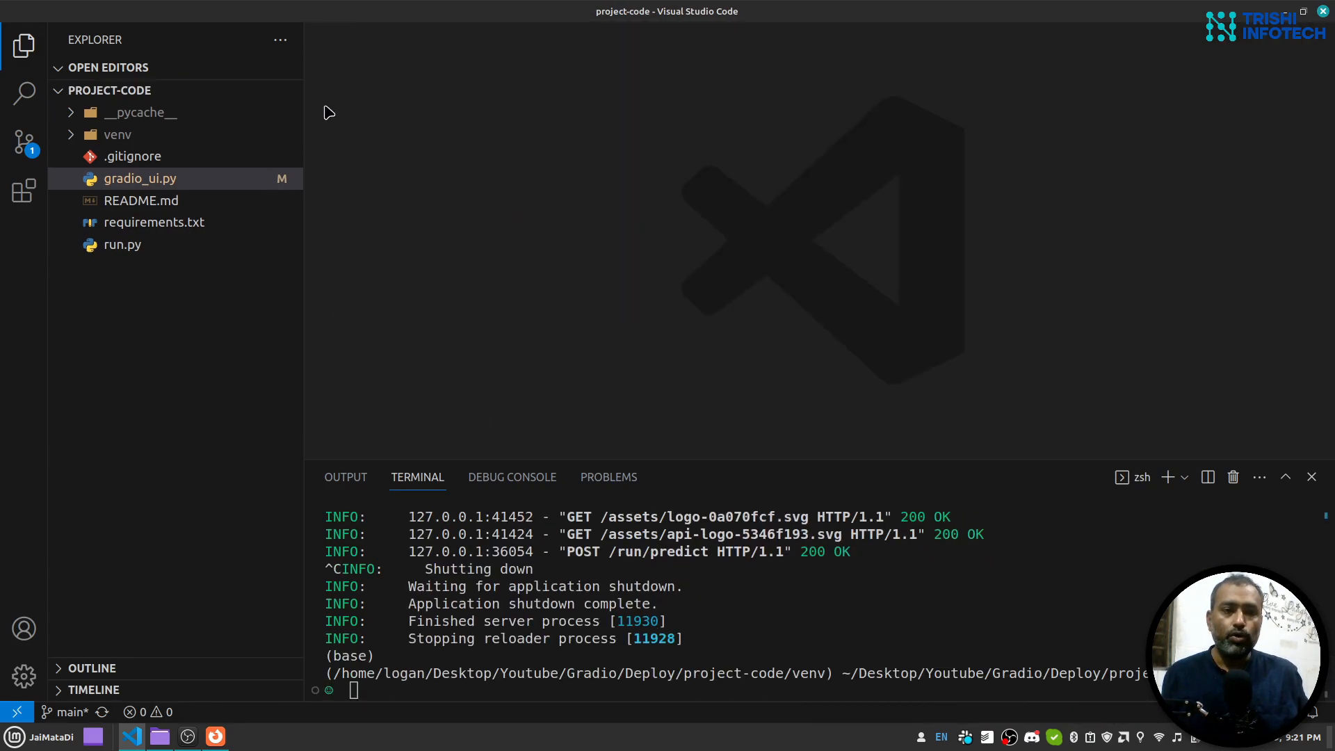
{"action": "left_click", "coordinate": [23, 142]}
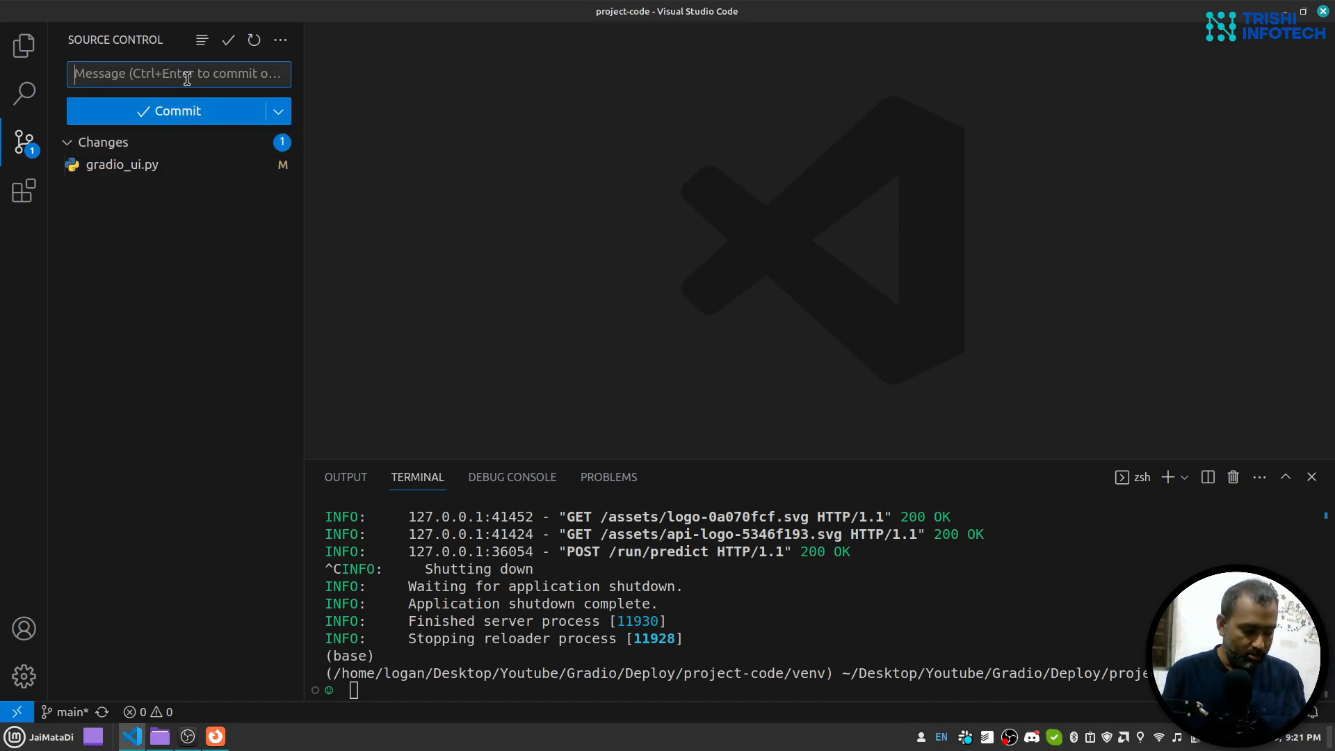
{"action": "type", "text": "ran"}
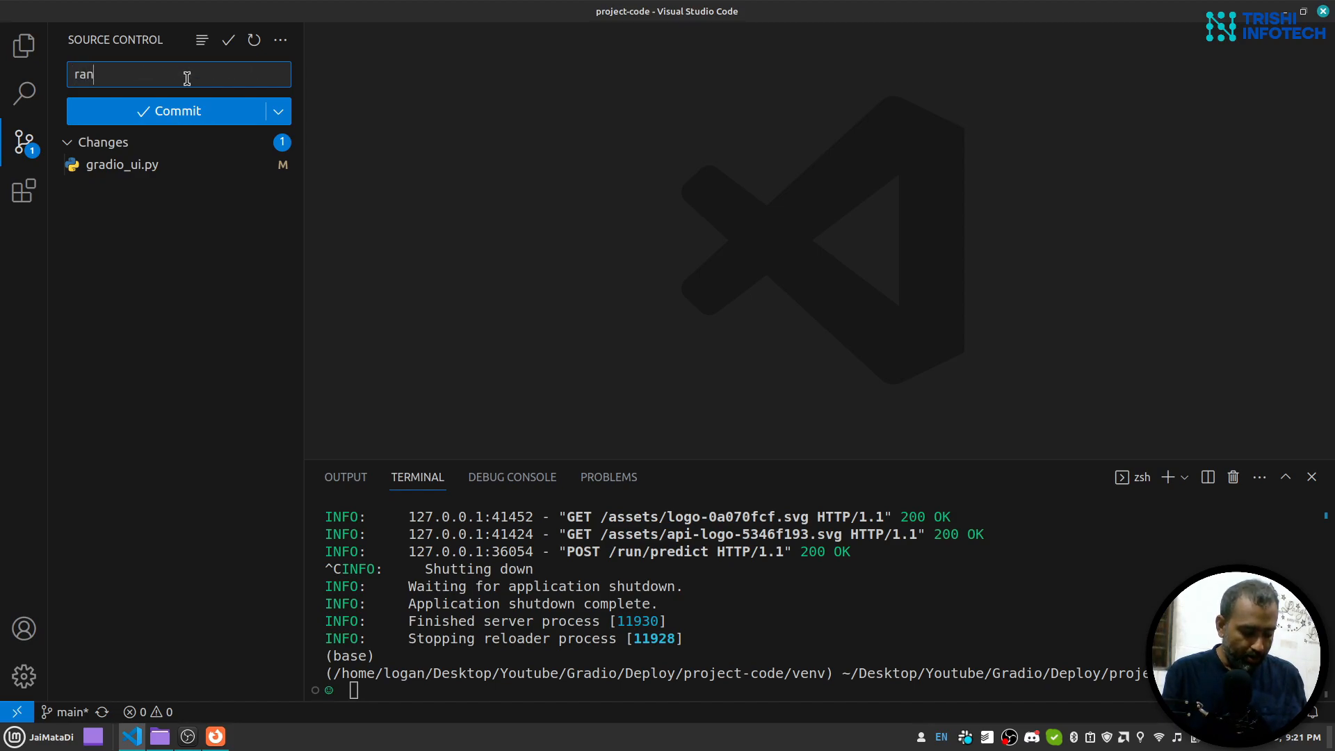
{"action": "type", "text": "during r"}
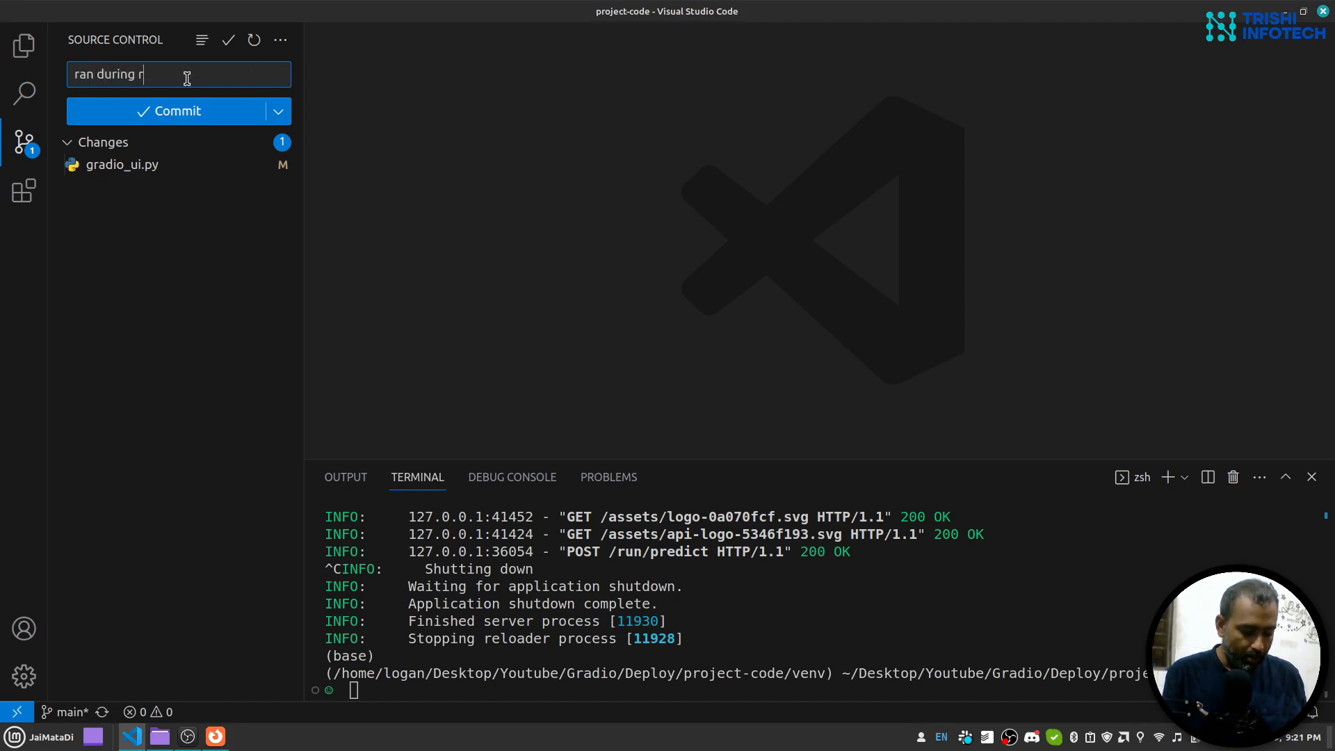
{"action": "type", "text": "ecording"}
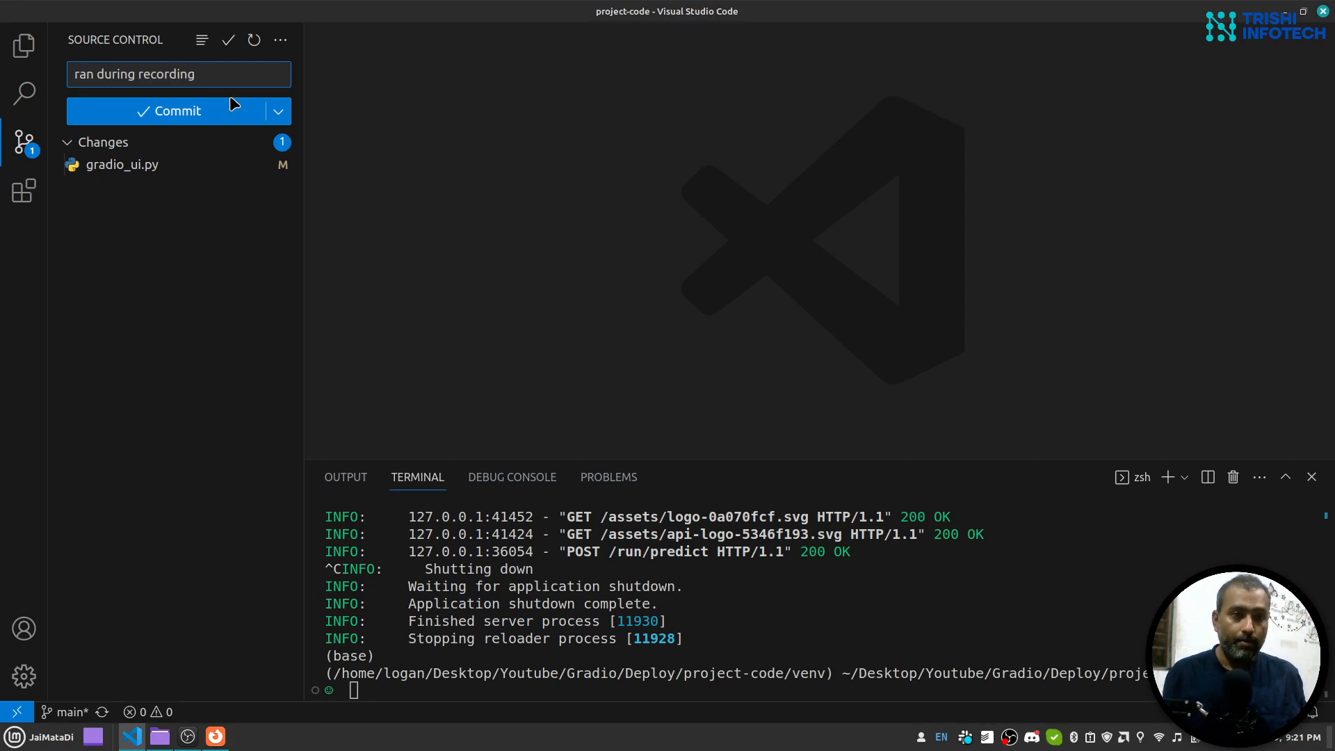
{"action": "left_click", "coordinate": [169, 111]}
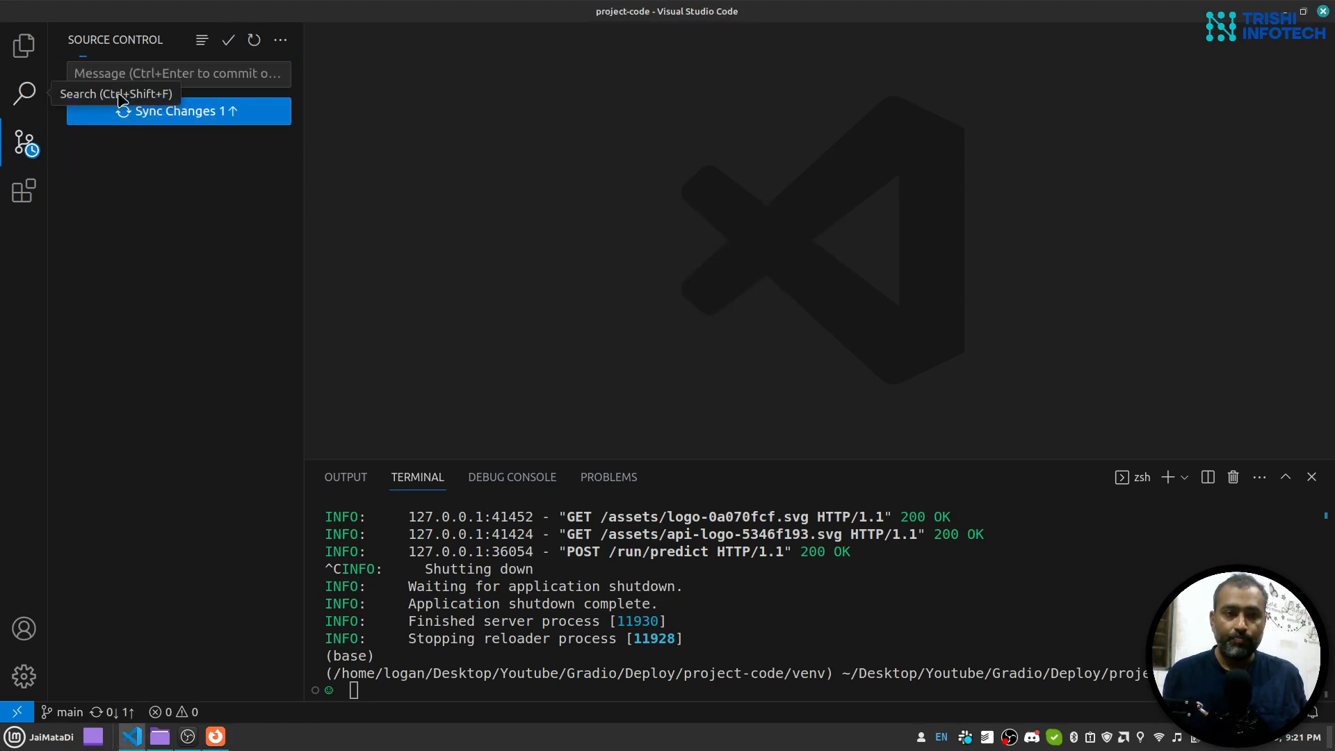
{"action": "mouse_move", "coordinate": [865, 256]}
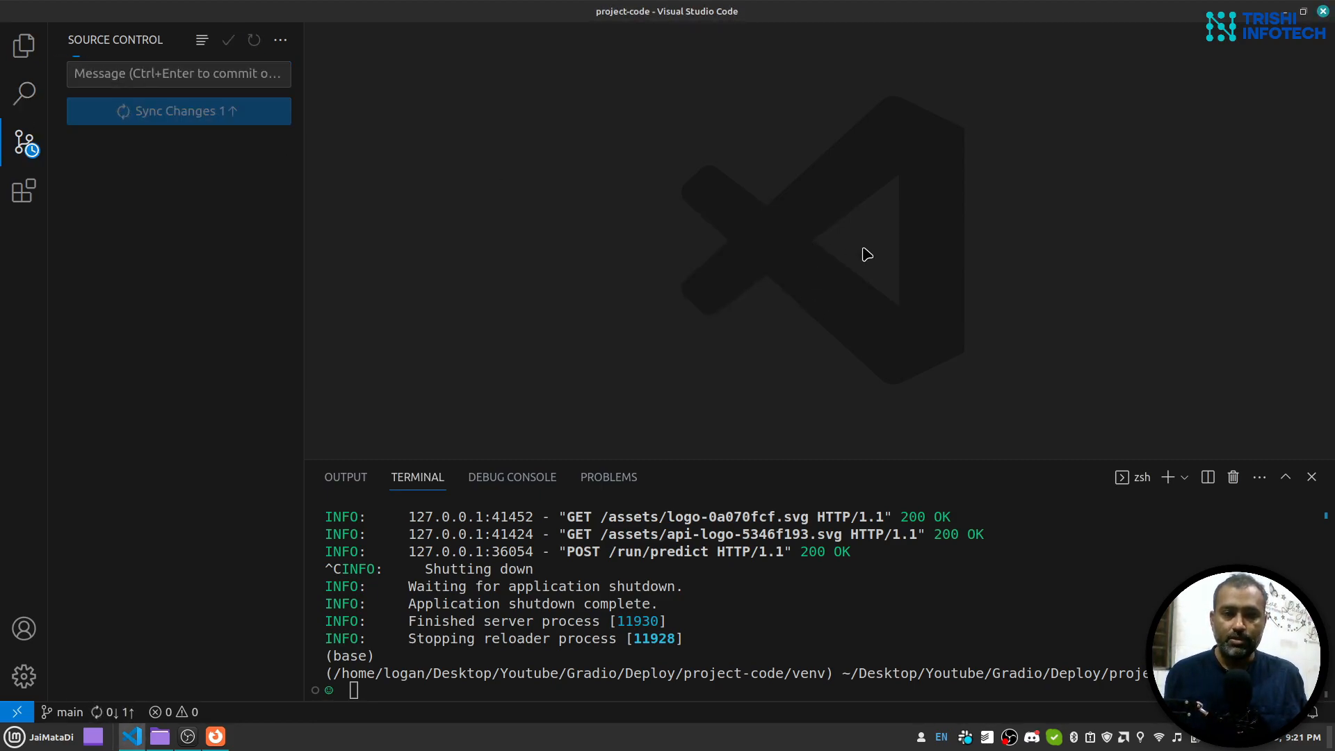
{"action": "left_click", "coordinate": [215, 736]}
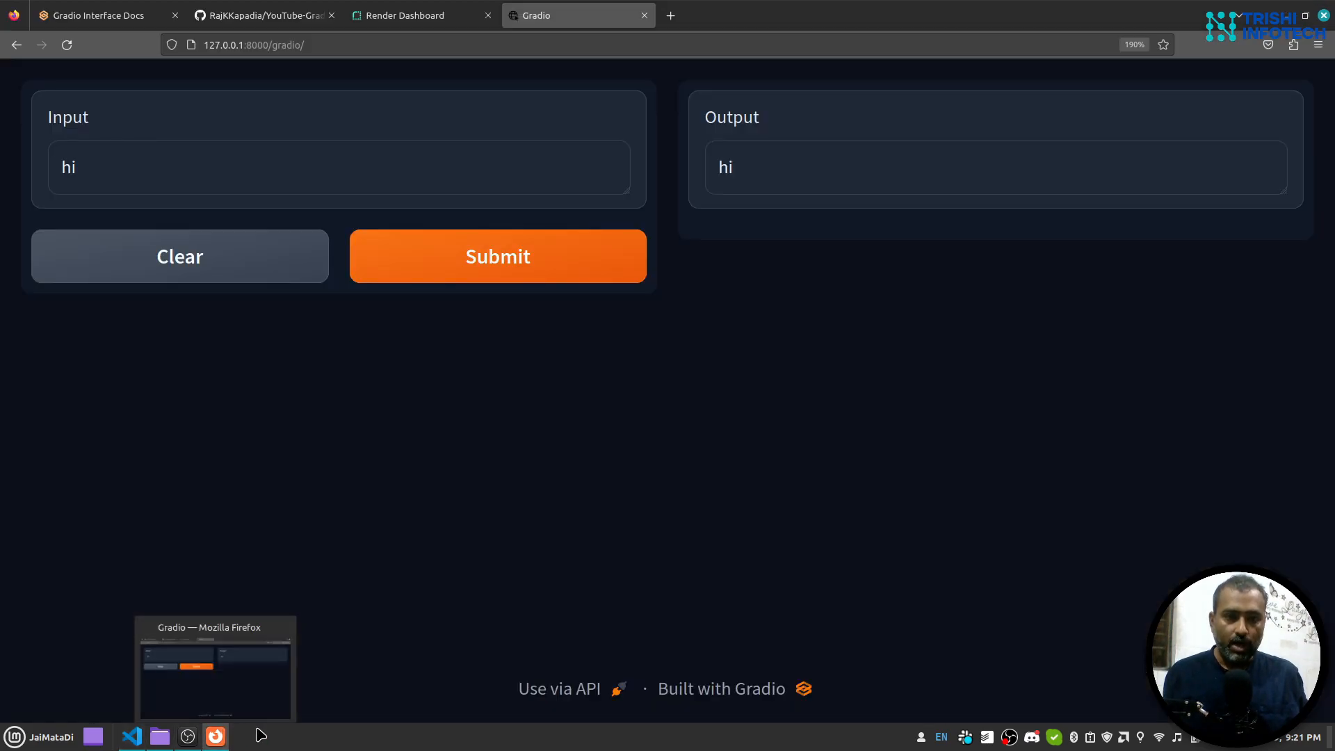
Reload the GitHub repo to confirm the new commit, then move to the Render dashboard.
{"action": "left_click", "coordinate": [264, 15]}
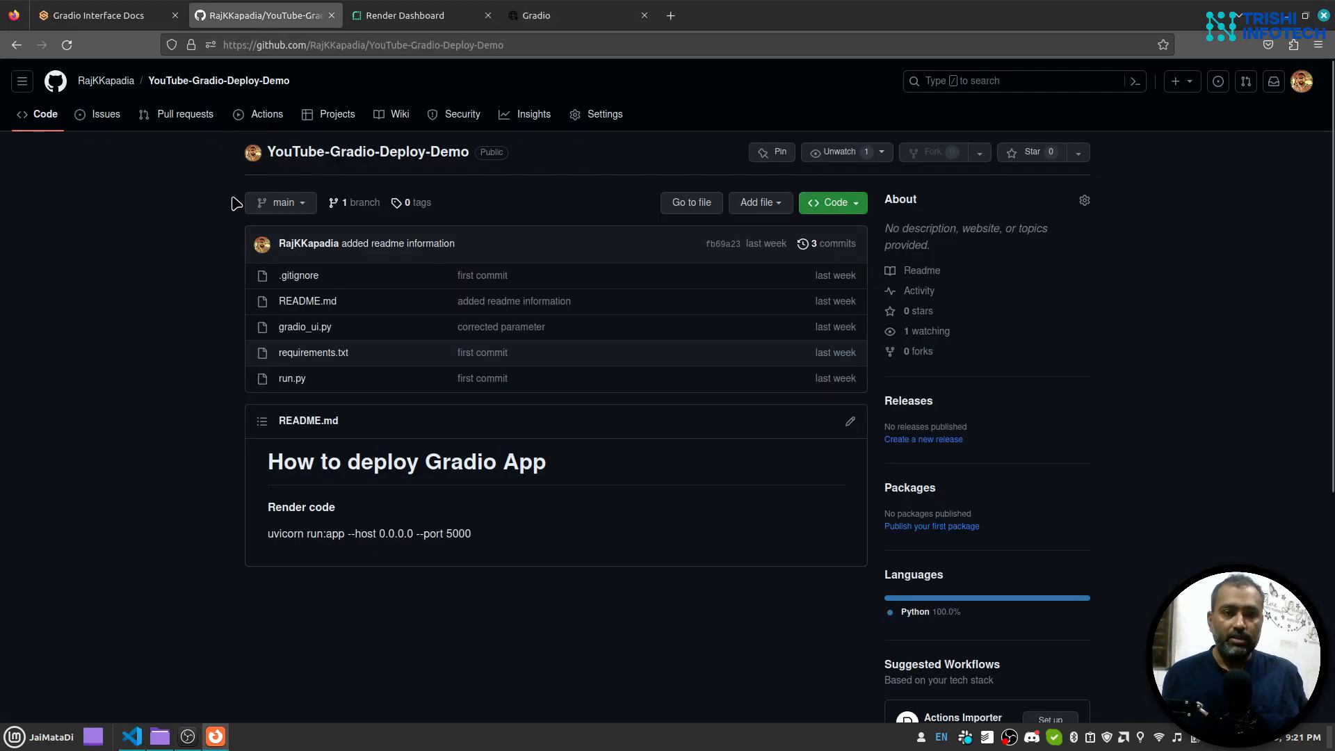
{"action": "left_click", "coordinate": [67, 45]}
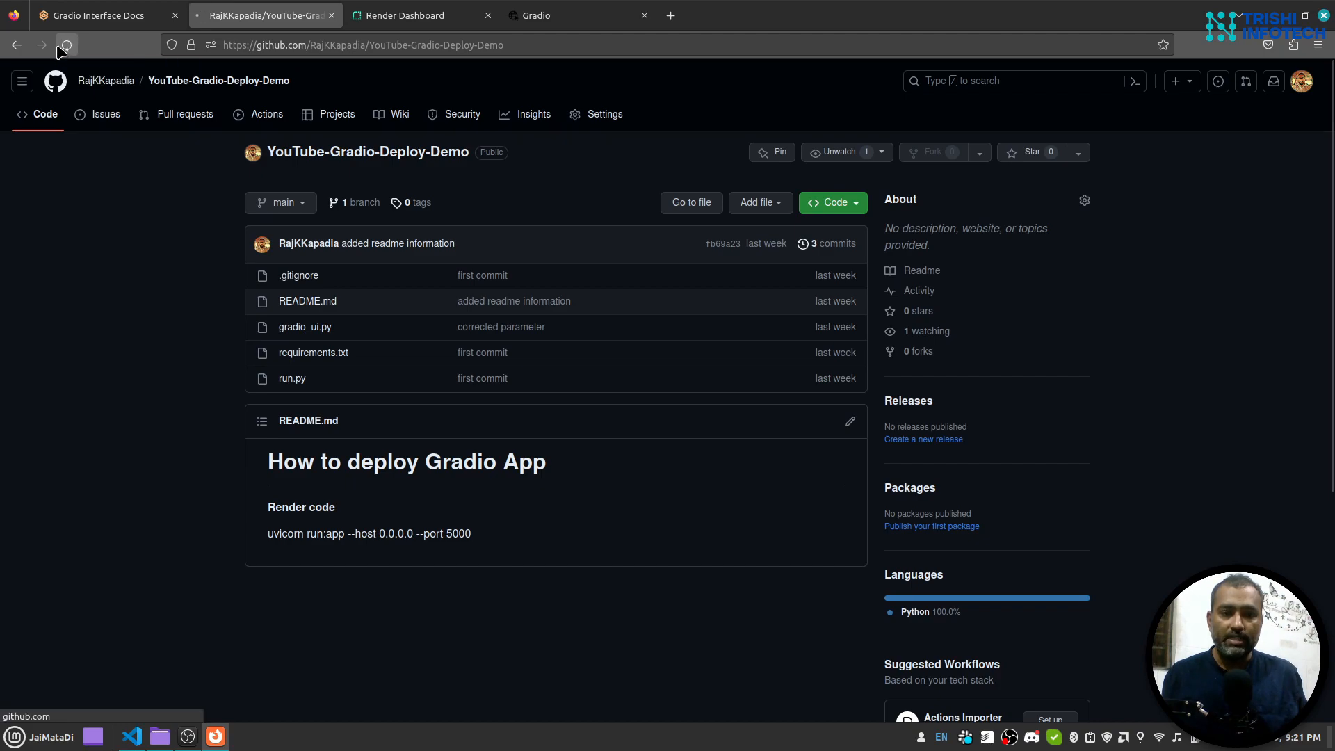
{"action": "left_click", "coordinate": [67, 44]}
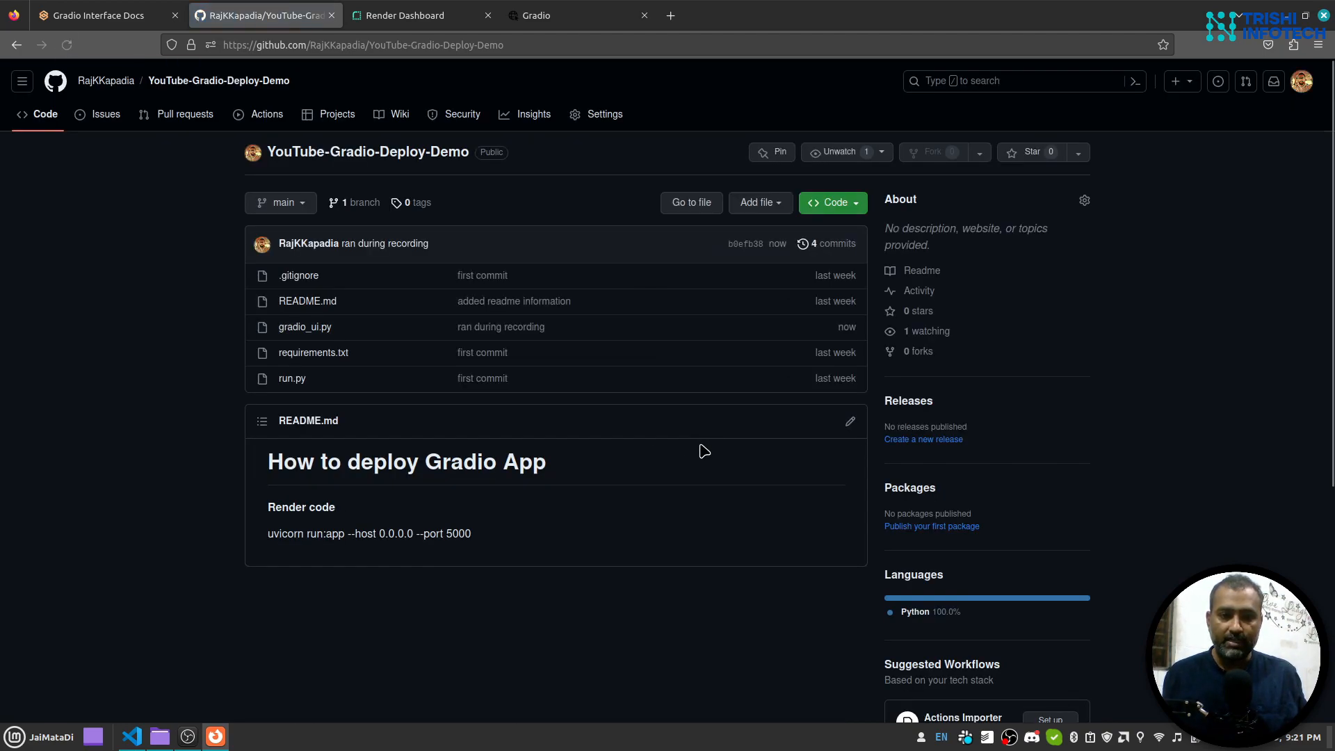
{"action": "mouse_move", "coordinate": [501, 327]}
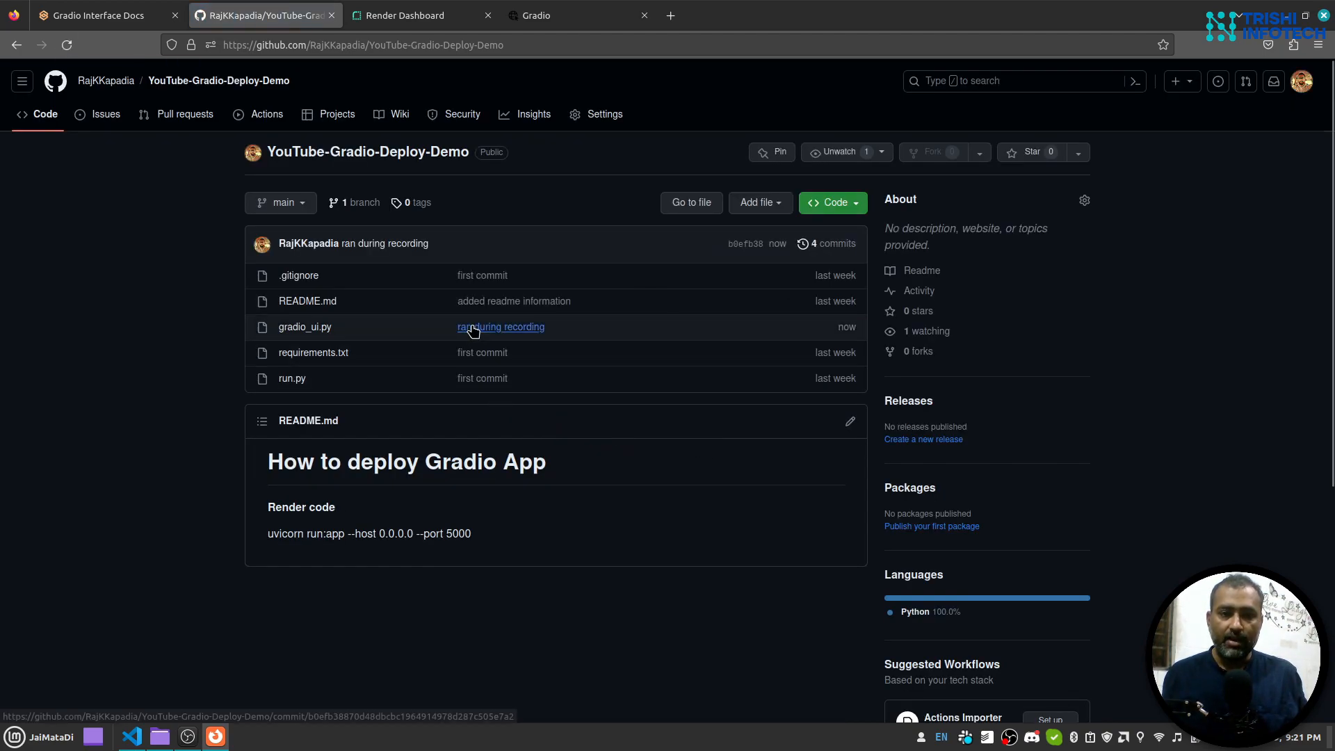
{"action": "mouse_move", "coordinate": [569, 241]}
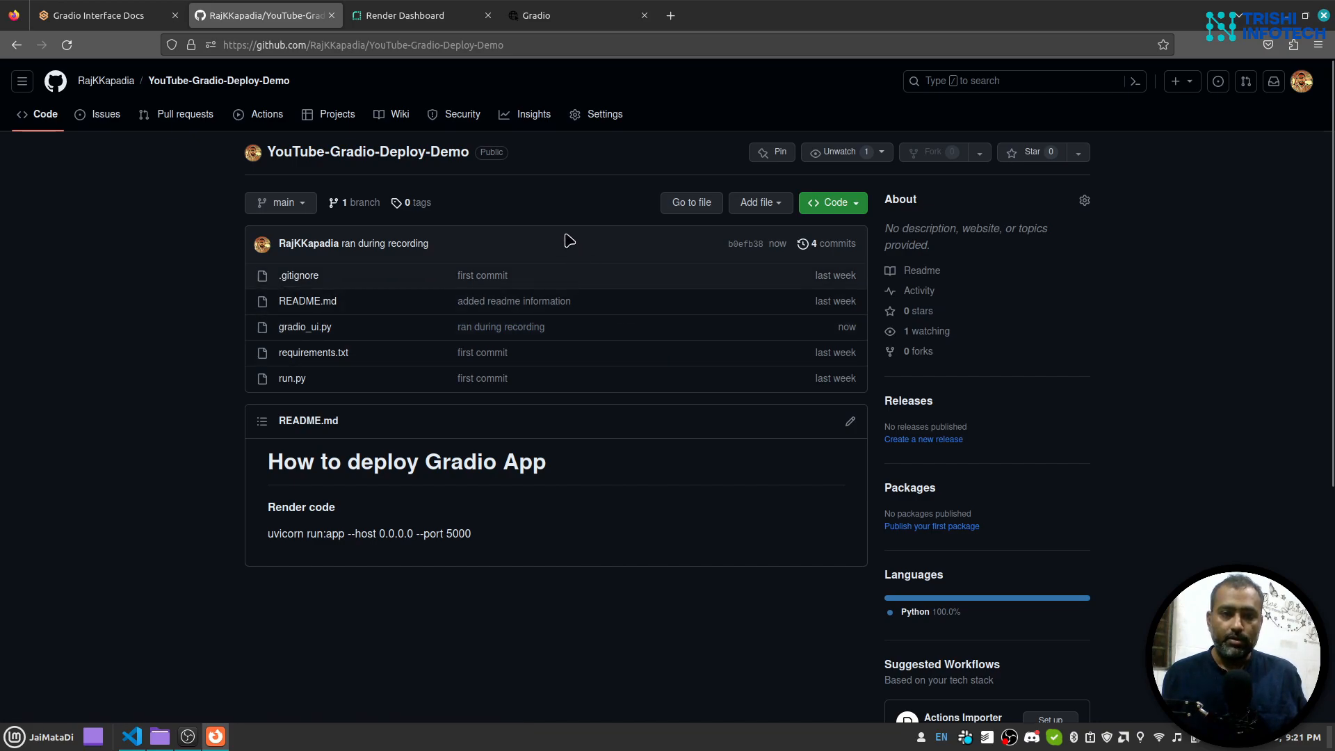
{"action": "left_click", "coordinate": [417, 15]}
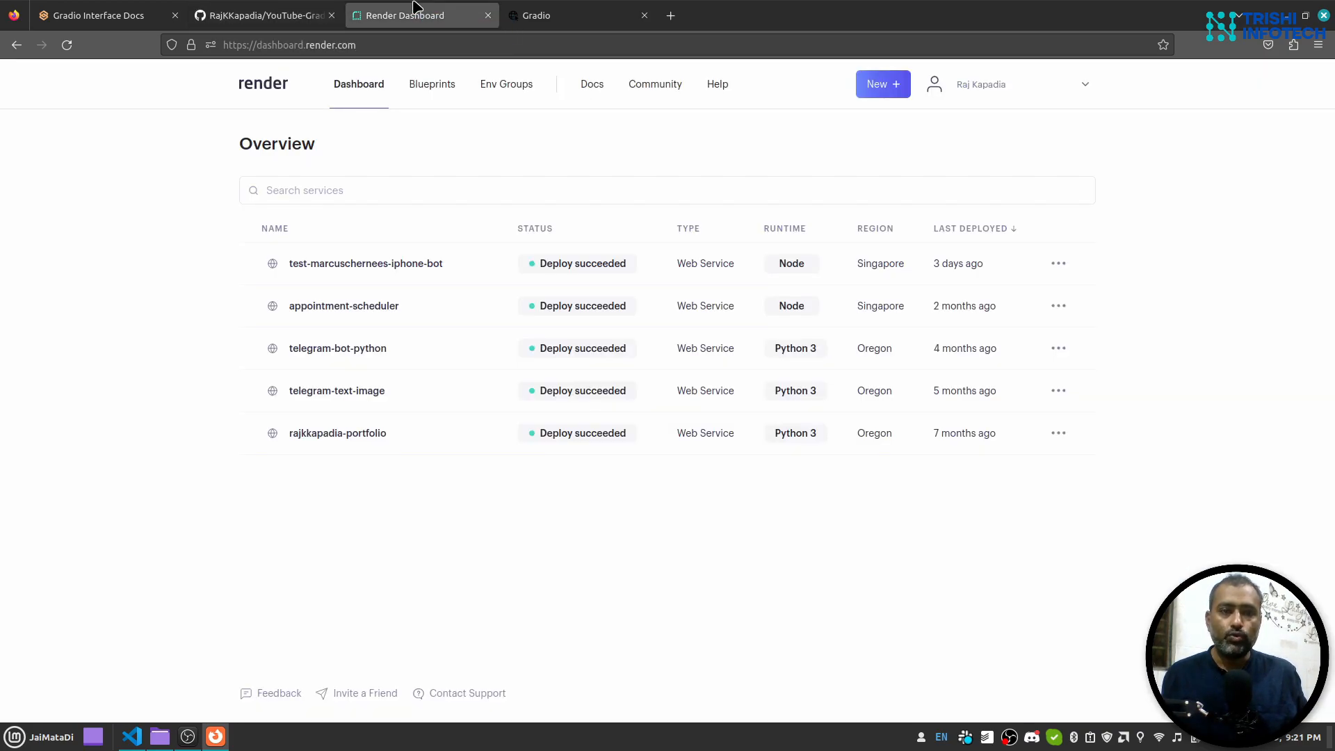
{"action": "mouse_move", "coordinate": [1007, 176]}
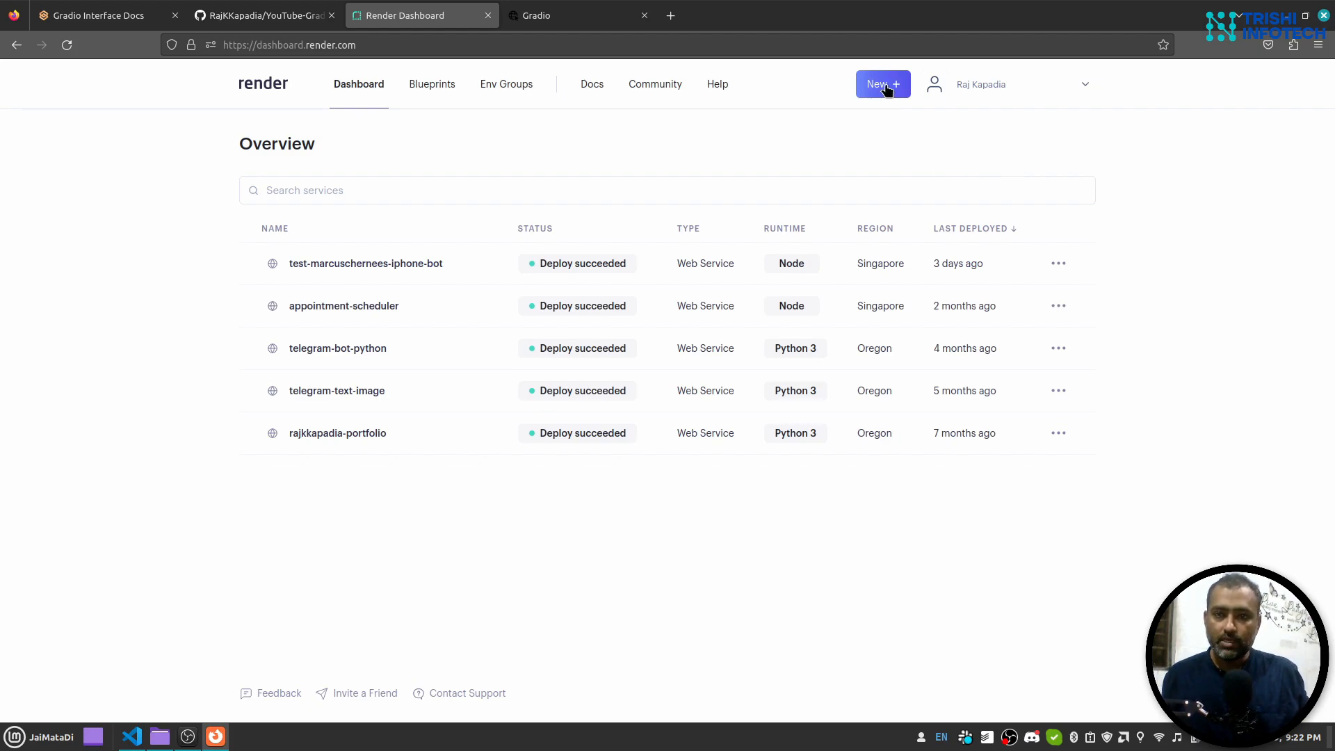
Create a new Render web service connected to the YouTube-Gradio-Deploy-Demo repository.
{"action": "left_click", "coordinate": [882, 83]}
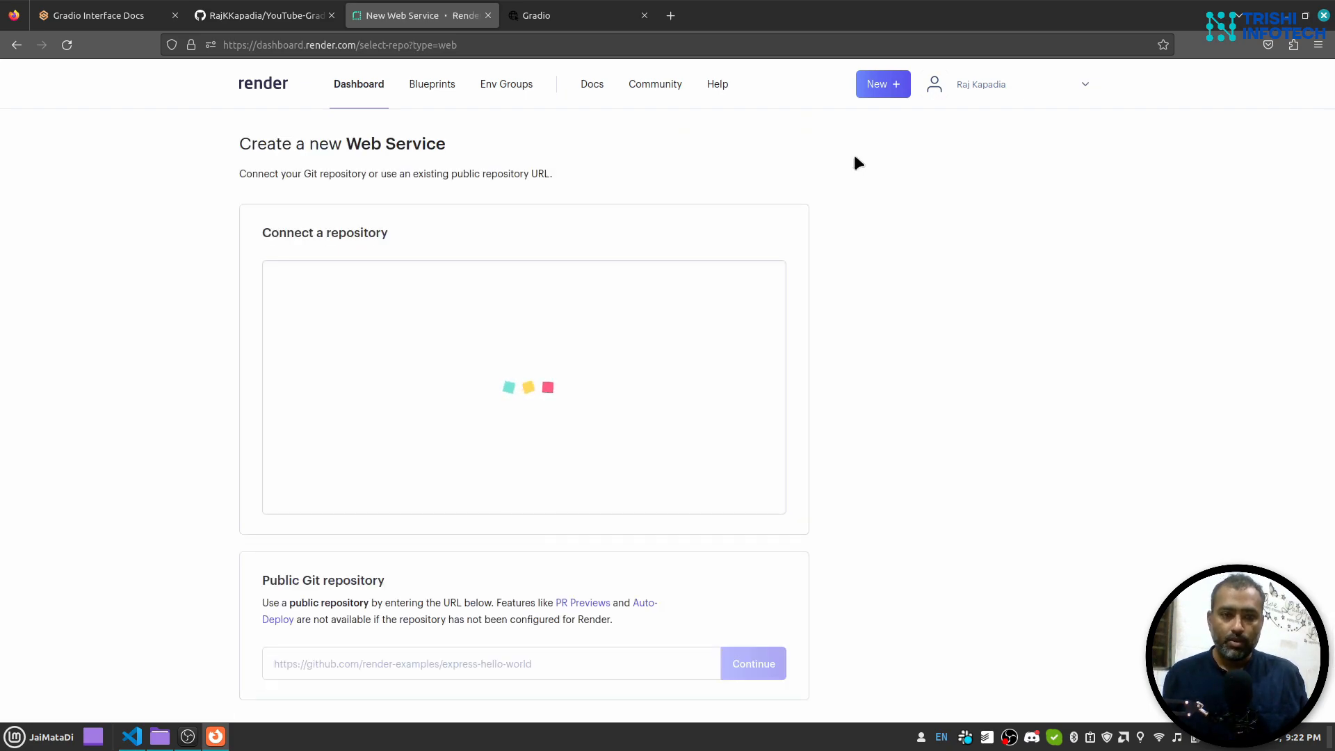
{"action": "mouse_move", "coordinate": [775, 441]}
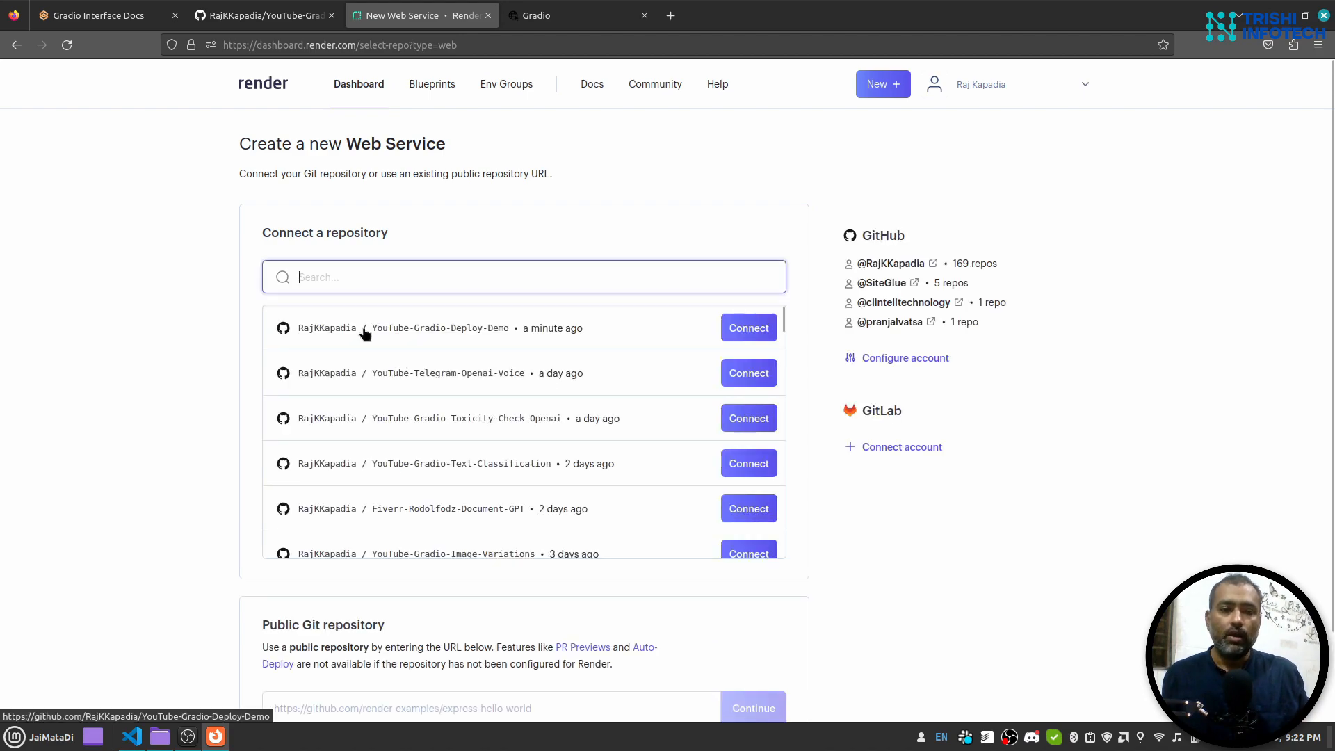
{"action": "mouse_move", "coordinate": [393, 349]}
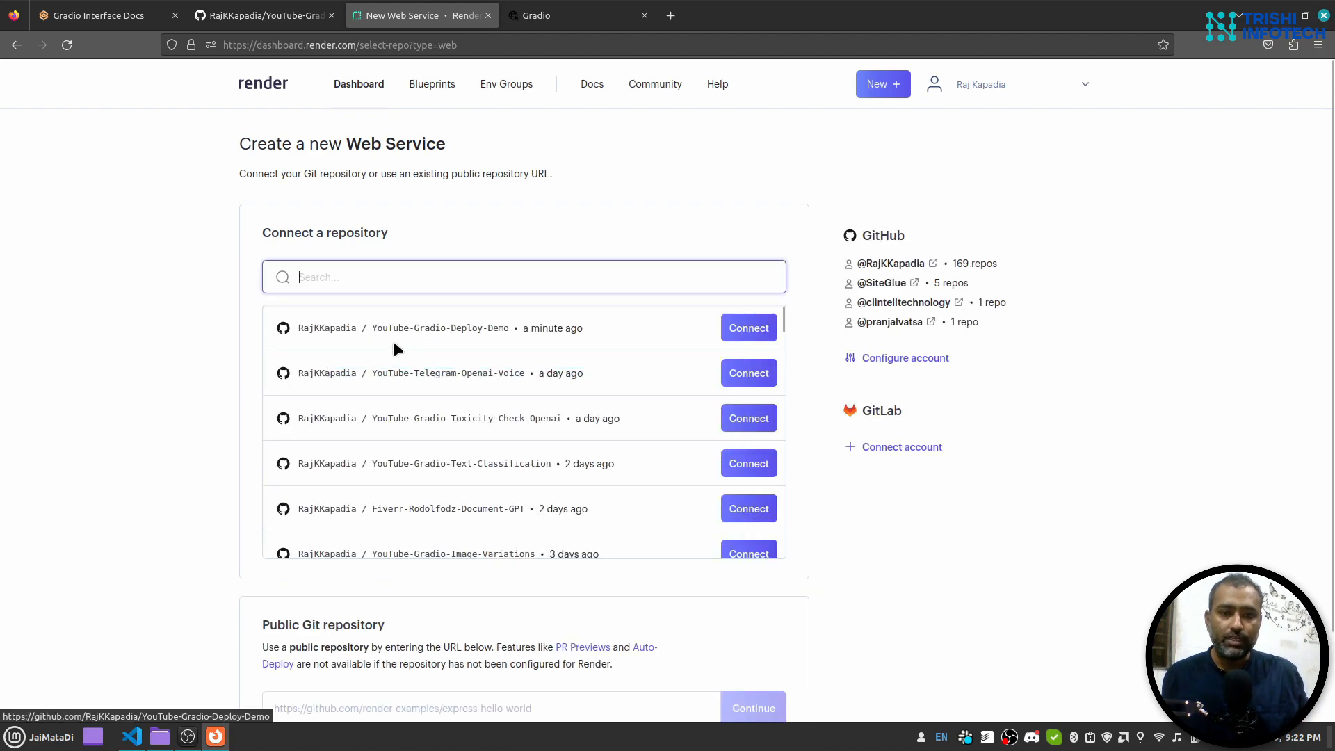
{"action": "mouse_move", "coordinate": [566, 347]}
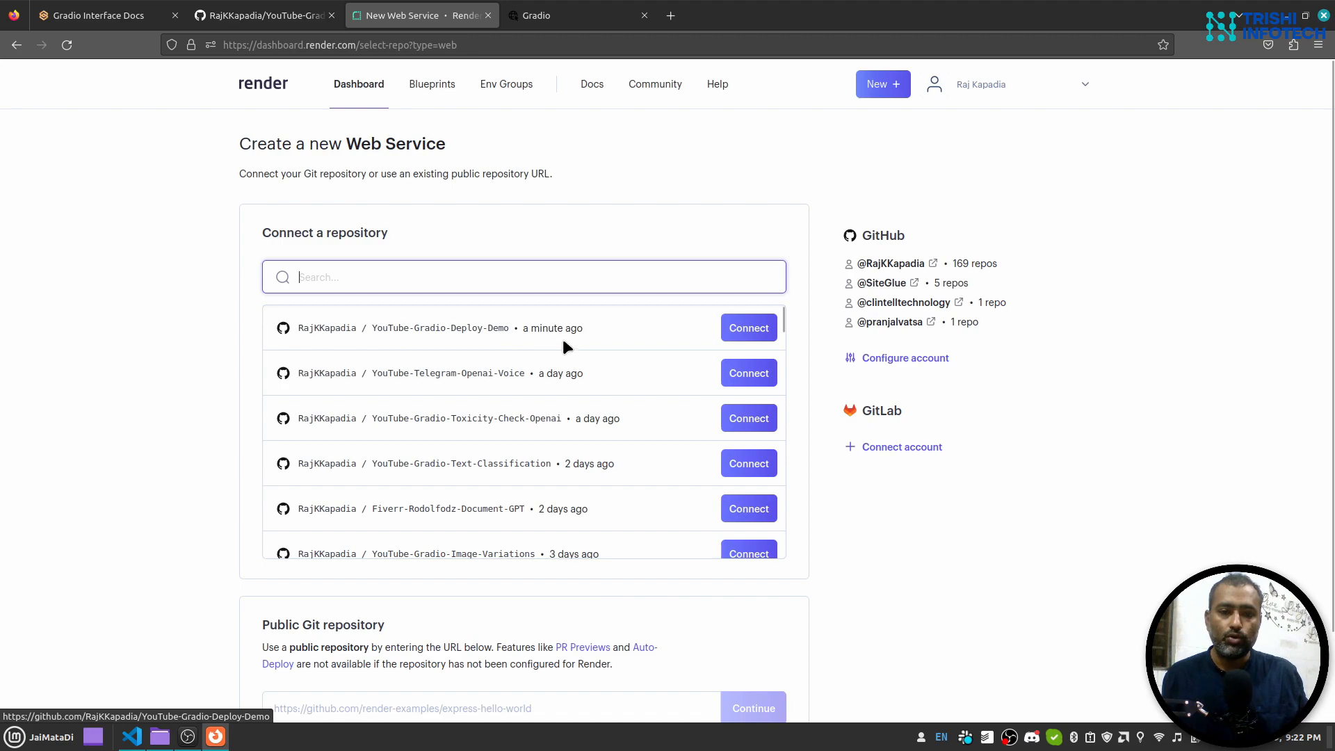
{"action": "left_click", "coordinate": [748, 328]}
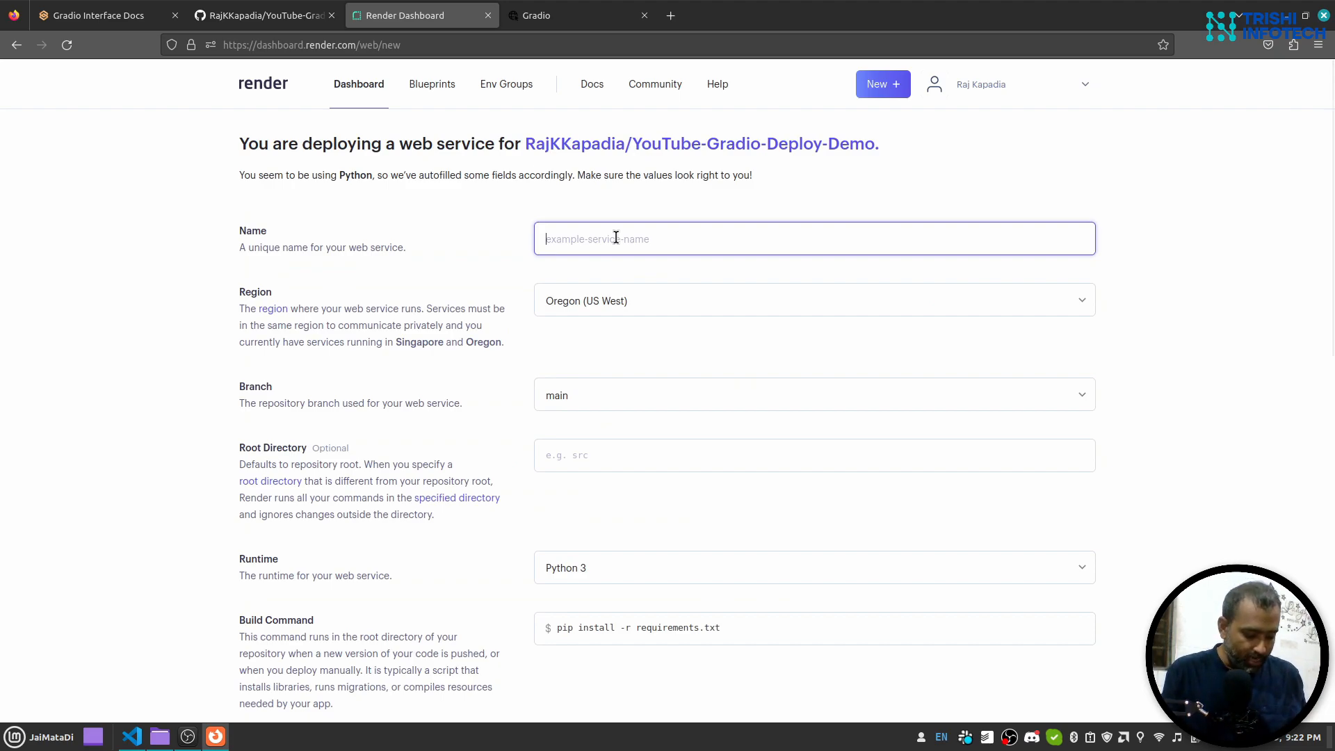
Name the Render service gradio-demo-app and host it in the Singapore region.
{"action": "type", "text": "gradio"}
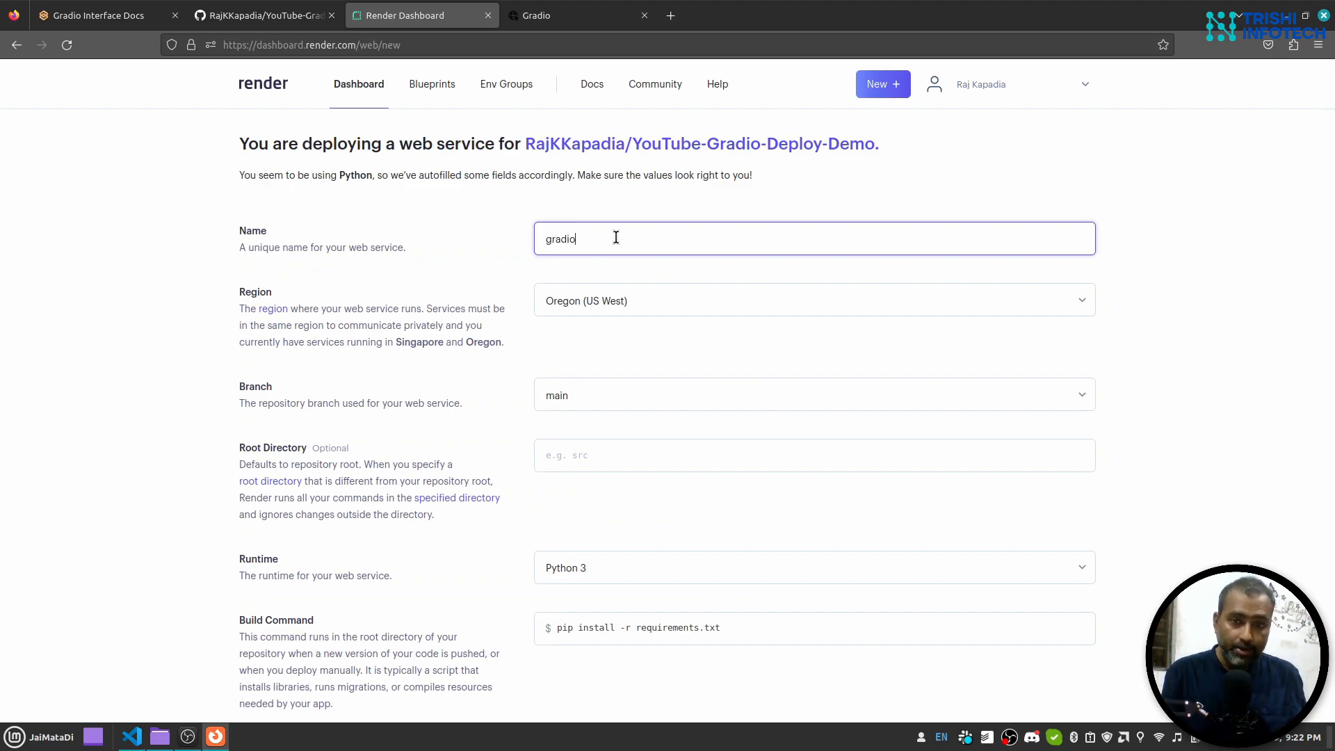
{"action": "type", "text": "-demo-"}
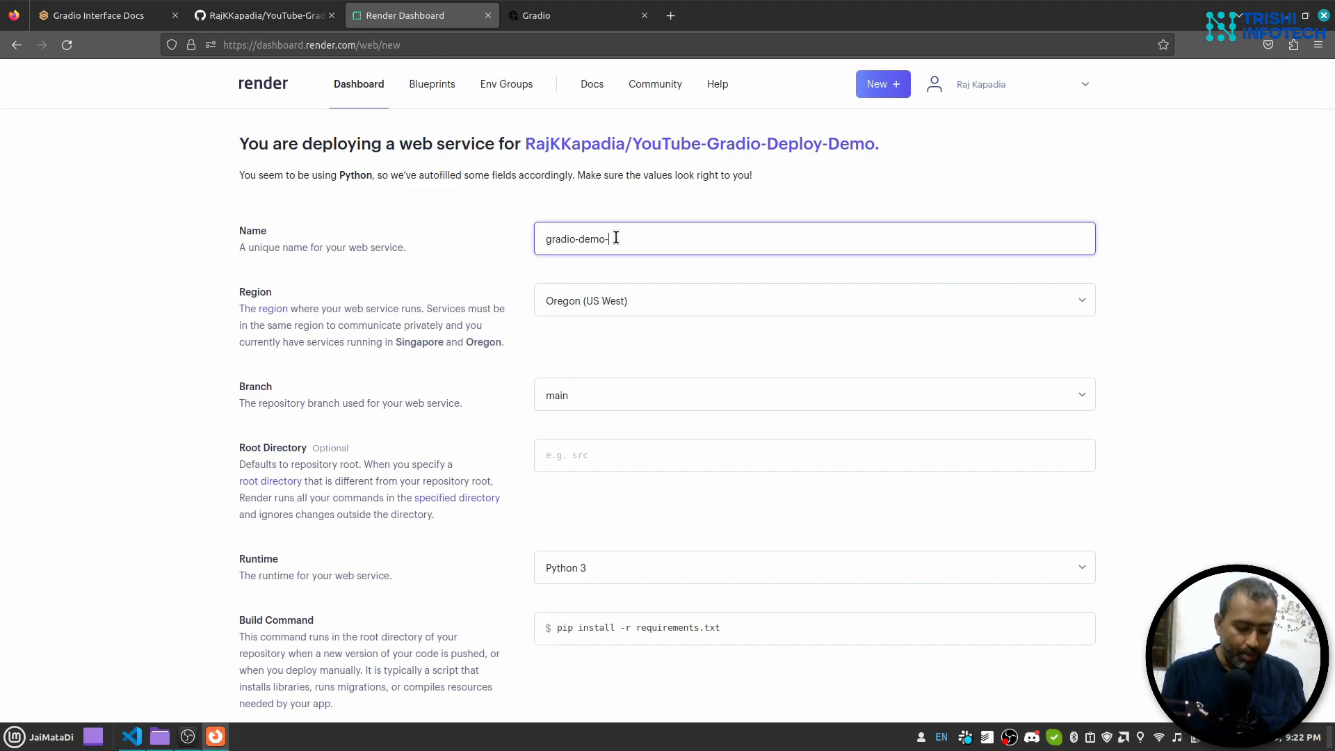
{"action": "type", "text": "app"}
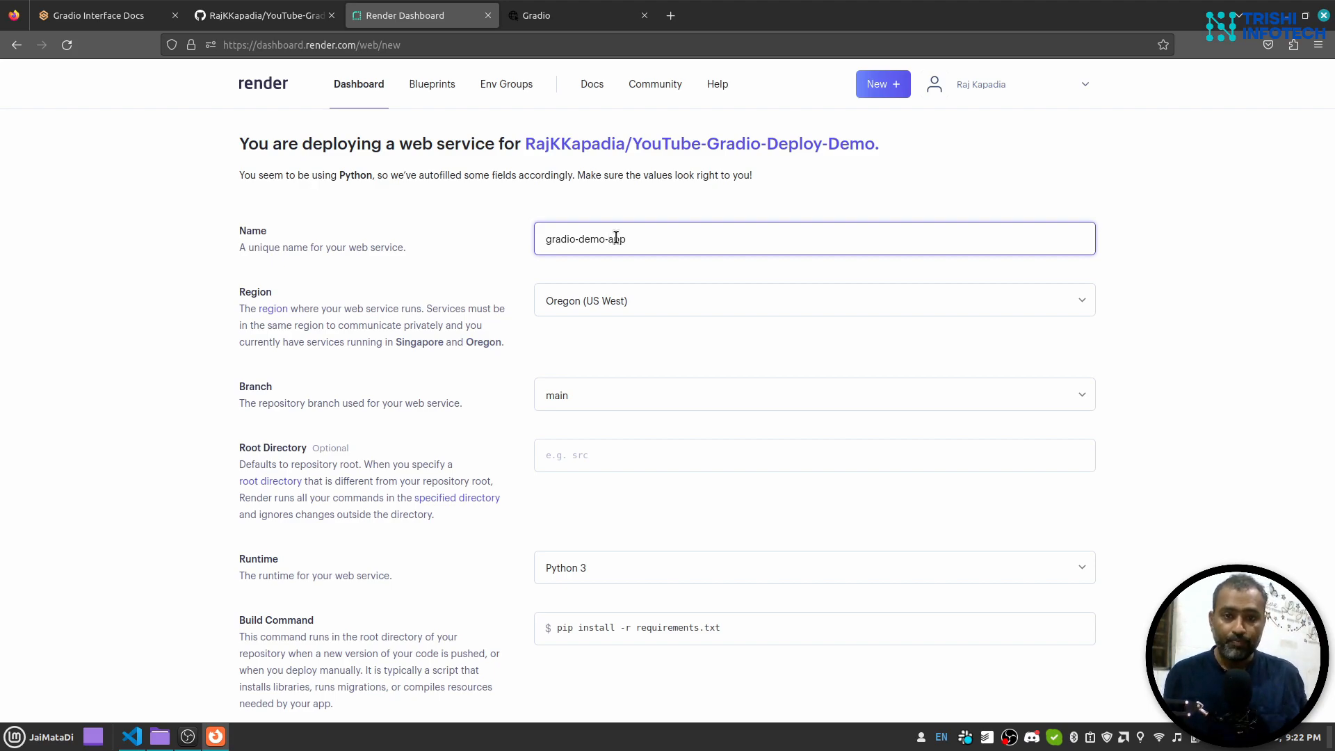
{"action": "left_click", "coordinate": [814, 300]}
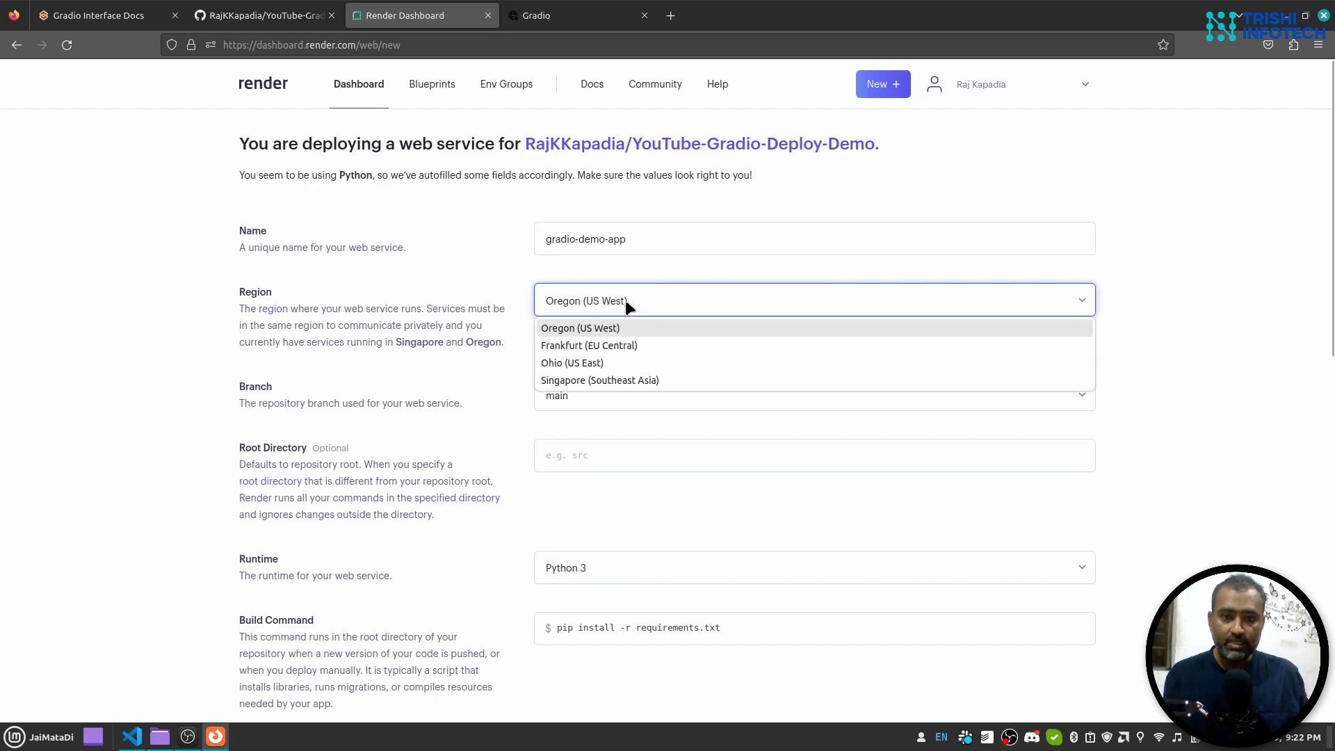
{"action": "left_click", "coordinate": [598, 379]}
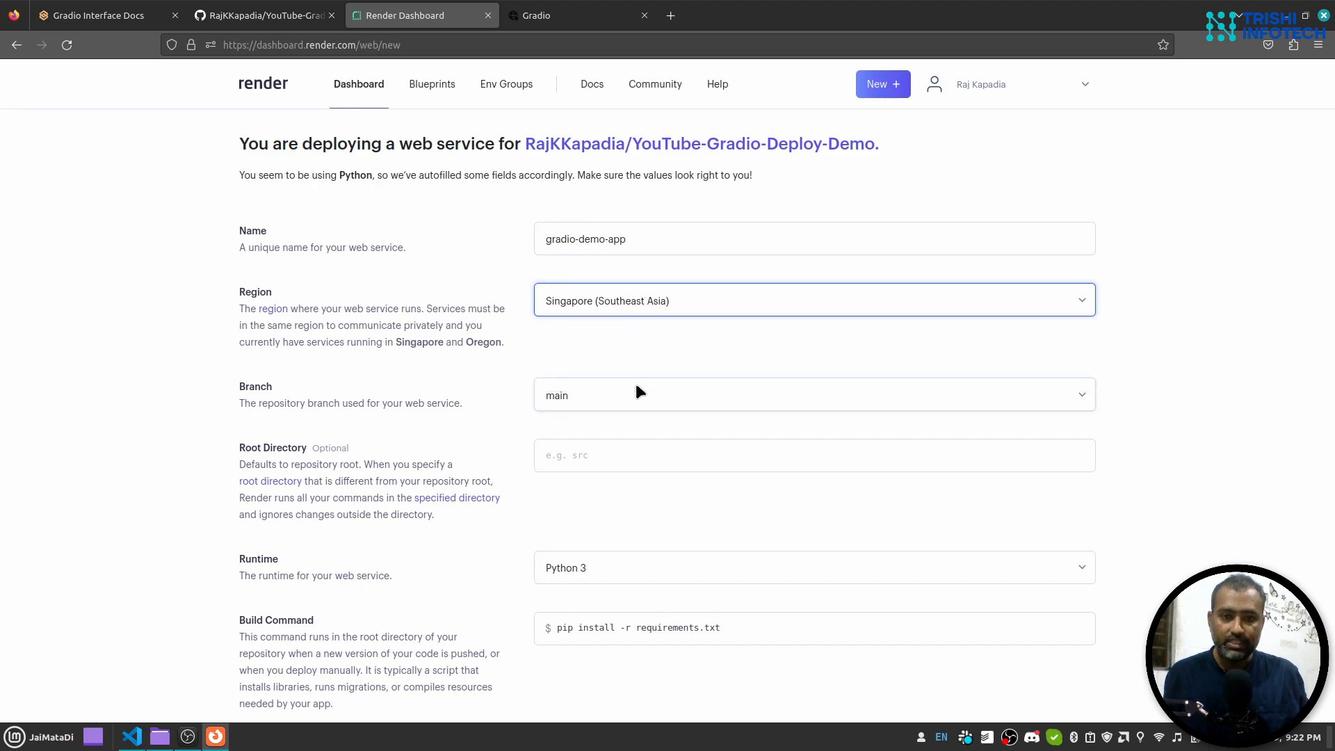
Enter uvicorn run:app as the beginning of the service start command.
{"action": "scroll", "scroll_direction": "down", "scroll_amount": 3}
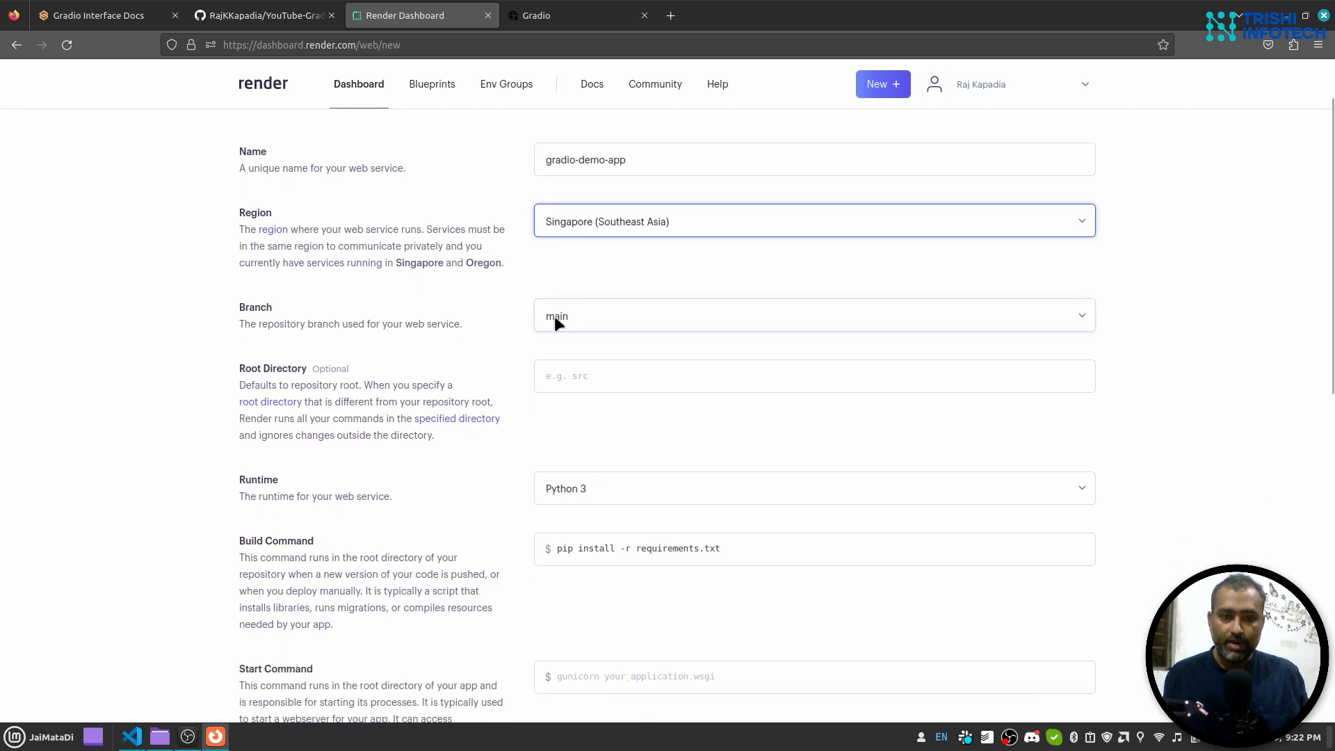
{"action": "scroll", "scroll_direction": "down", "scroll_amount": 3}
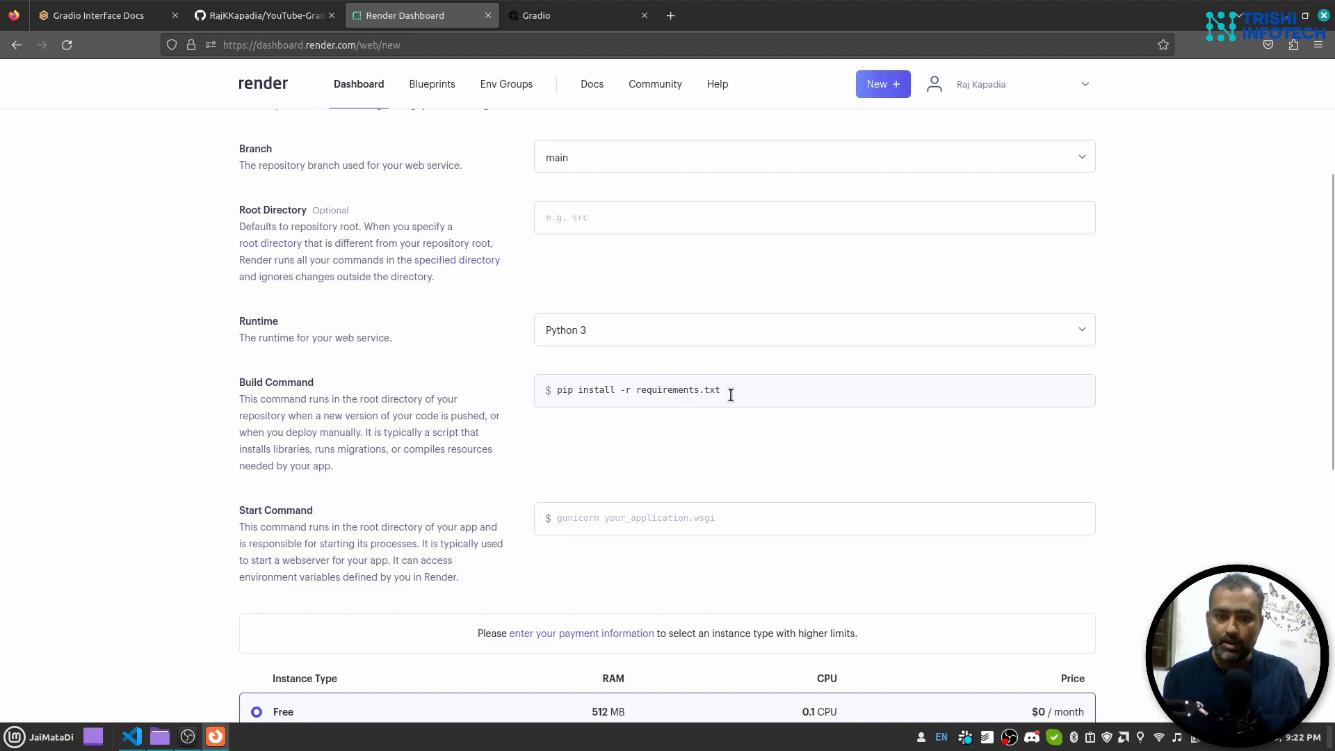
{"action": "scroll", "scroll_direction": "down", "scroll_amount": 3}
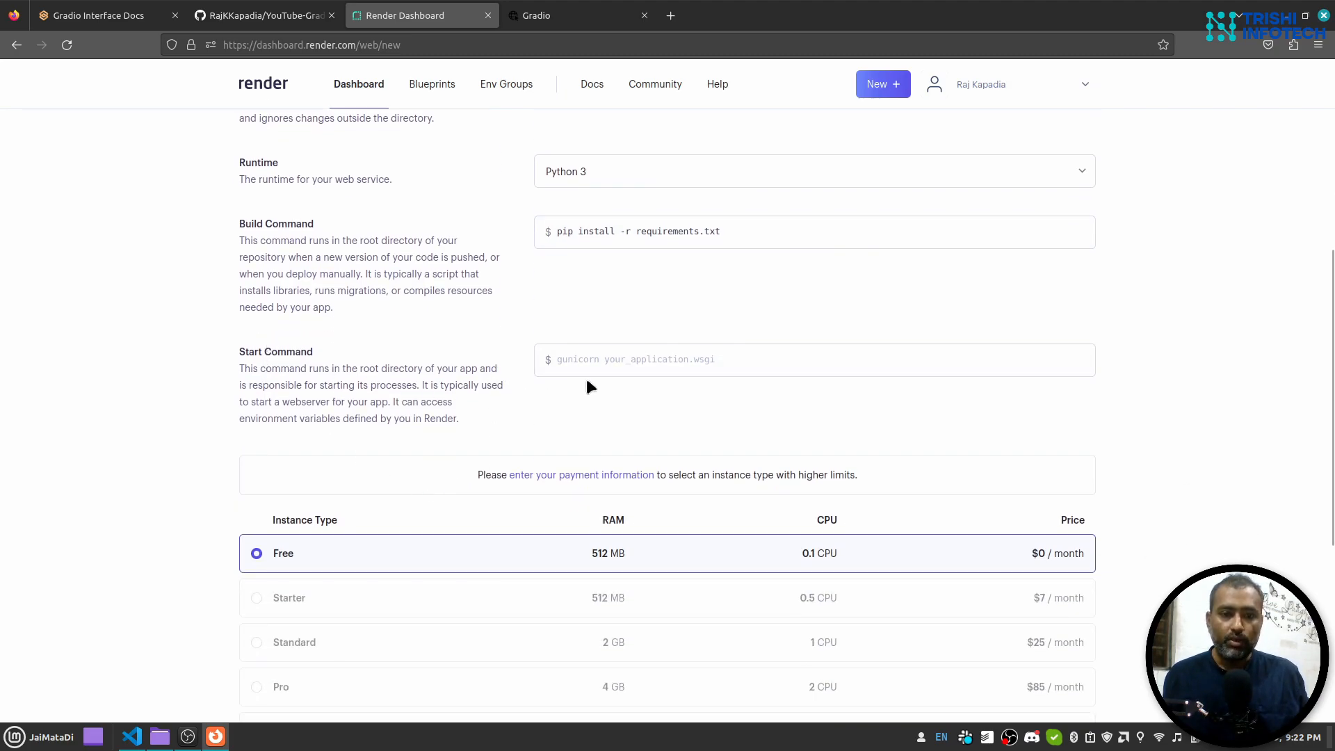
{"action": "mouse_move", "coordinate": [590, 359]}
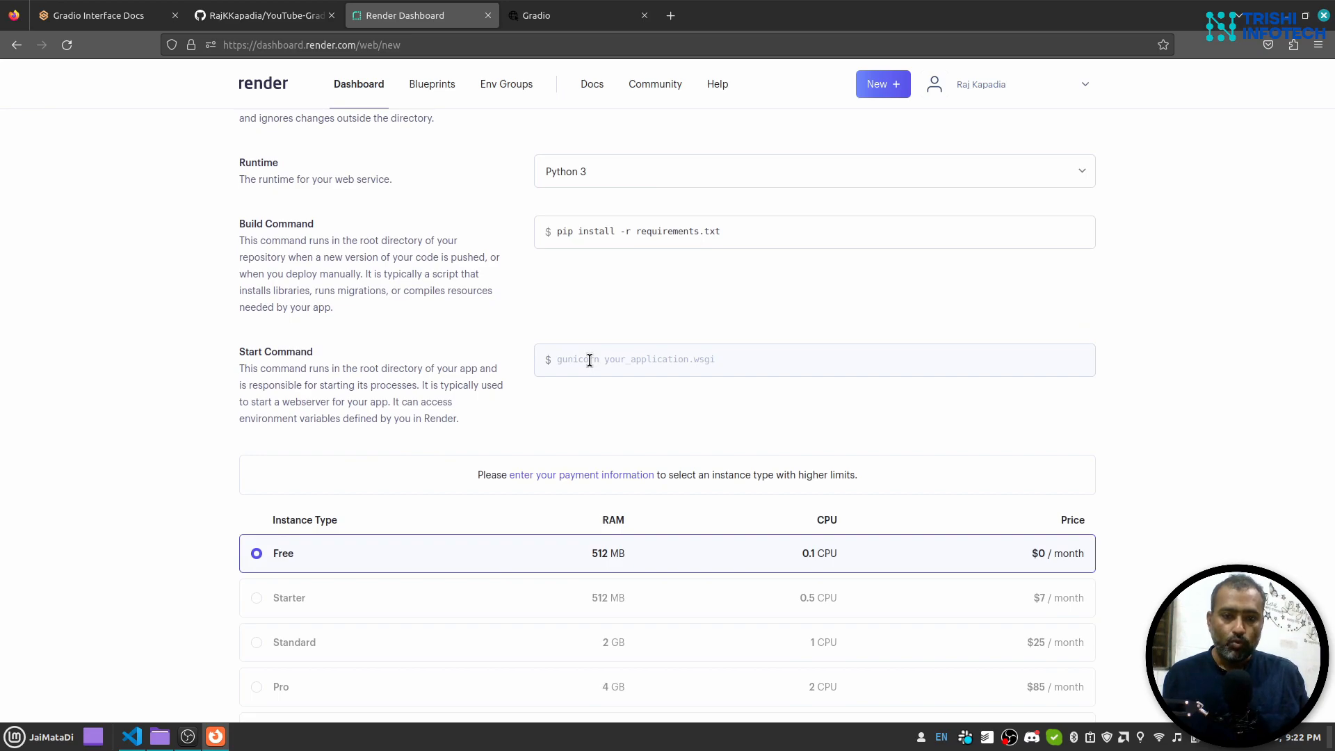
{"action": "type", "text": "u"}
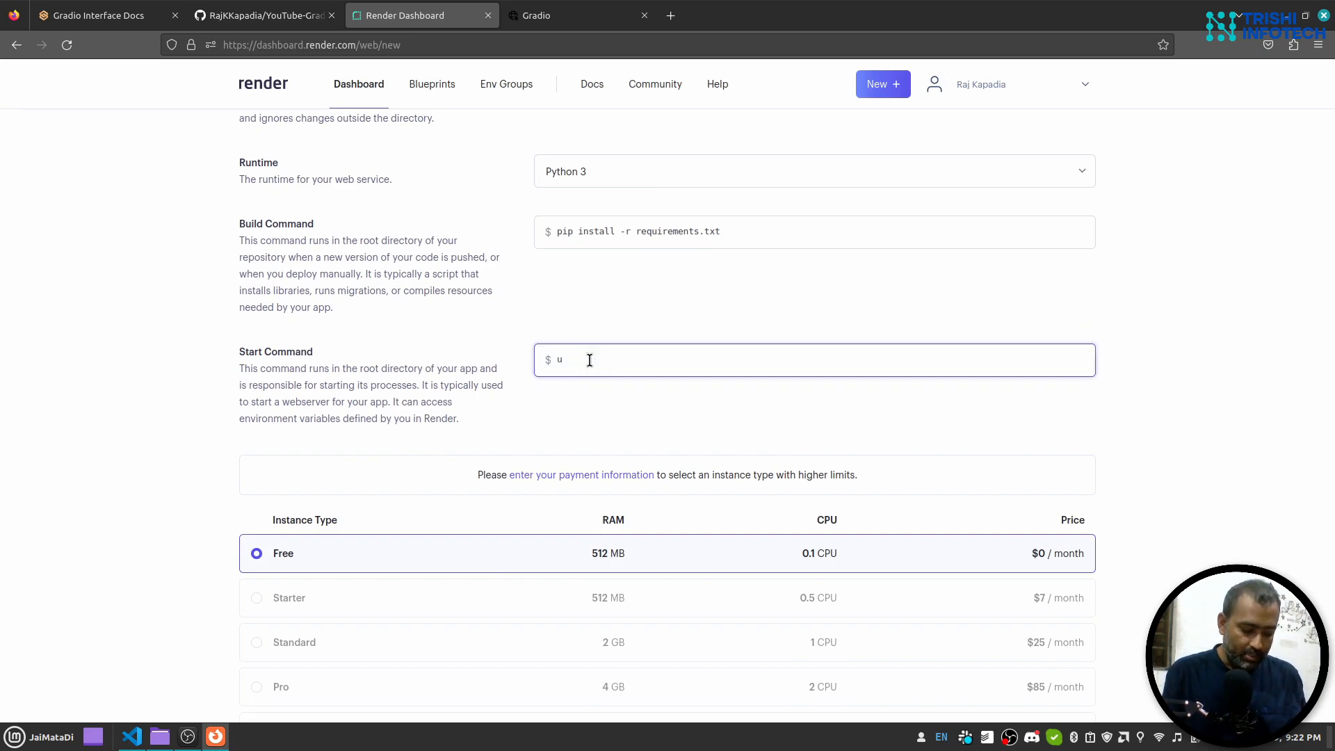
{"action": "type", "text": "vicorn"}
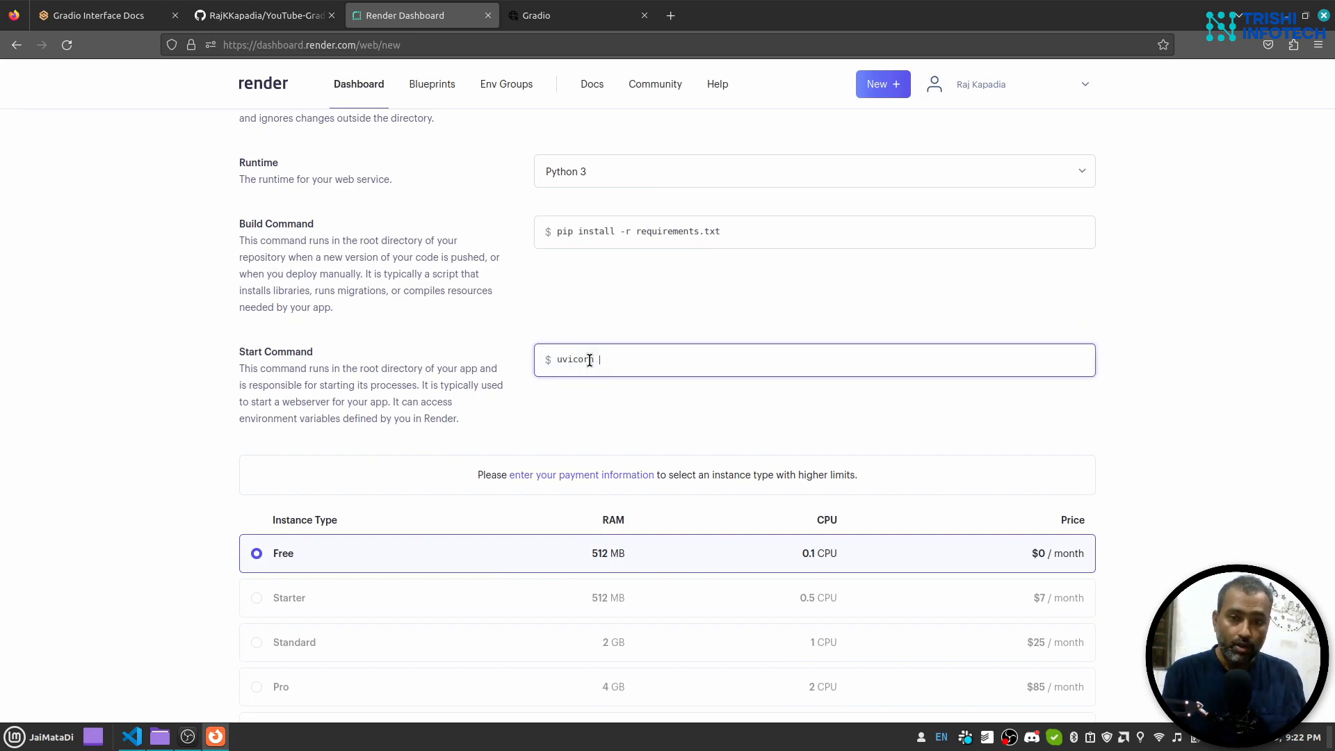
{"action": "type", "text": "run"}
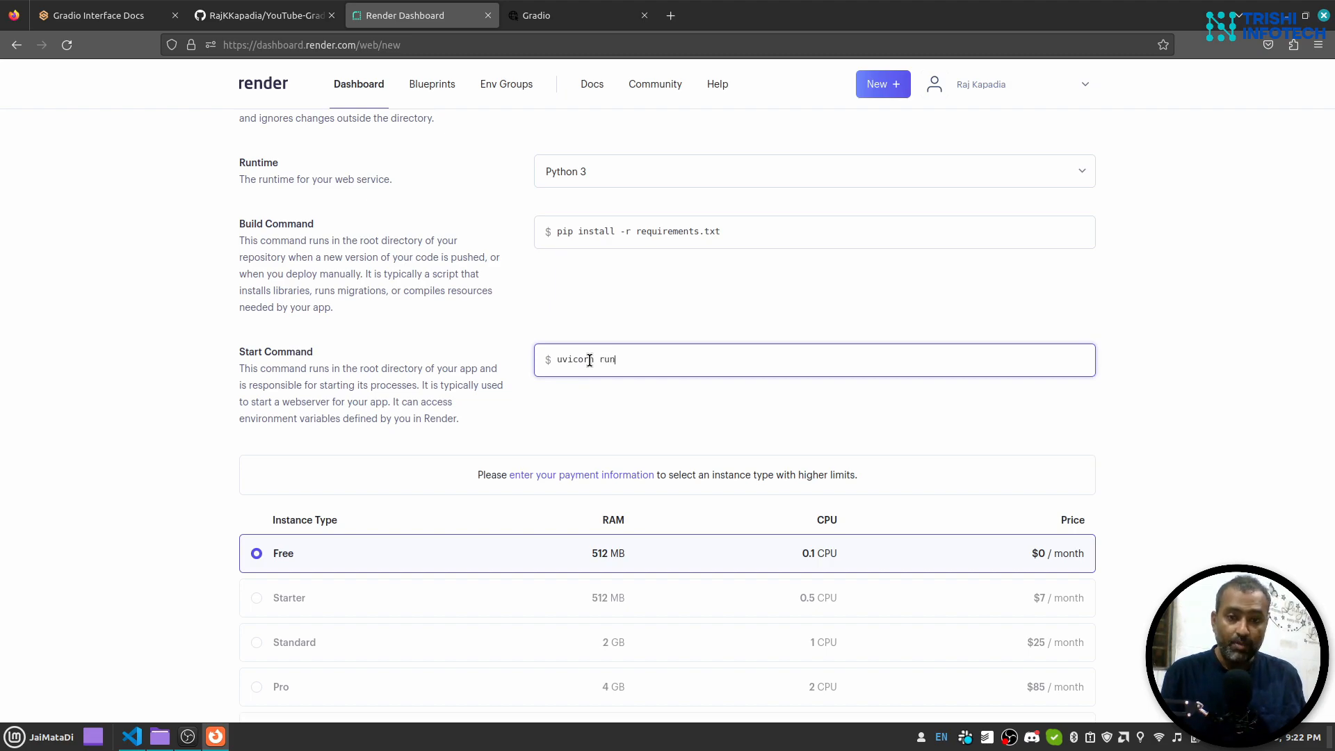
{"action": "type", "text": ":app"}
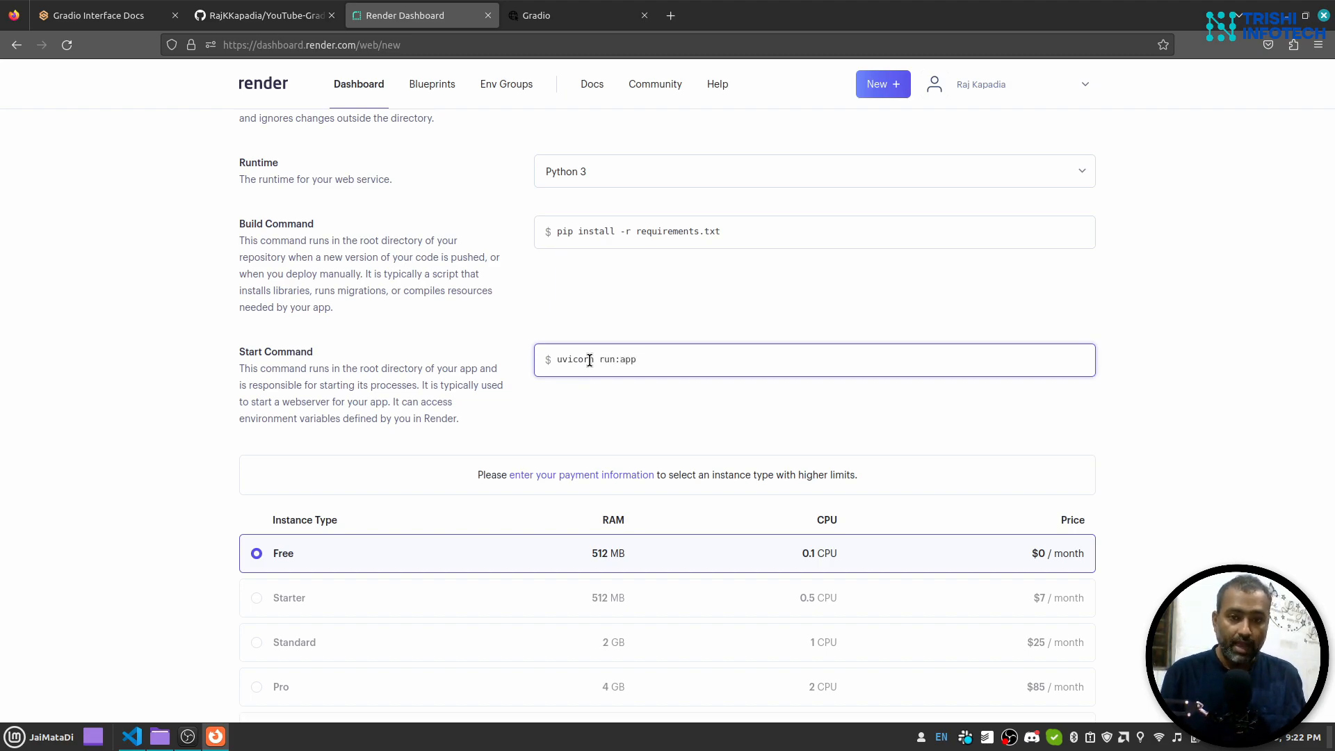
{"action": "mouse_move", "coordinate": [159, 736]}
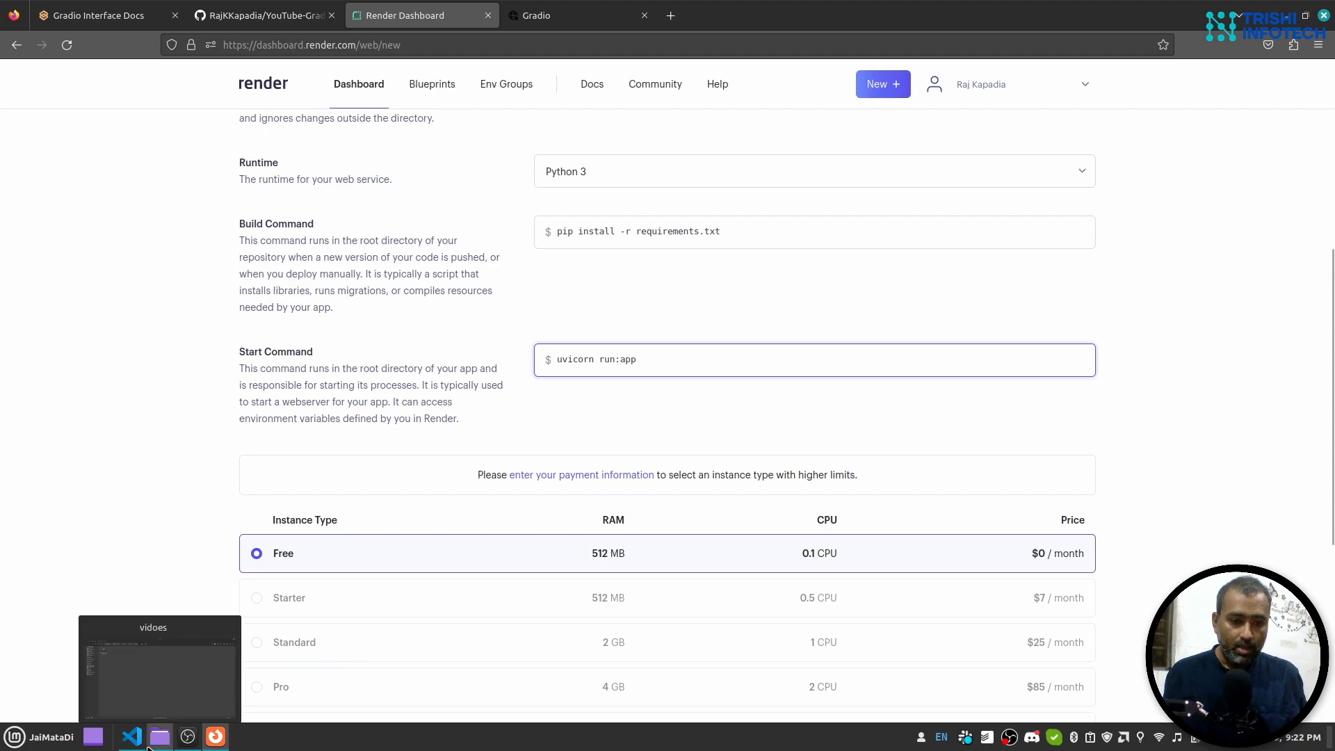
Copy the host 0.0.0.0 and port 5000 from README.md to complete the start command.
{"action": "left_click", "coordinate": [131, 737]}
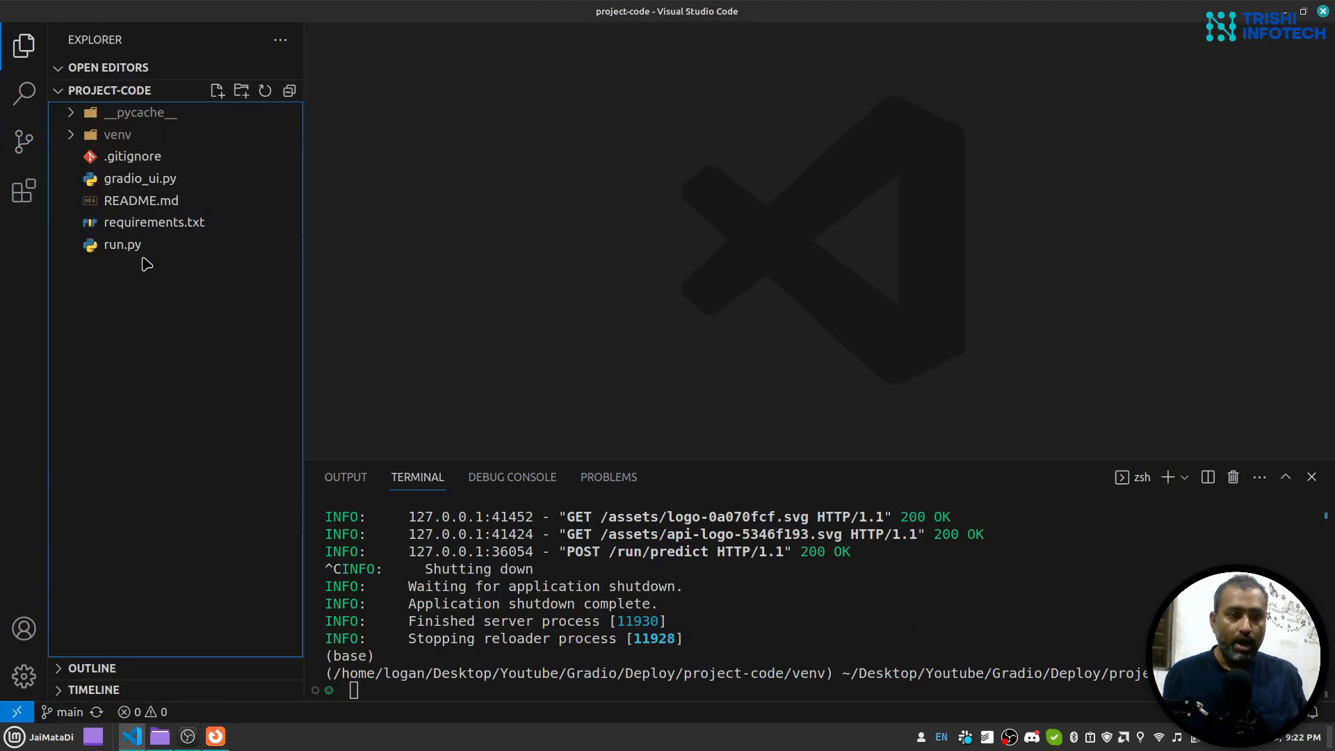
{"action": "double_click", "coordinate": [141, 200]}
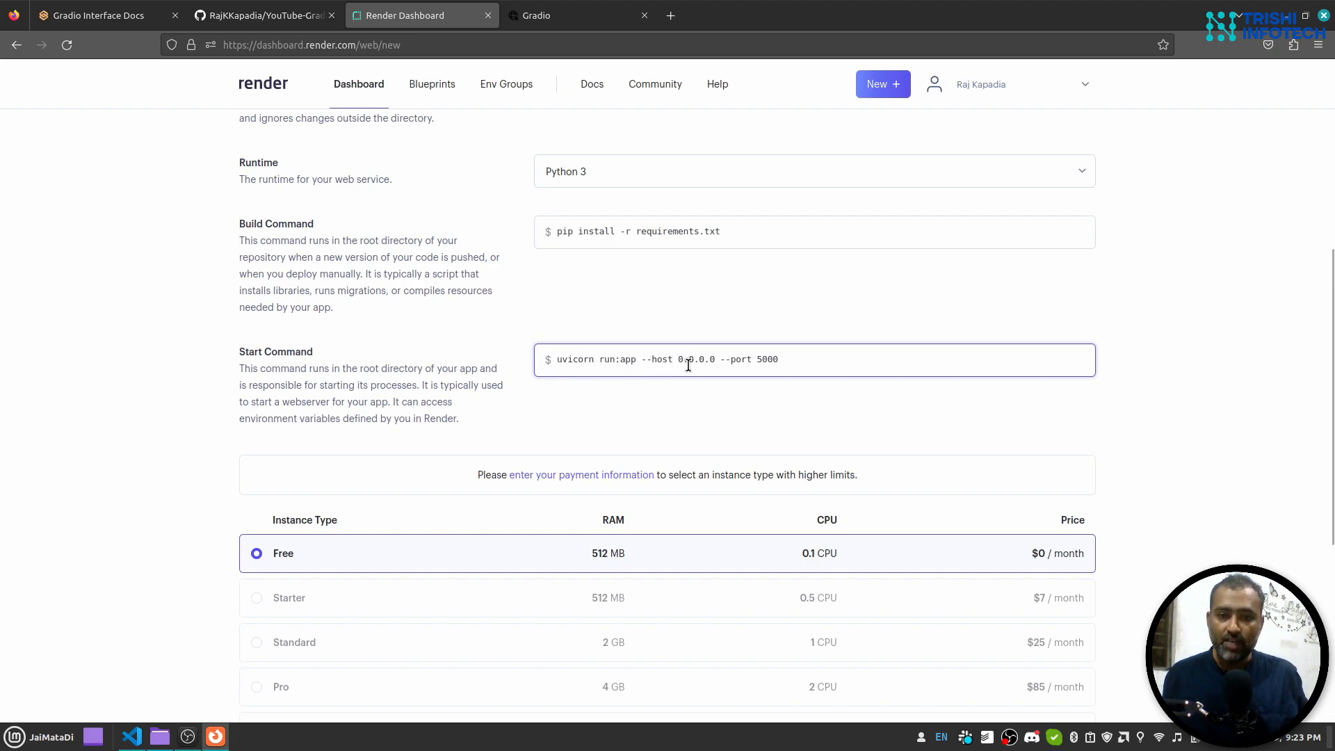
{"action": "double_click", "coordinate": [686, 359]}
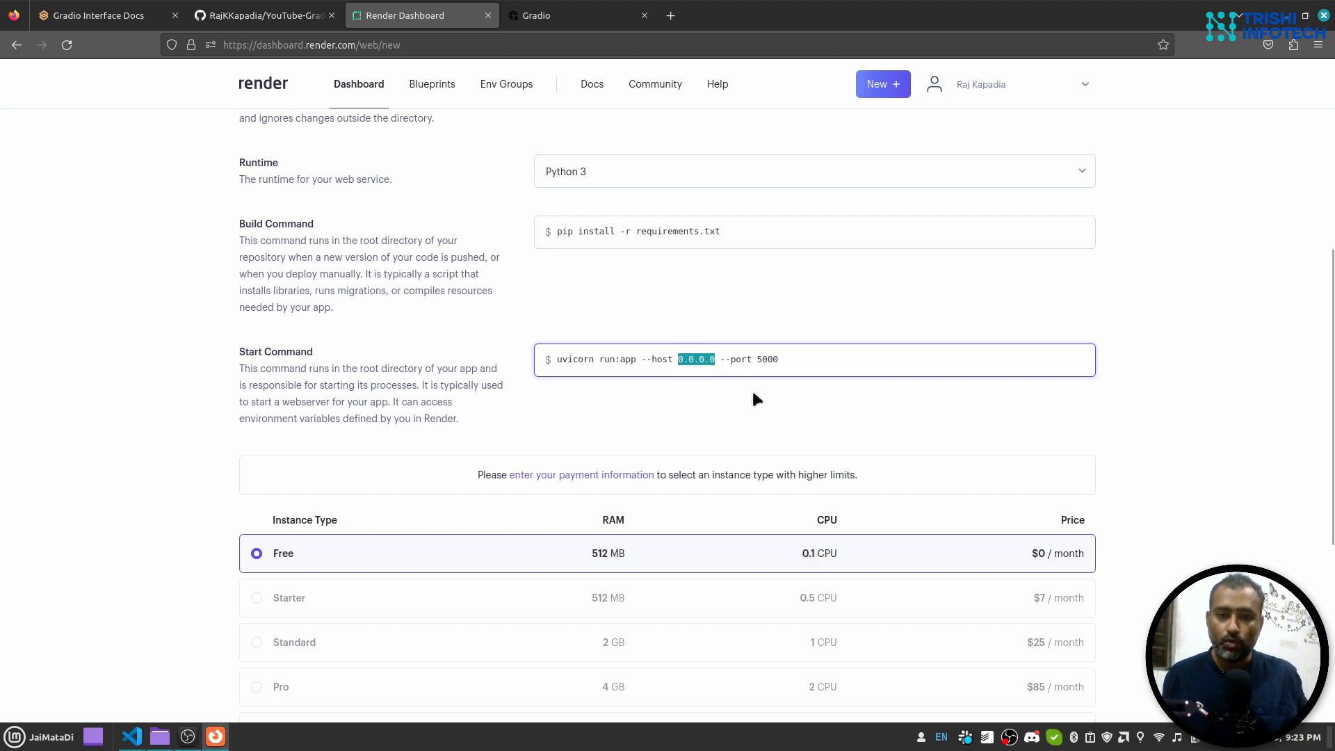
{"action": "left_click", "coordinate": [776, 359]}
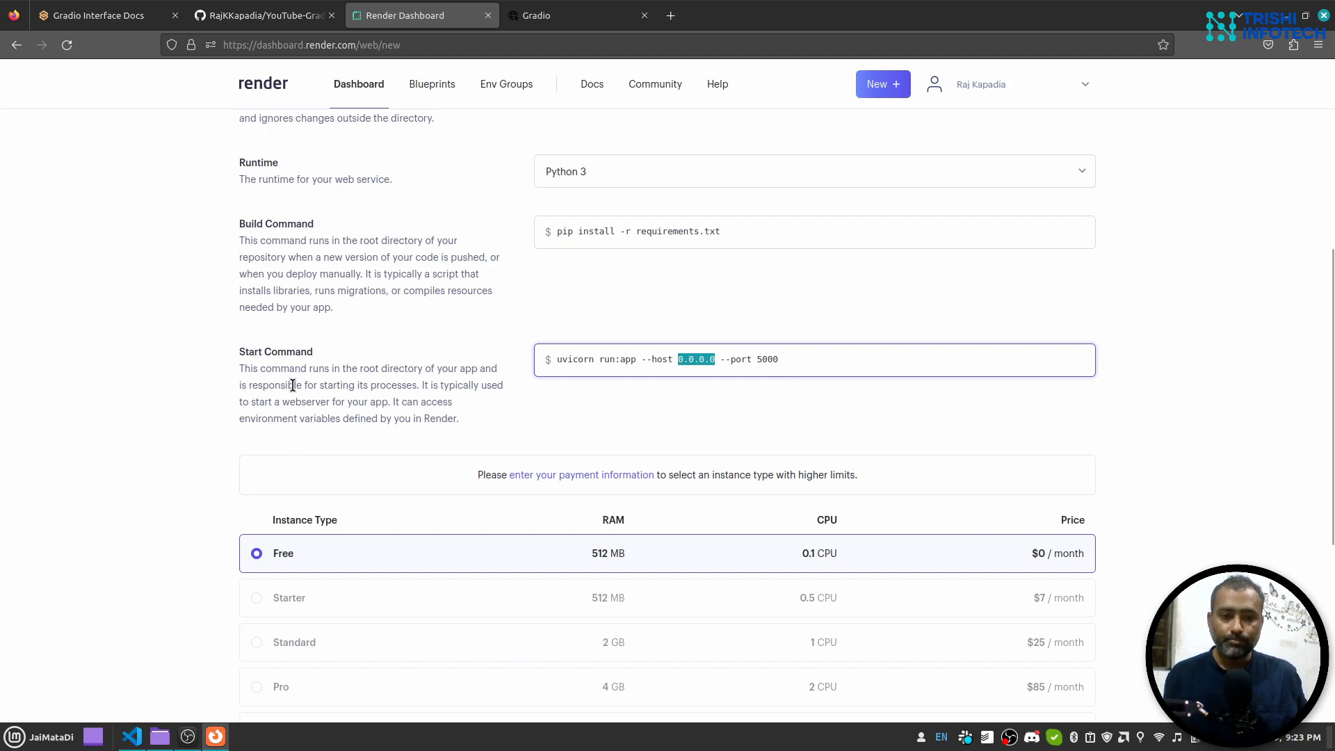
Expand Render's Advanced settings and check the local Python version in the terminal.
{"action": "scroll", "scroll_direction": "down", "scroll_amount": 3}
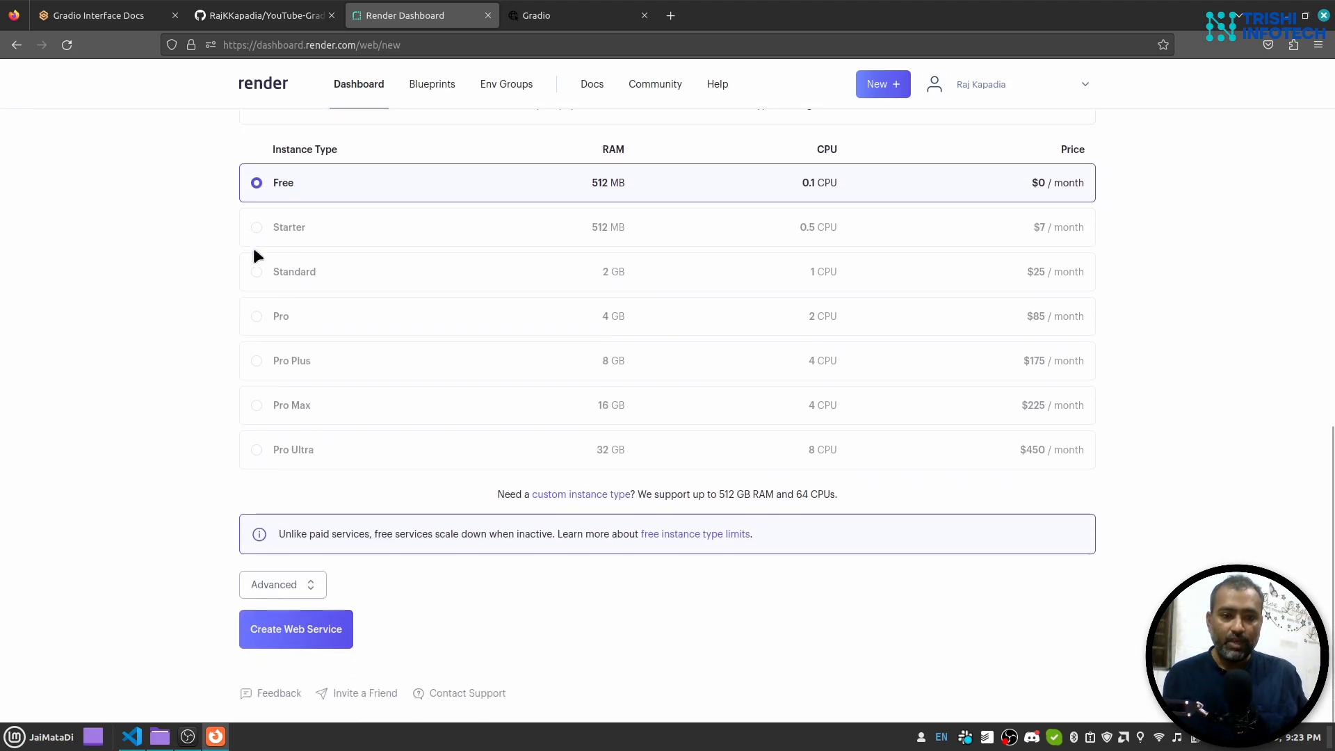
{"action": "left_click", "coordinate": [283, 584]}
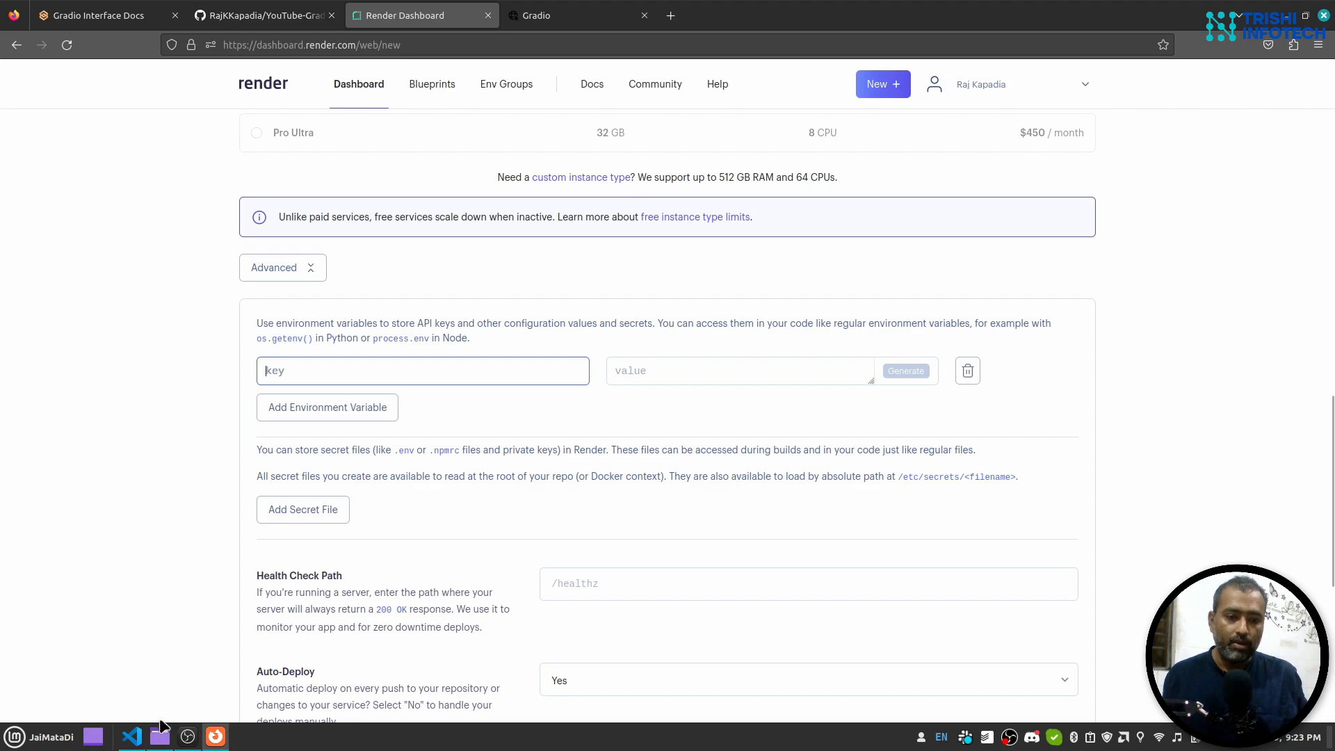
{"action": "left_click", "coordinate": [131, 737]}
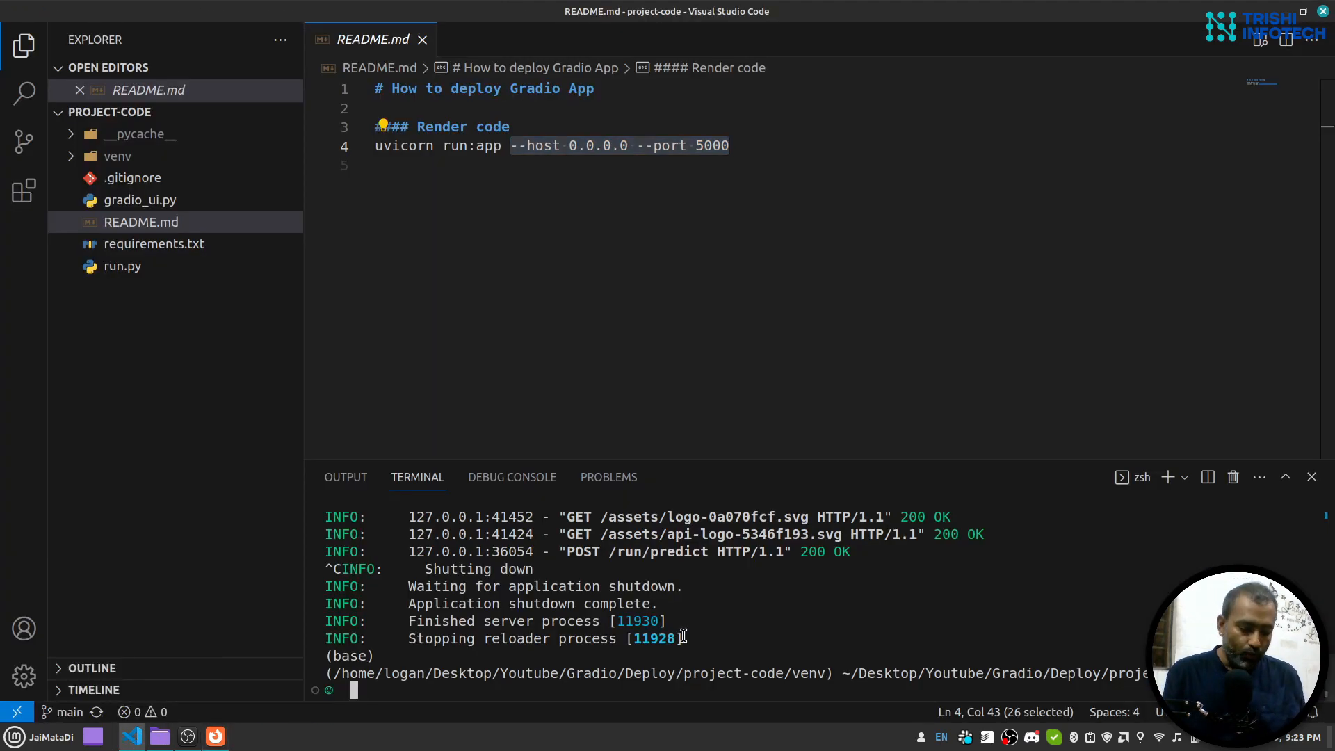
{"action": "type", "text": "python"}
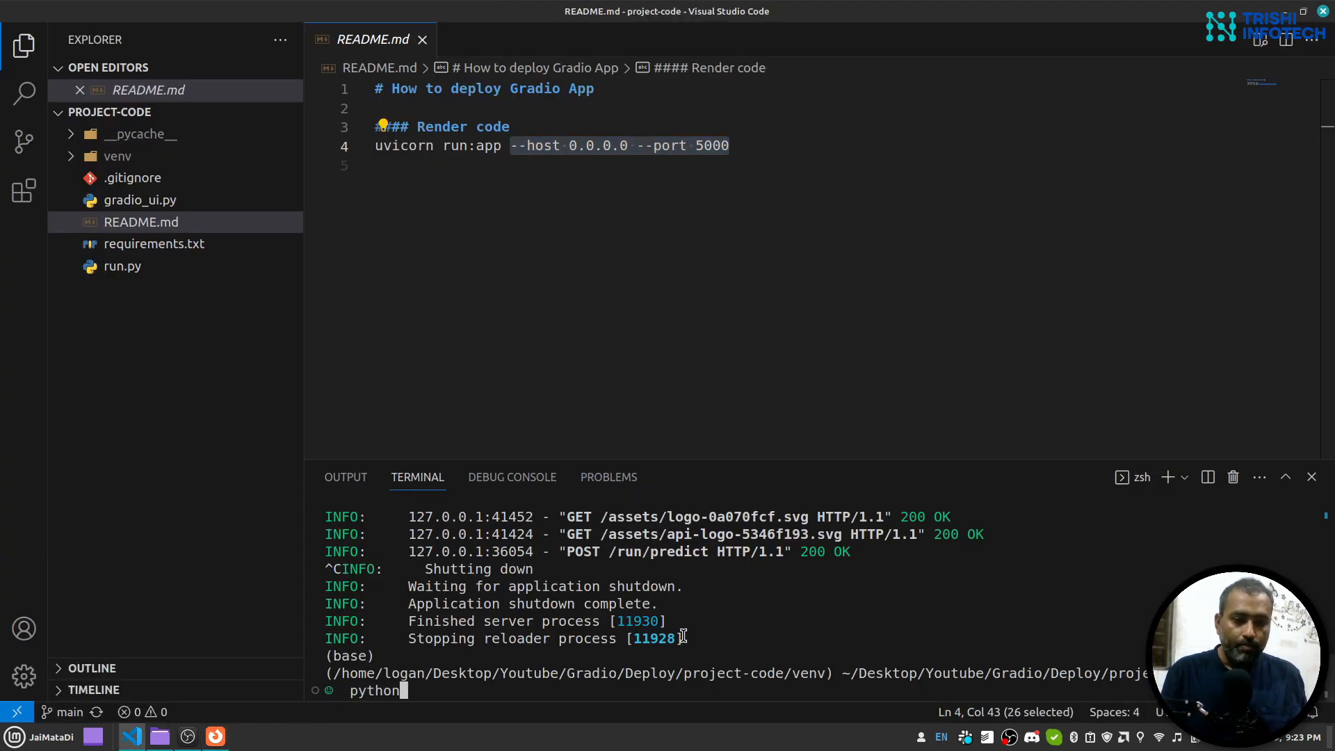
{"action": "key", "text": "Return"}
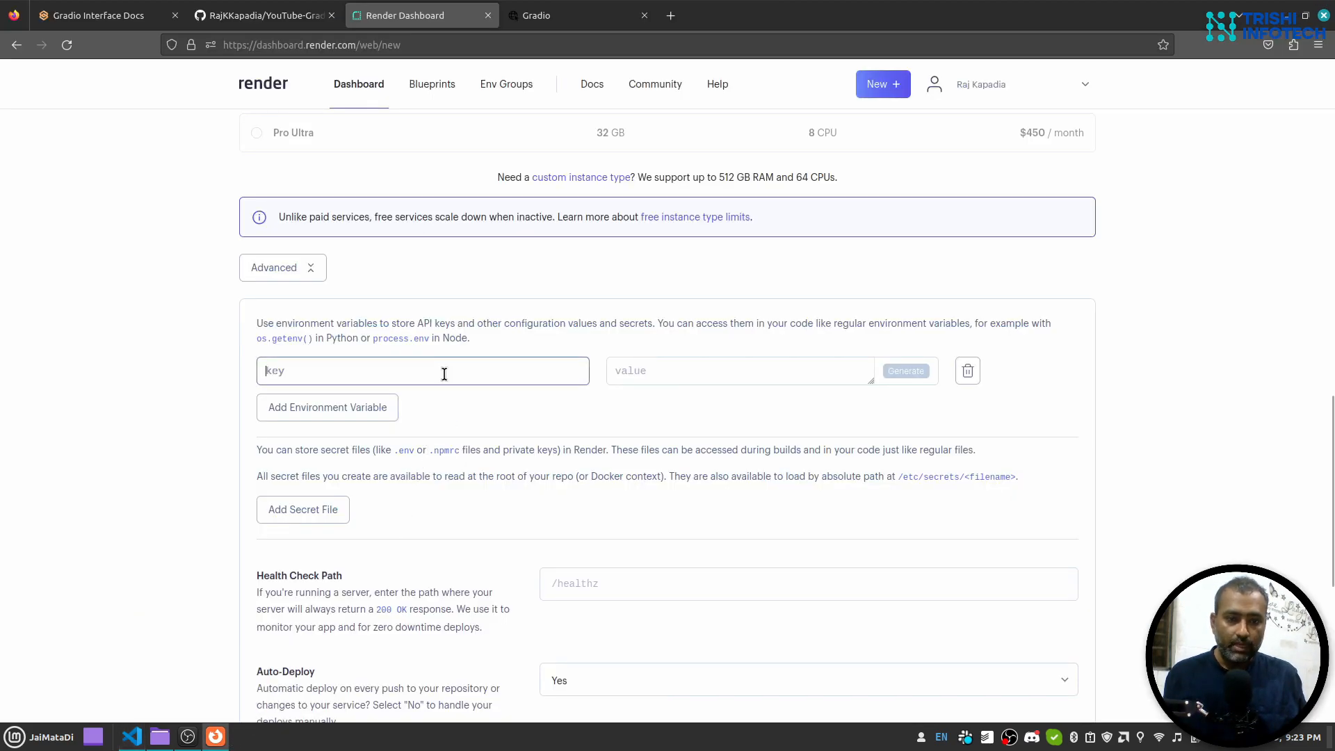
Add environment variable PYTHON_VERSION set to 3.9.17.
{"action": "type", "text": "PYTHON"}
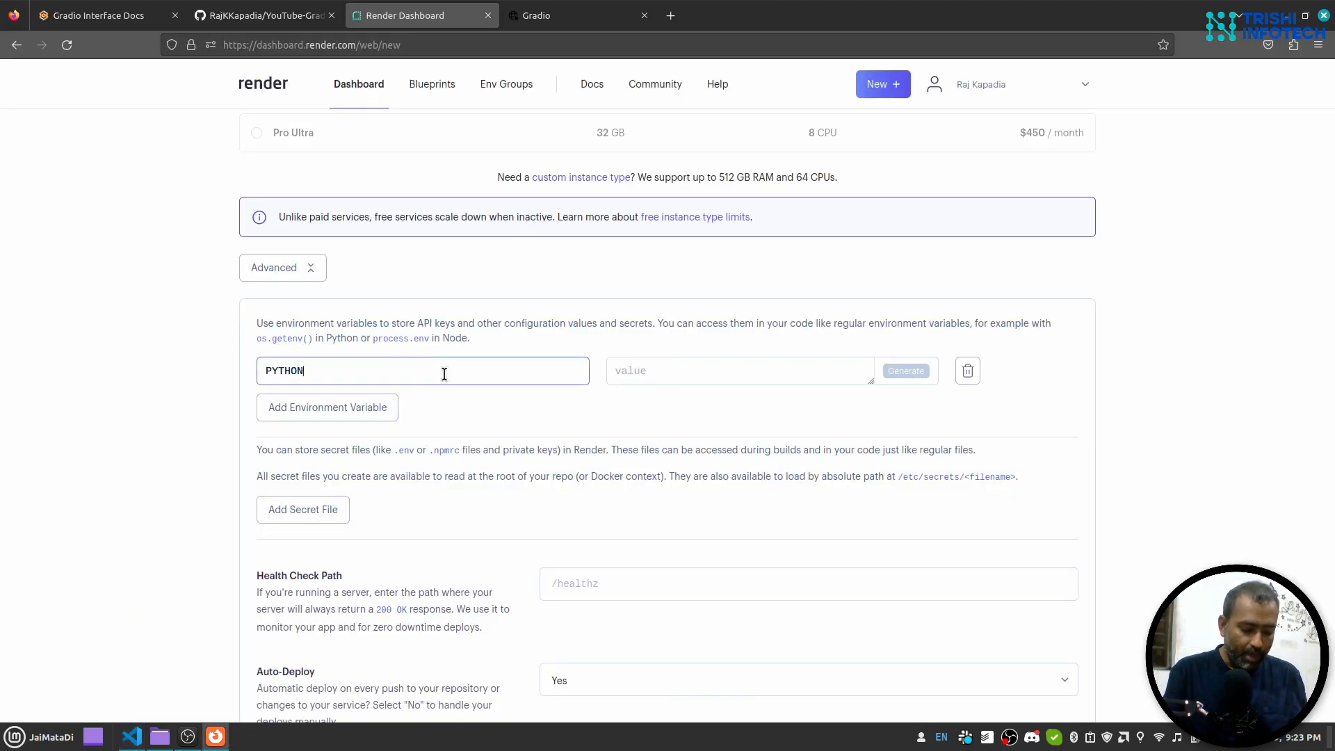
{"action": "type", "text": "_VERSION"}
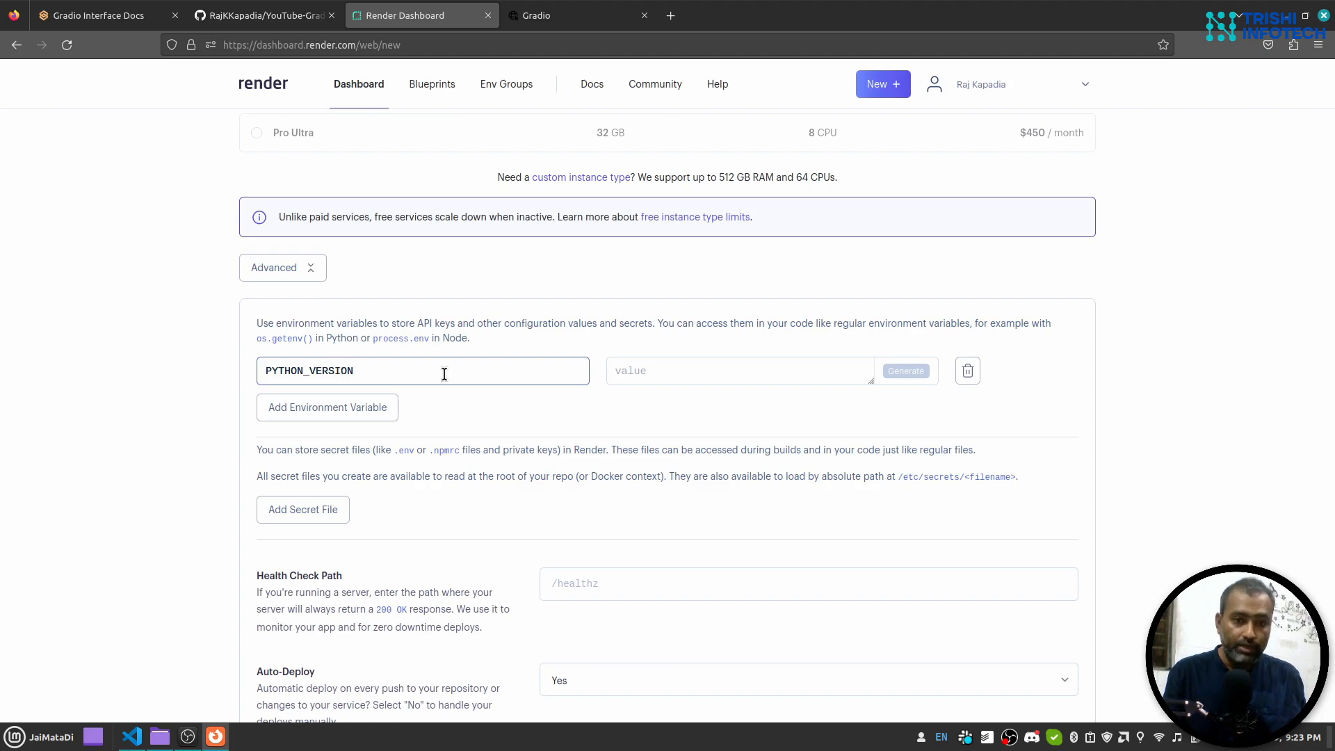
{"action": "type", "text": "3."}
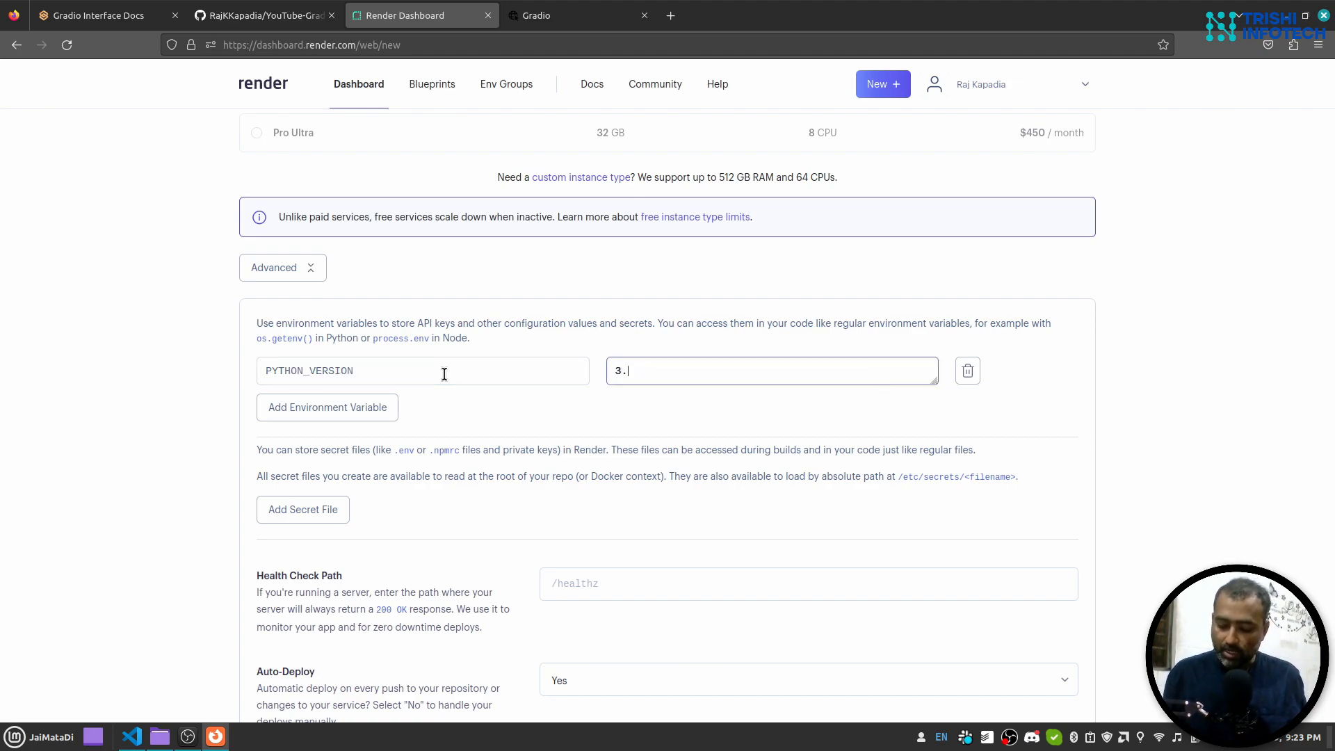
{"action": "type", "text": "9.17"}
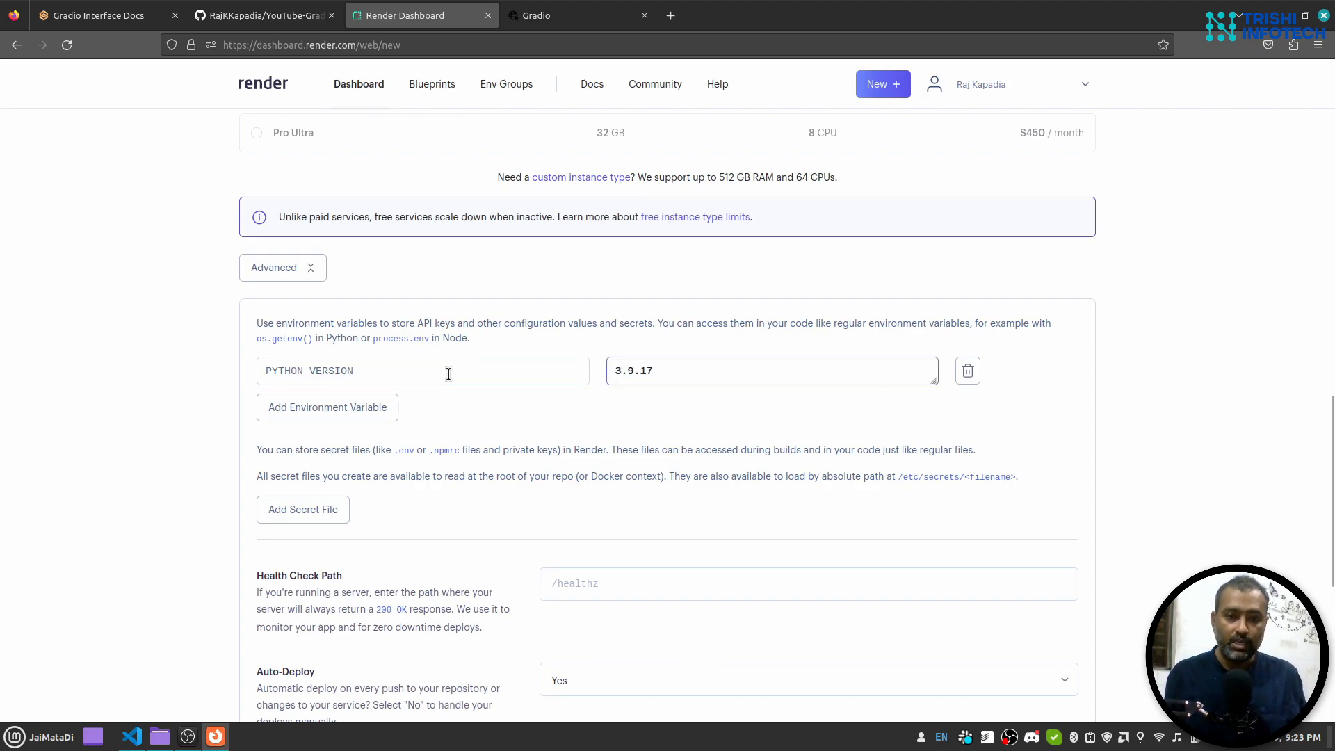
Create the gradio-demo-app web service and let Render deploy it until live.
{"action": "scroll", "scroll_direction": "down", "scroll_amount": 3}
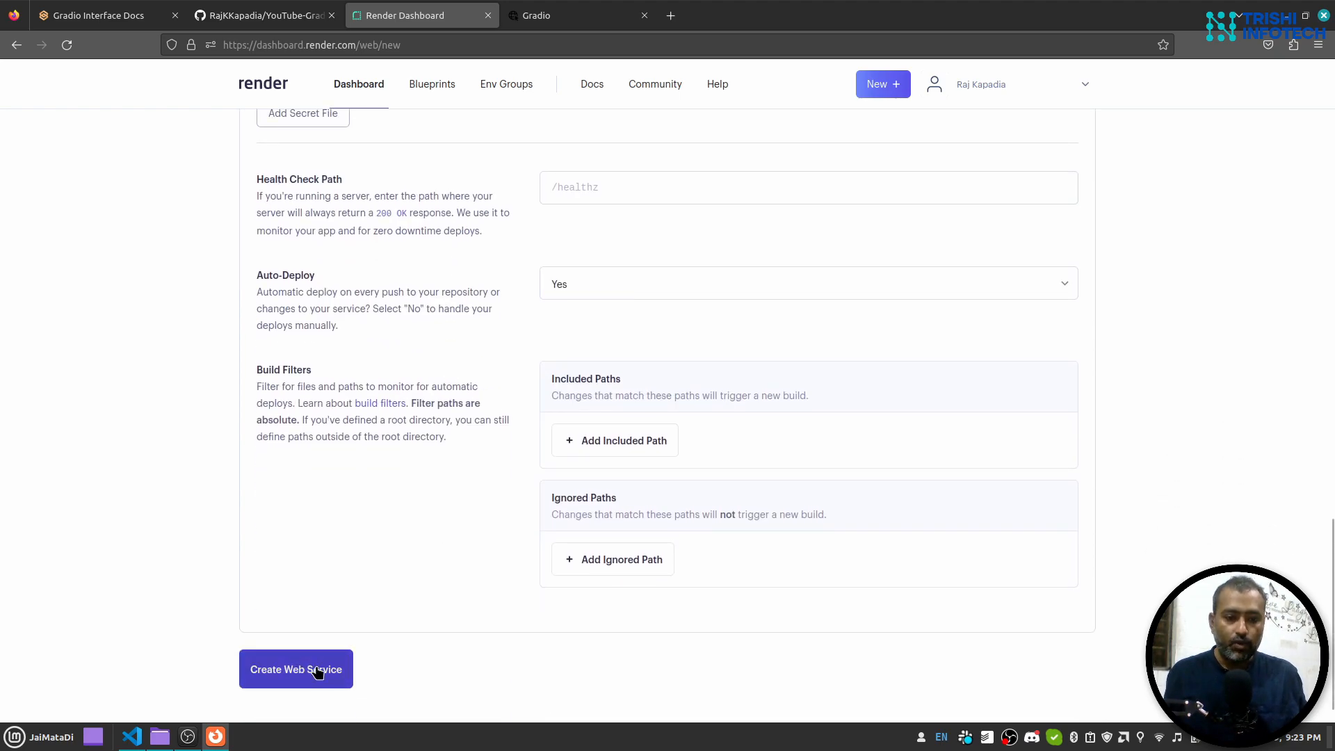
{"action": "left_click", "coordinate": [295, 669]}
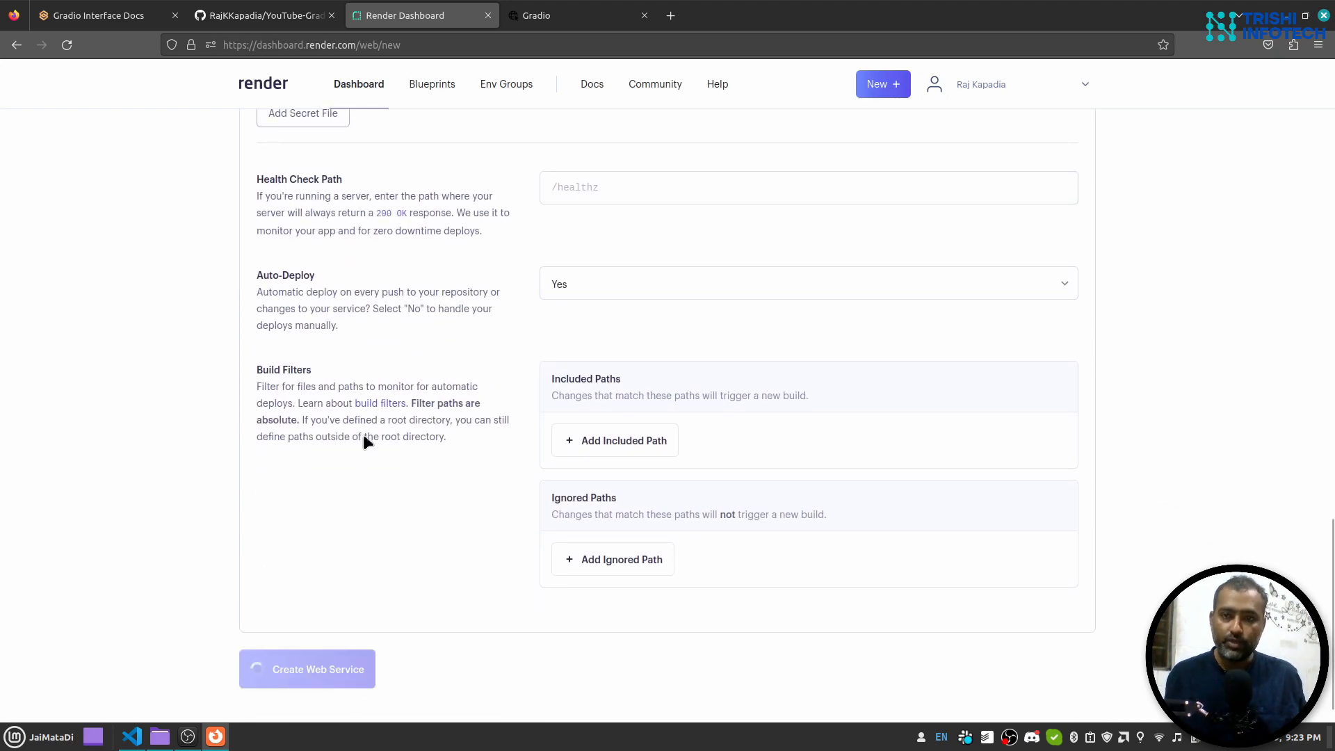
{"action": "mouse_move", "coordinate": [631, 300]}
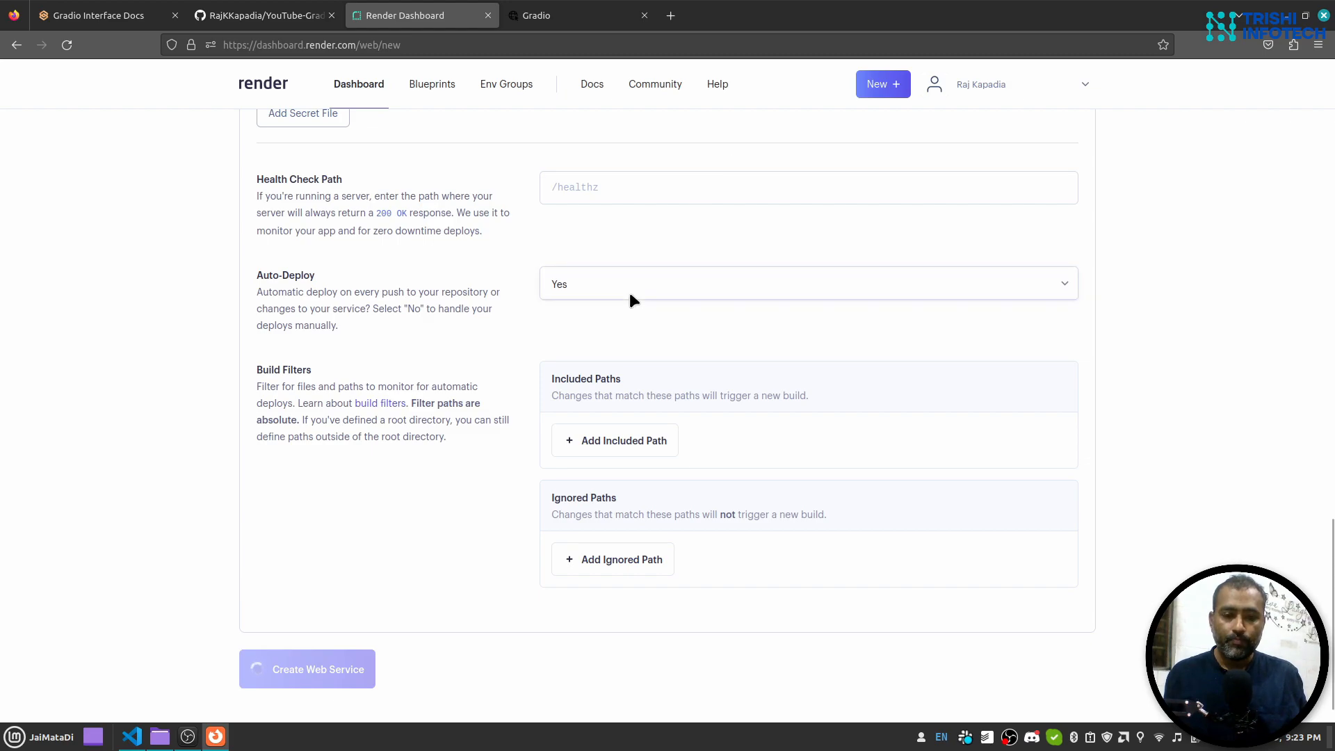
{"action": "left_click", "coordinate": [306, 669]}
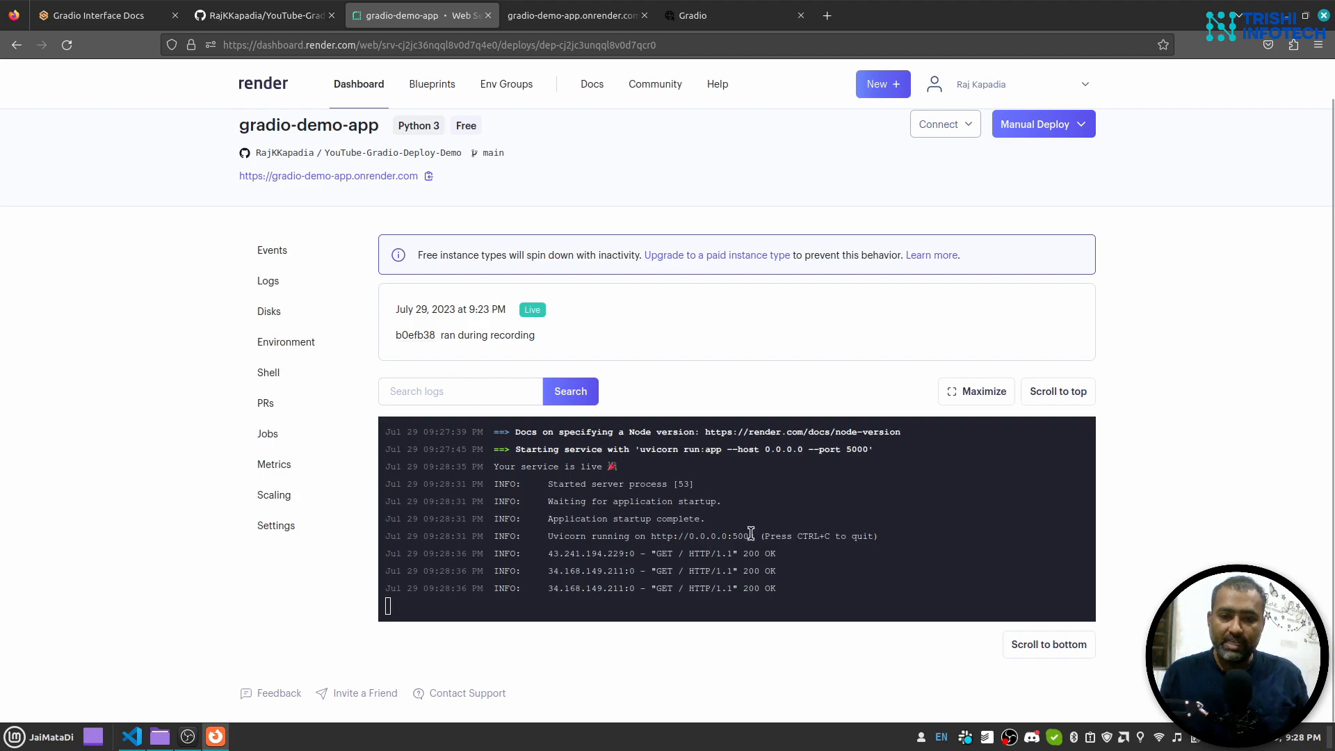
{"action": "mouse_move", "coordinate": [818, 575]}
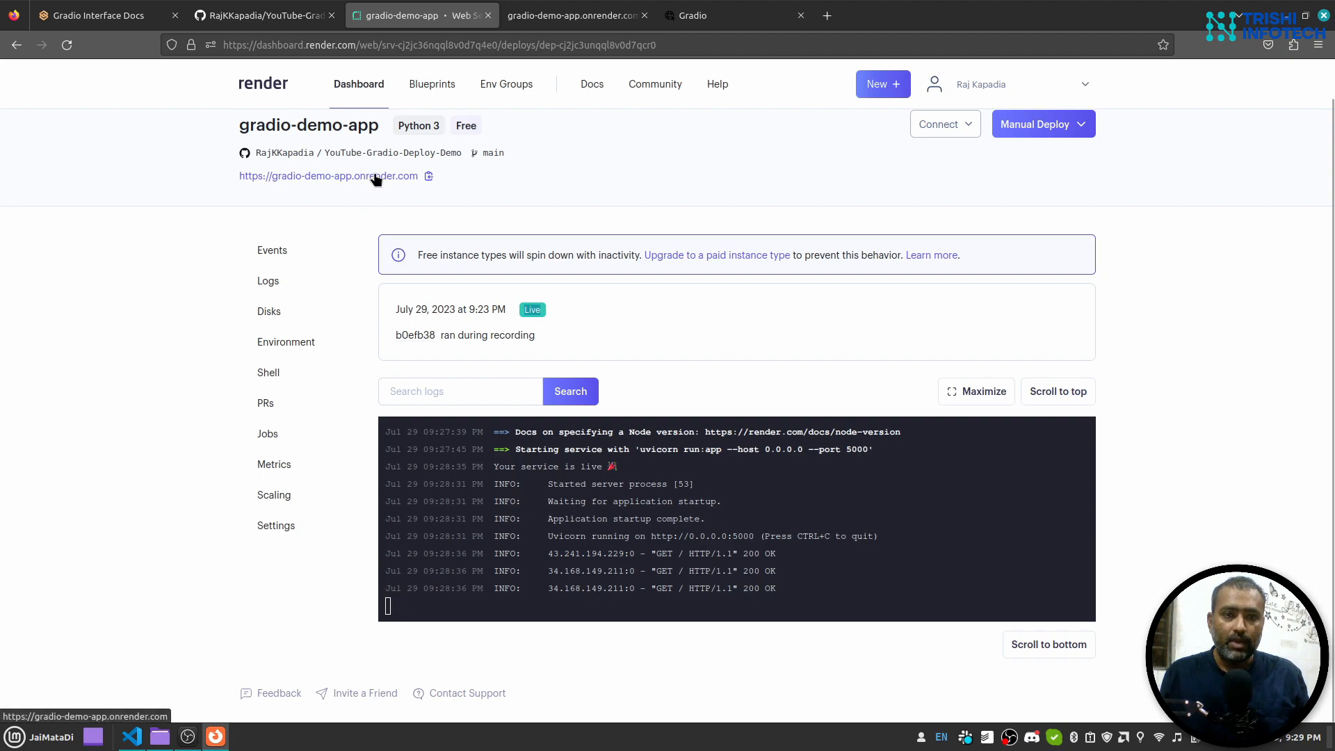
{"action": "mouse_move", "coordinate": [366, 188]}
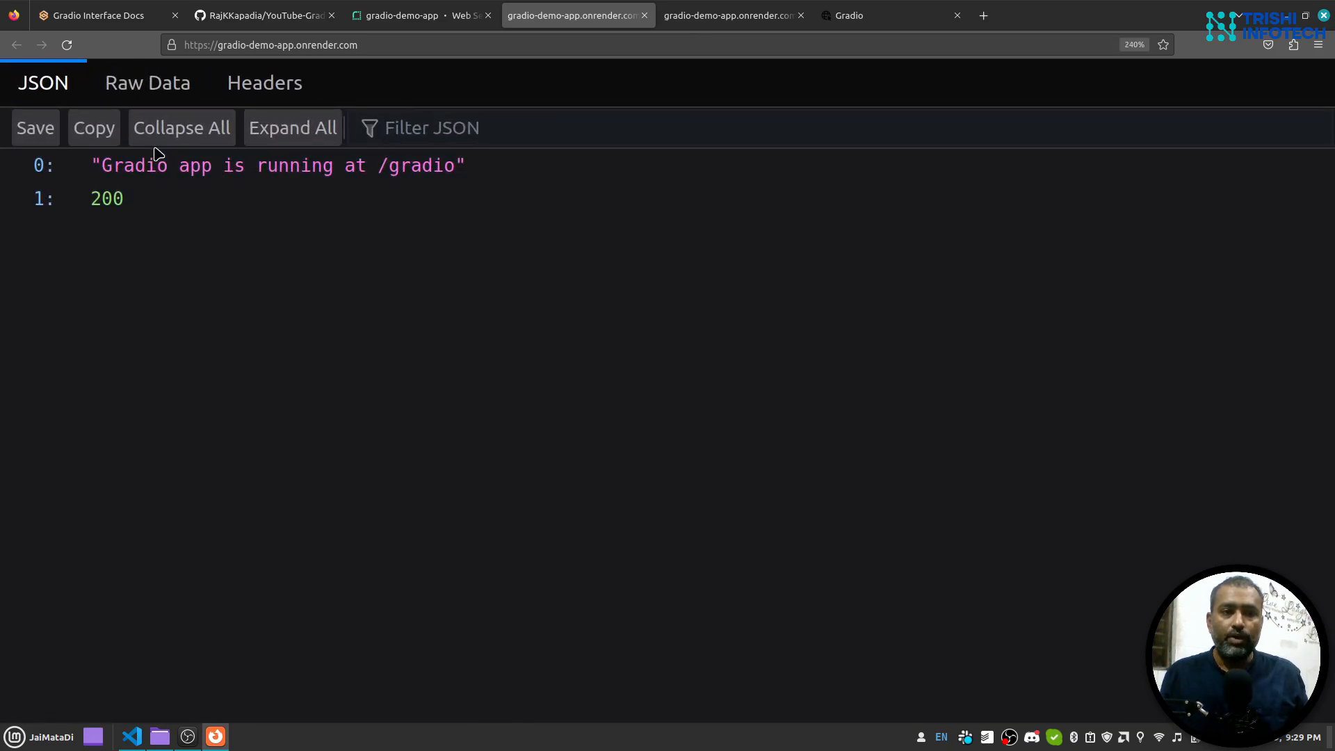
{"action": "mouse_move", "coordinate": [140, 169]}
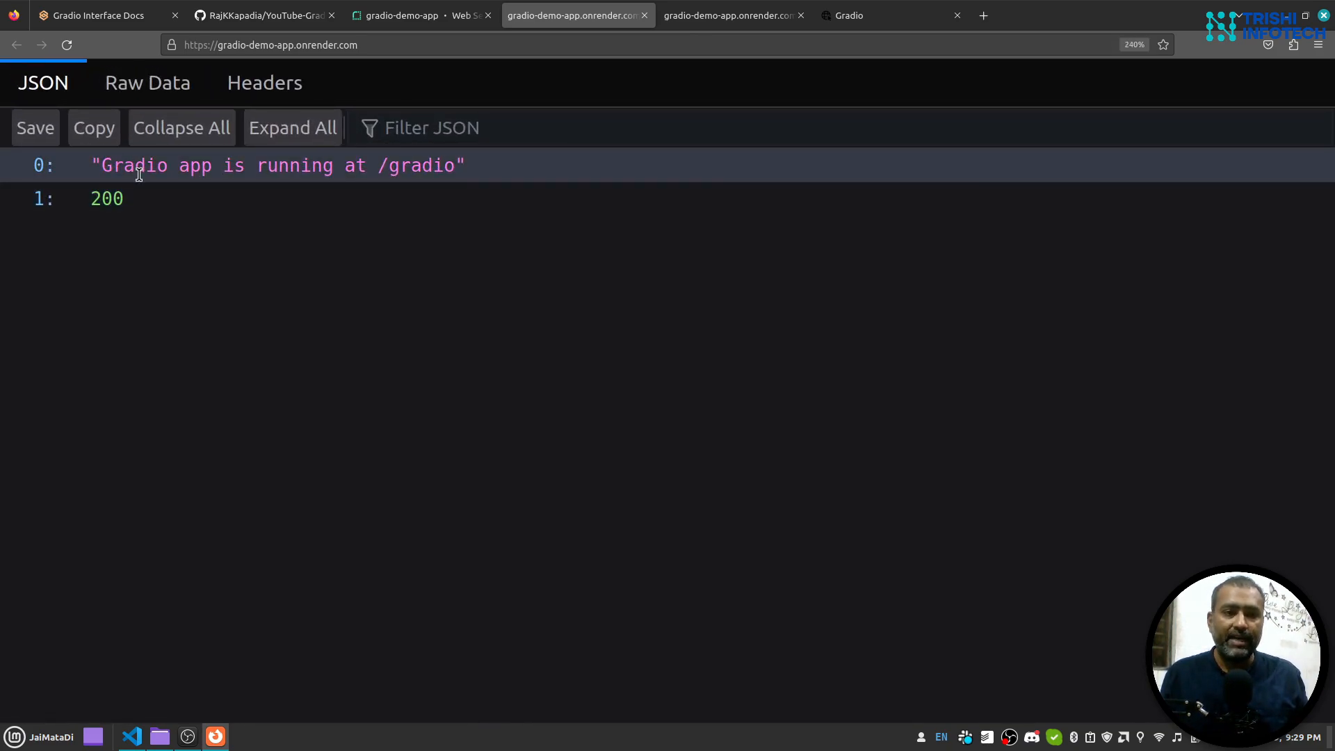
{"action": "mouse_move", "coordinate": [486, 185]}
{"action": "type", "text": "/gradio/"}
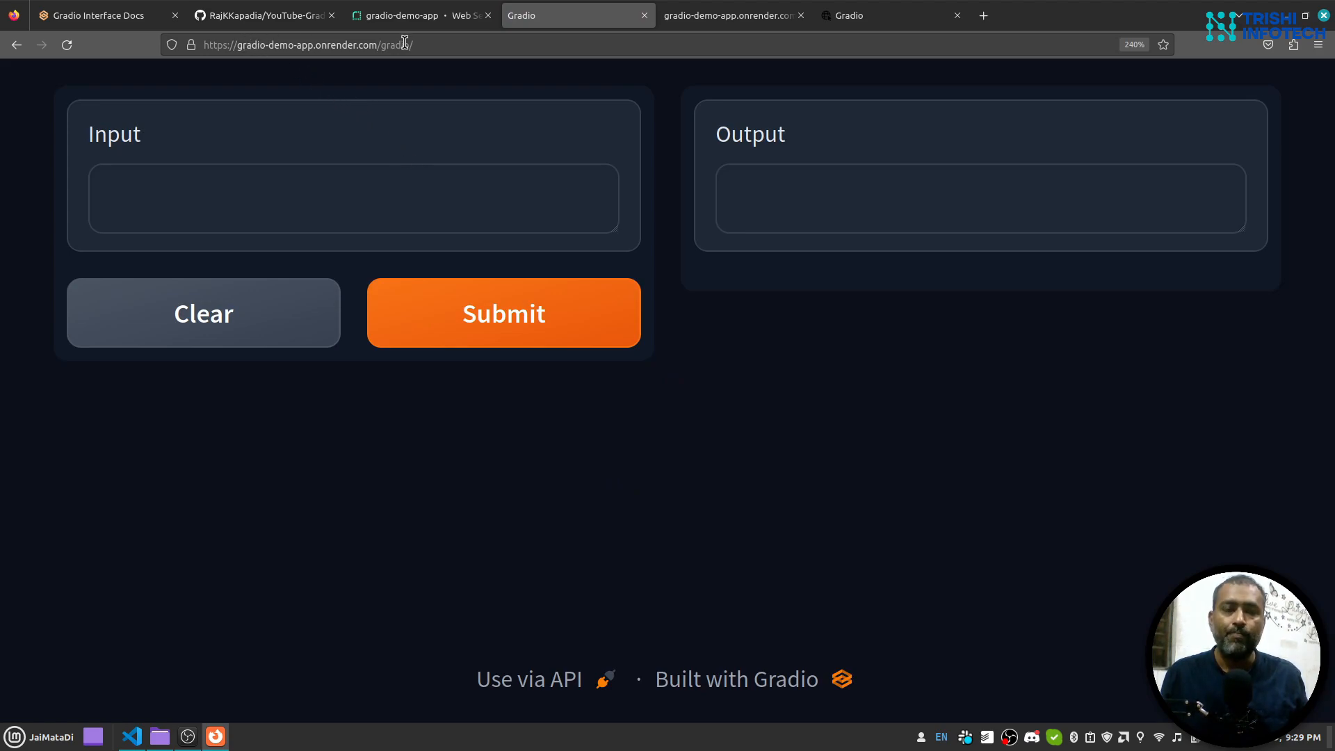
Submit hi to the live Gradio app and confirm hi is echoed as output.
{"action": "left_click", "coordinate": [291, 198]}
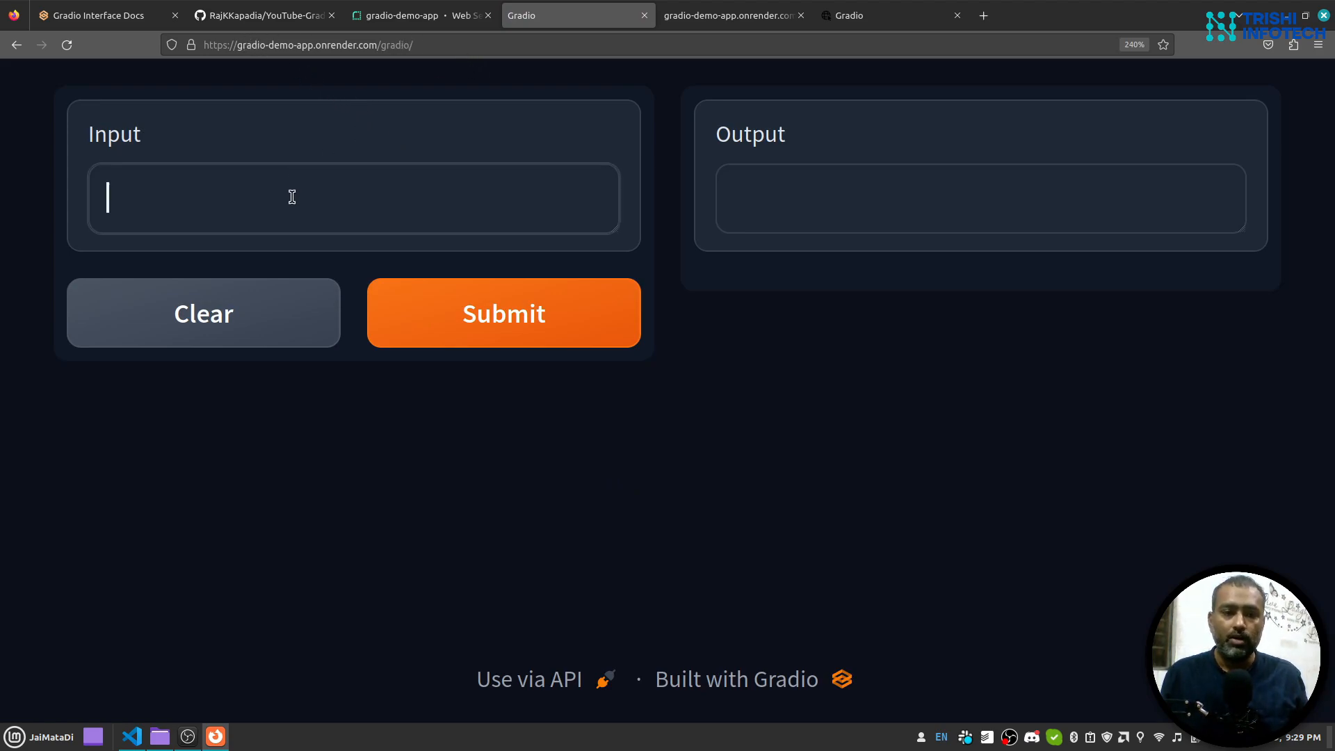
{"action": "type", "text": "hi"}
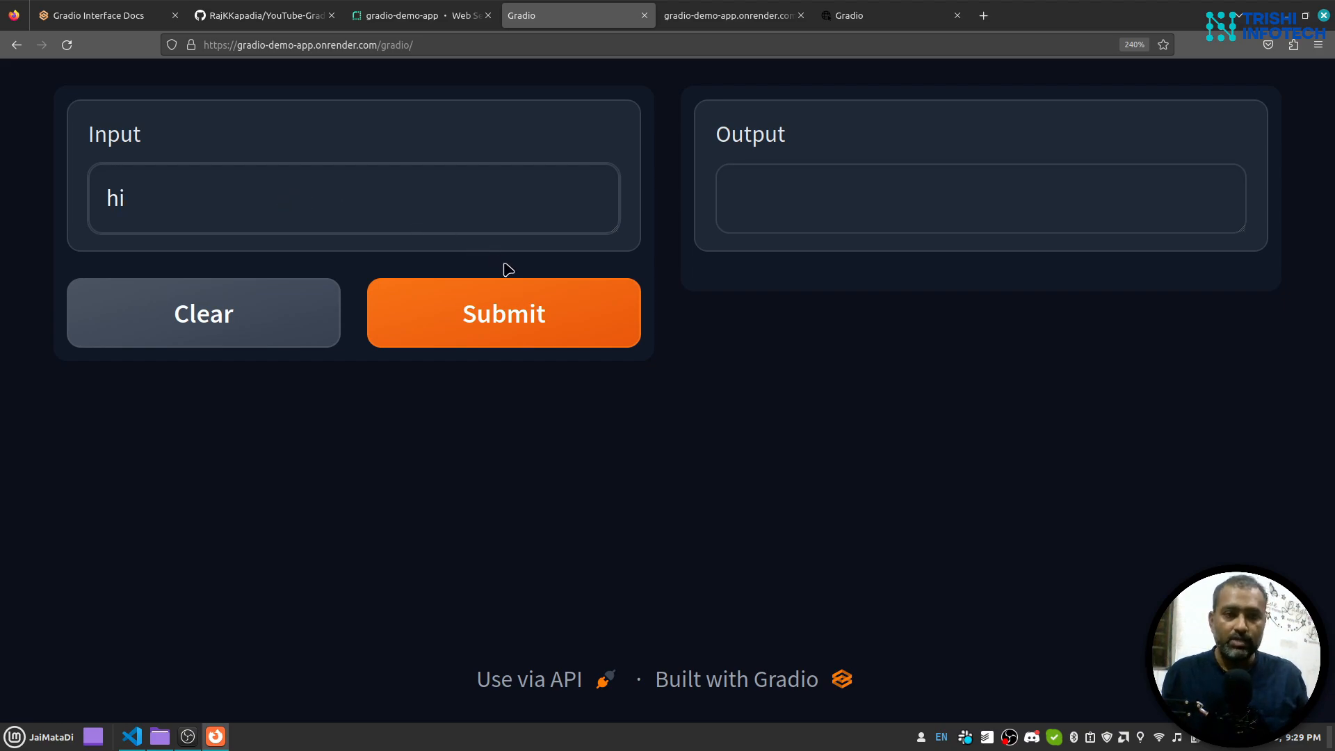
{"action": "left_click", "coordinate": [502, 313]}
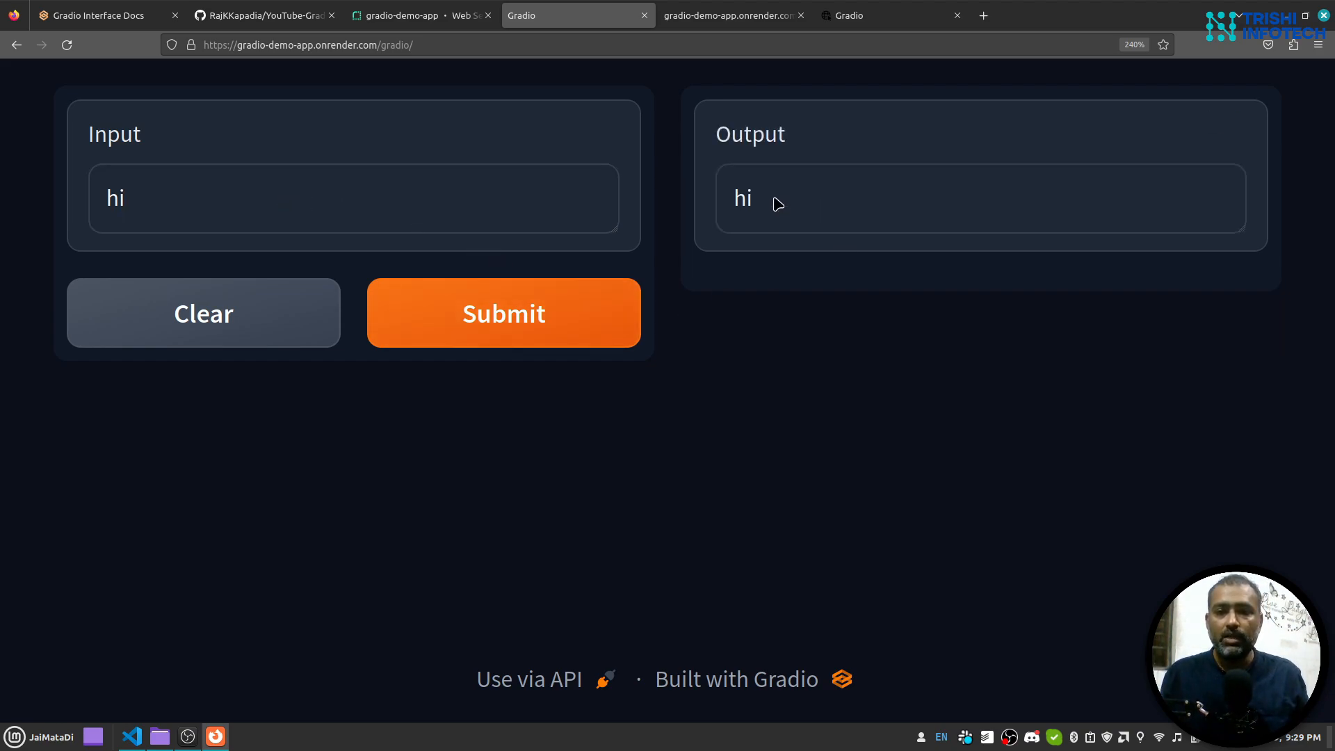
{"action": "double_click", "coordinate": [742, 198]}
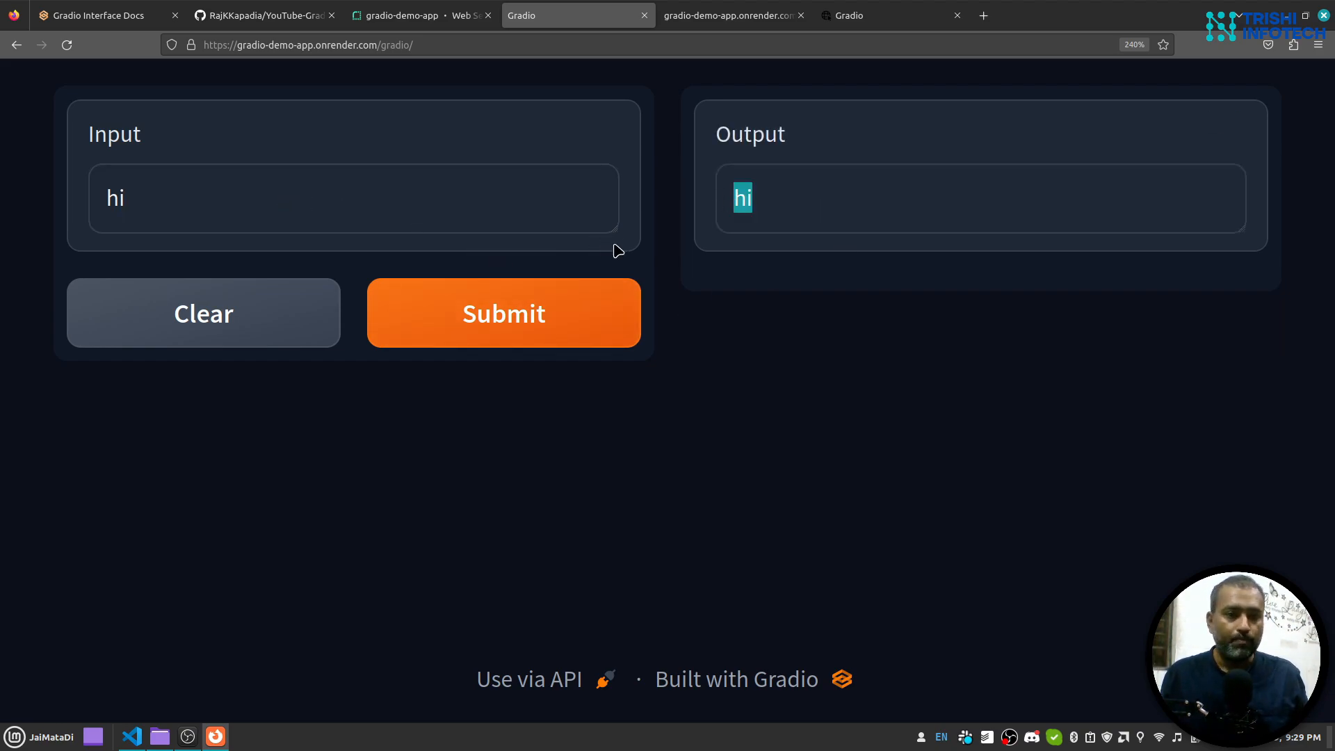
{"action": "mouse_move", "coordinate": [682, 436]}
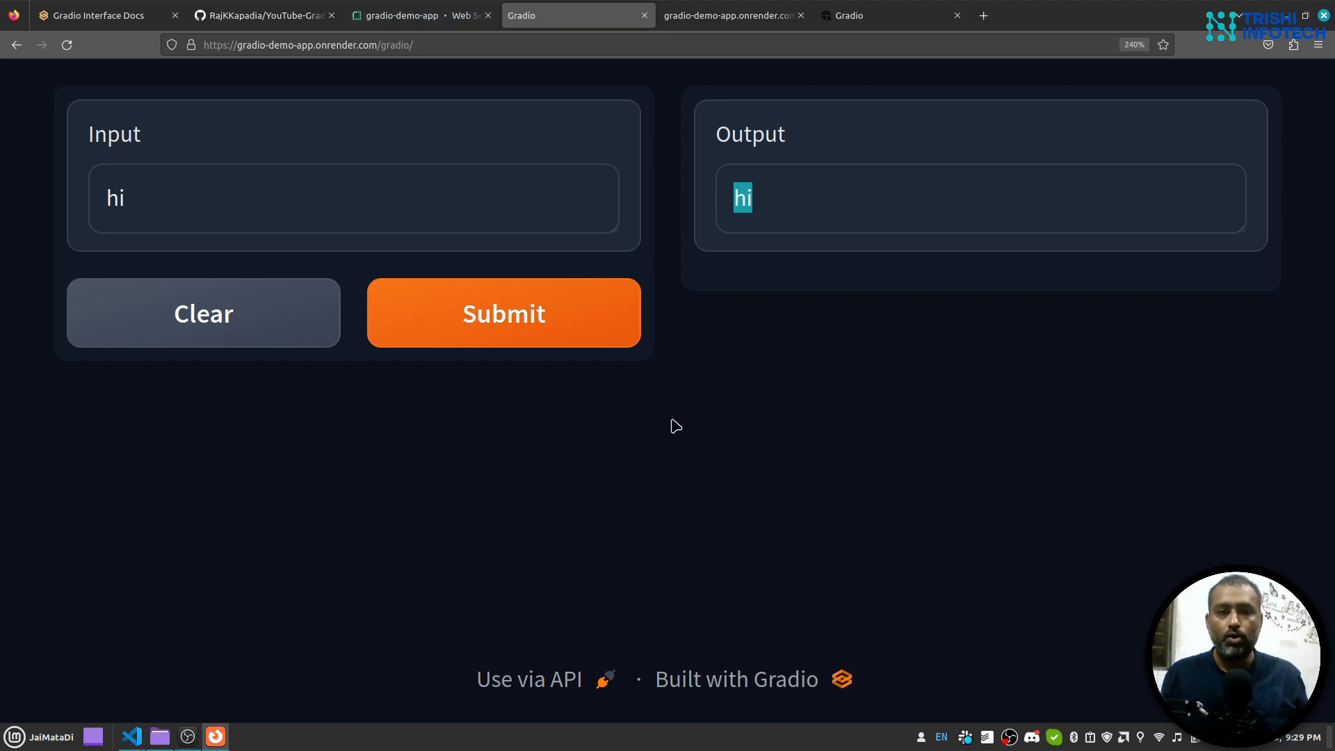
{"action": "mouse_move", "coordinate": [657, 432]}
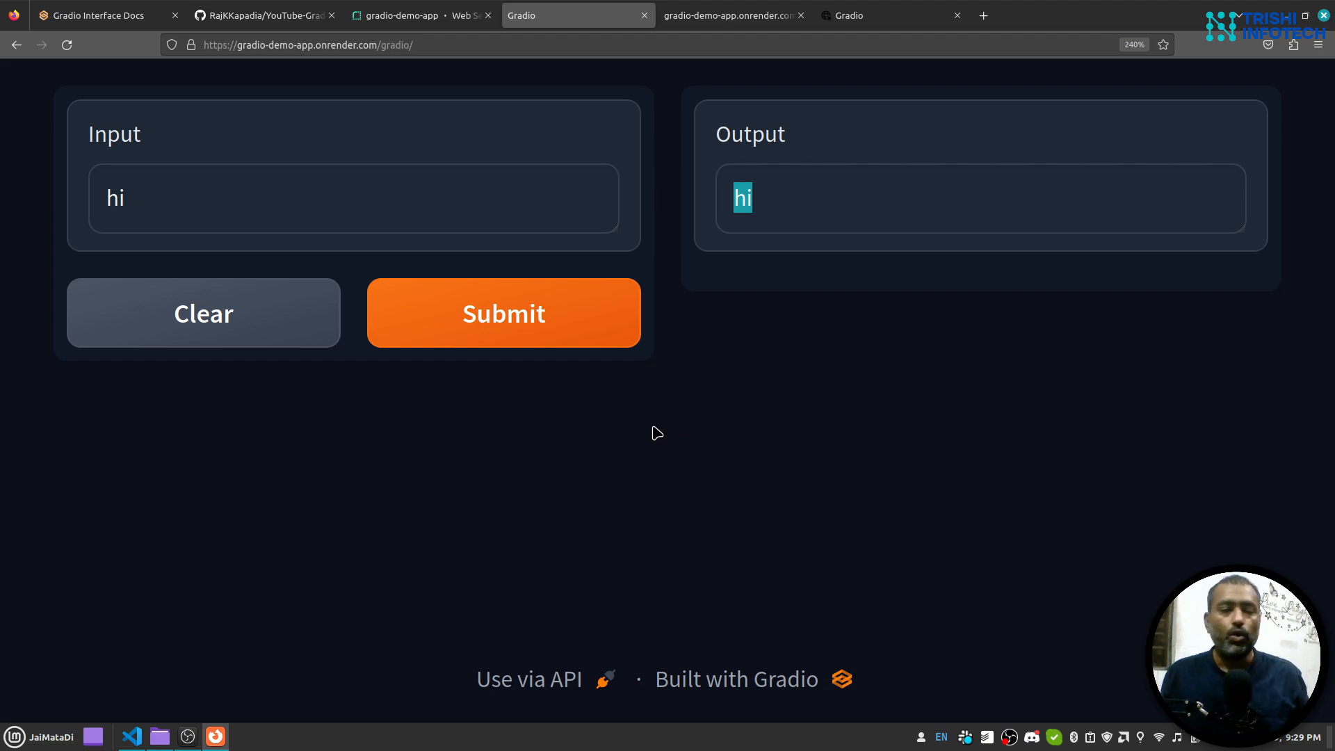
{"action": "mouse_move", "coordinate": [715, 447]}
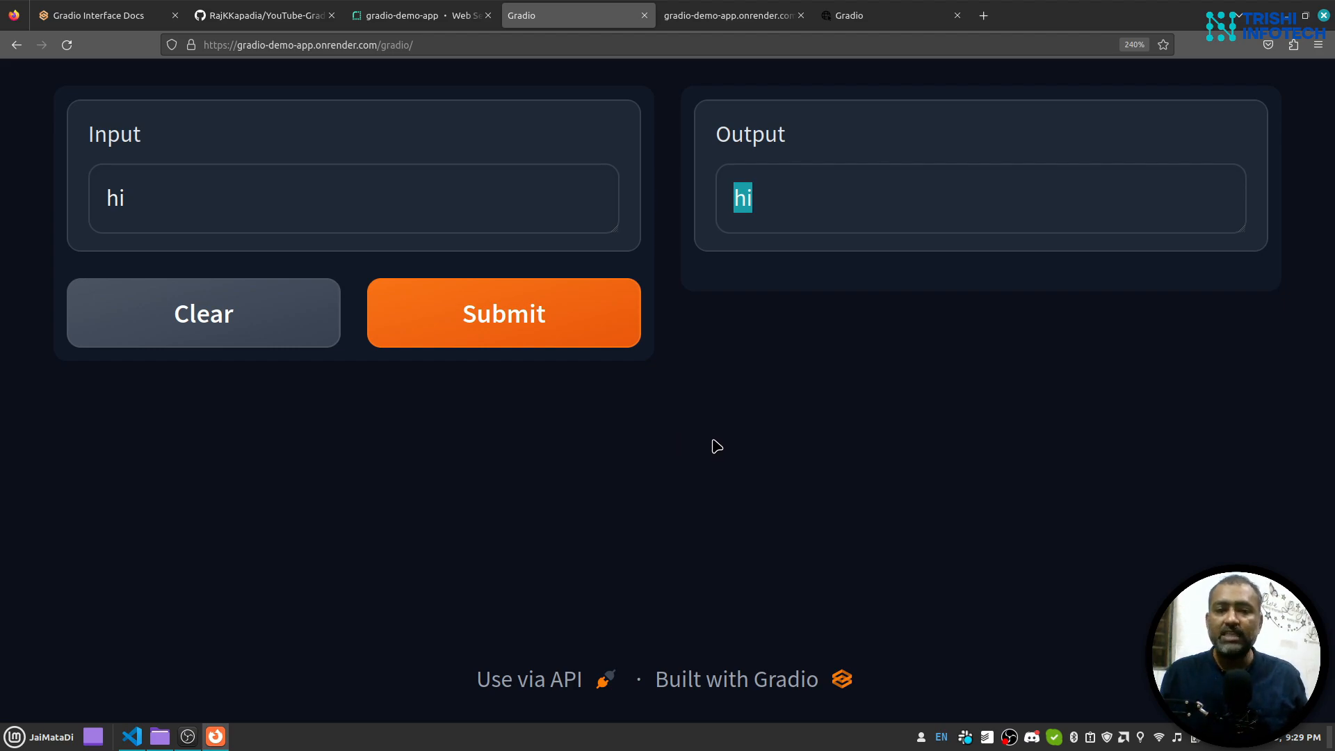
{"action": "mouse_move", "coordinate": [271, 39]}
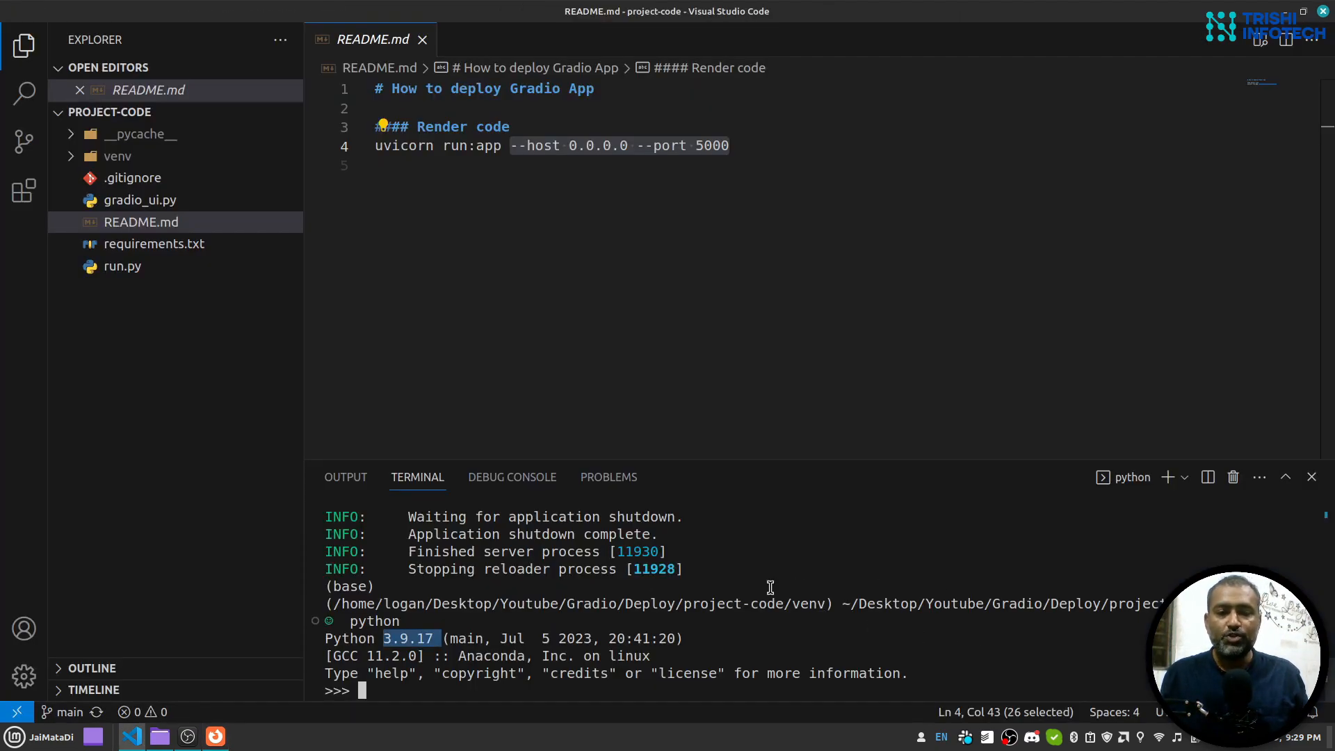
{"action": "mouse_move", "coordinate": [730, 570]}
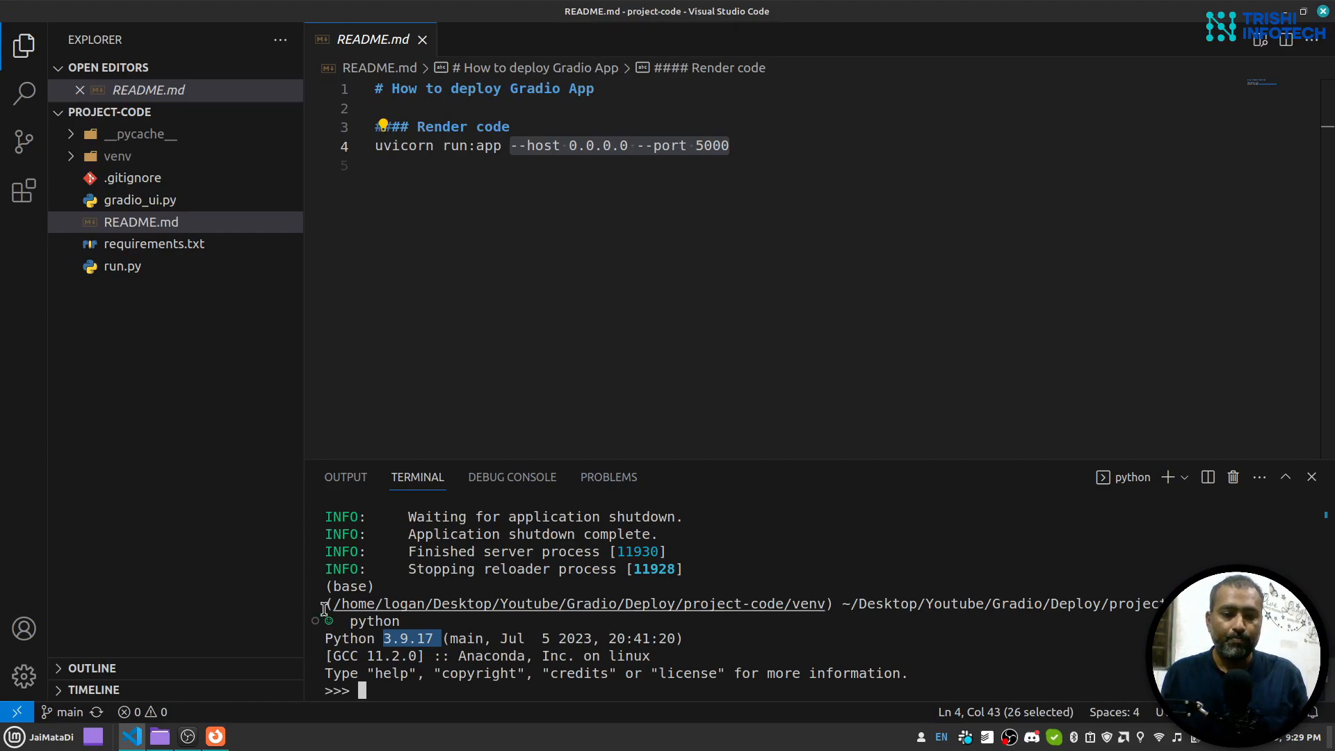
{"action": "mouse_move", "coordinate": [154, 244]}
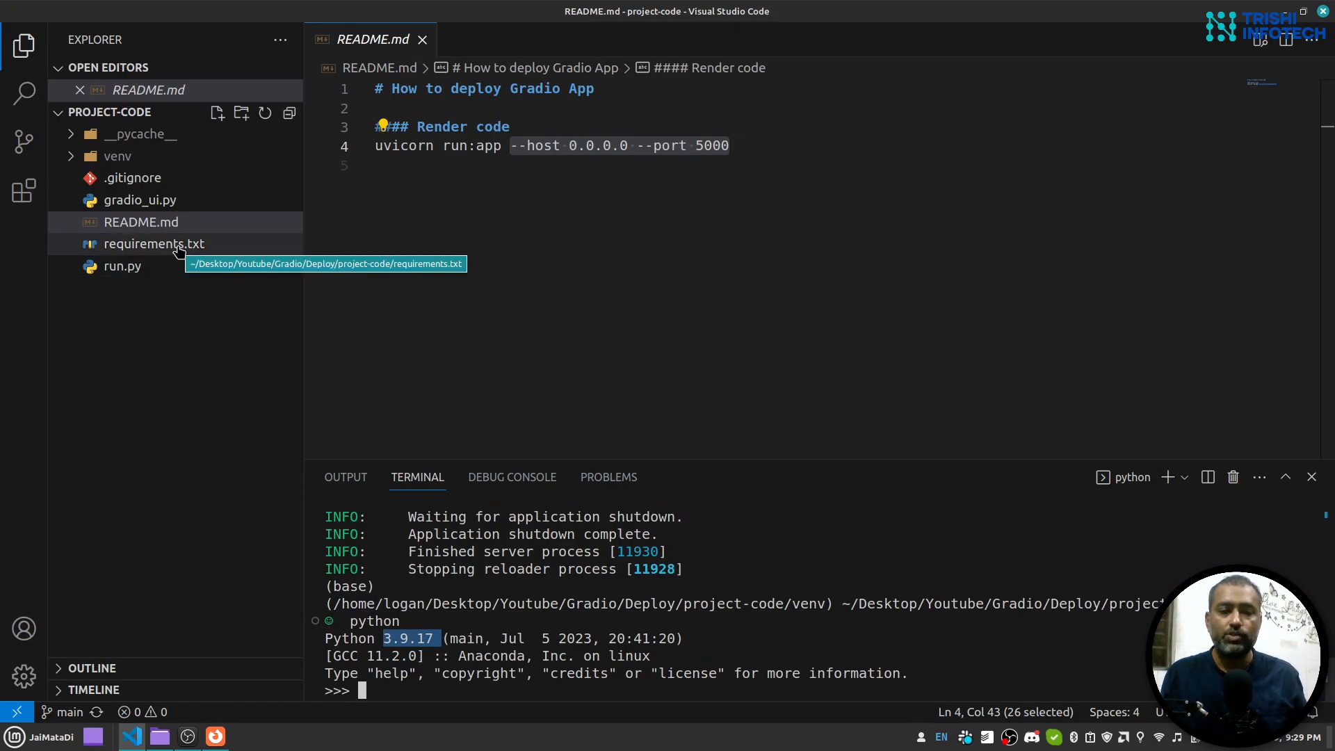
Return via Firefox to the gradio-demo-app Render dashboard and review its deploy logs.
{"action": "left_click", "coordinate": [214, 737]}
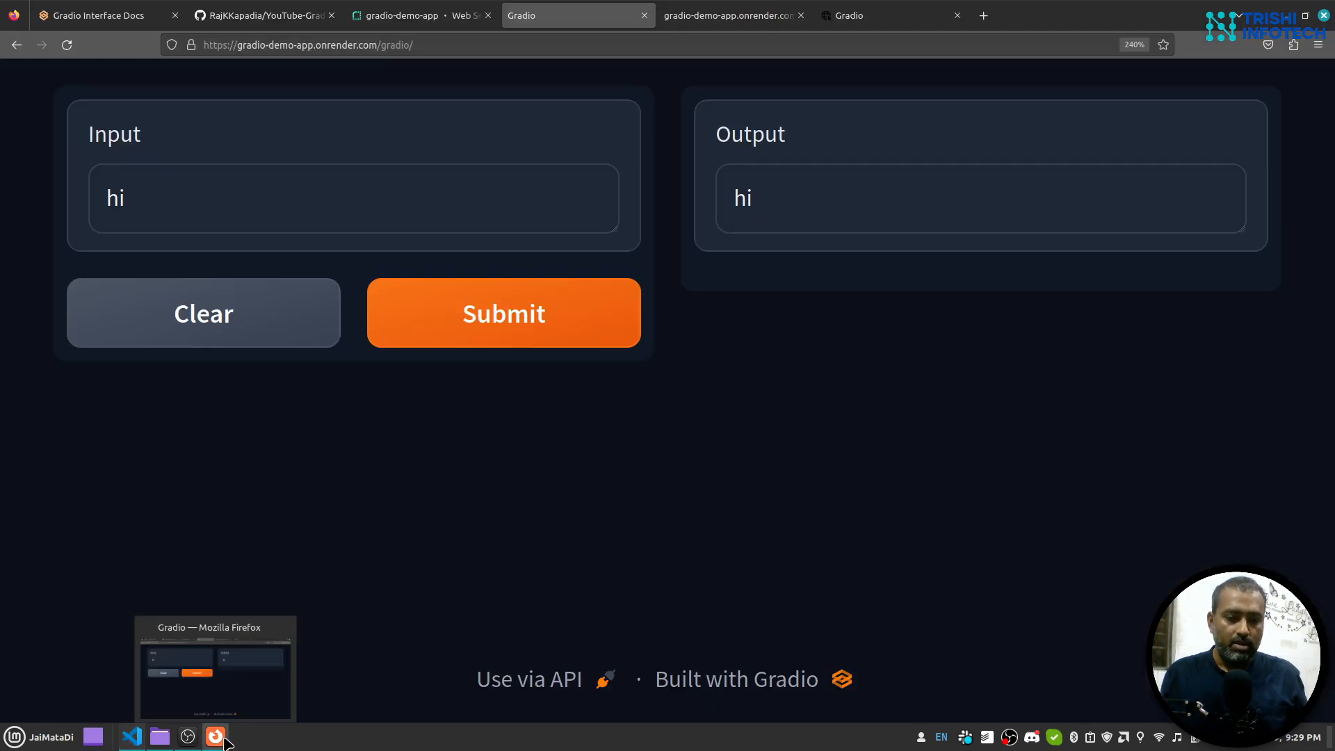
{"action": "left_click", "coordinate": [264, 15]}
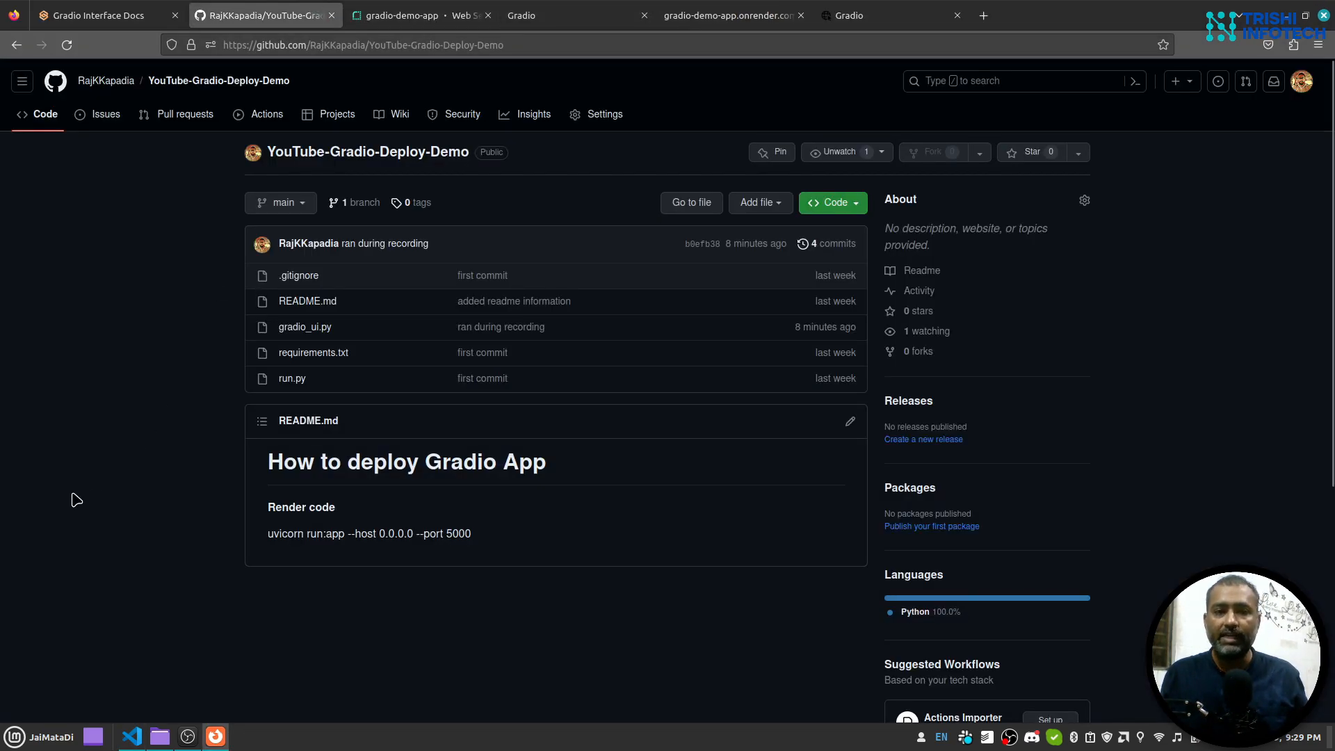
{"action": "left_click", "coordinate": [401, 16]}
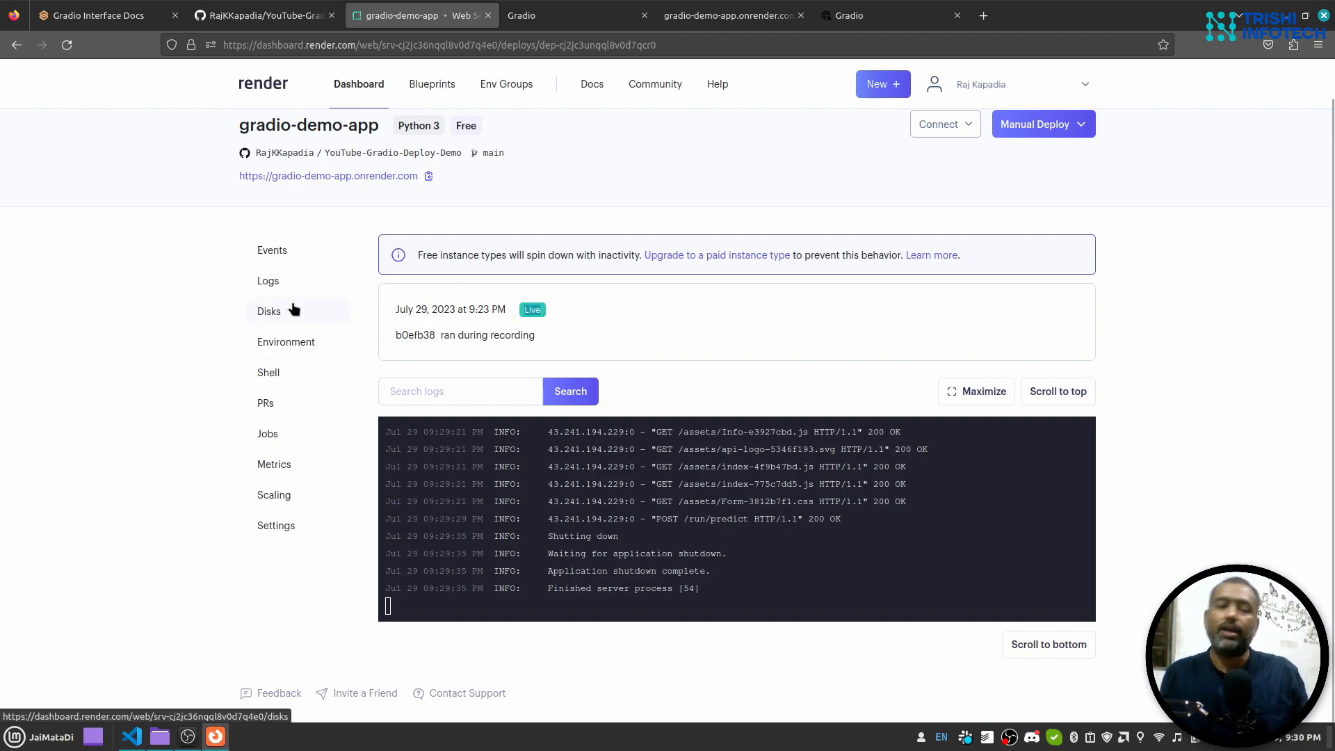
{"action": "mouse_move", "coordinate": [273, 249]}
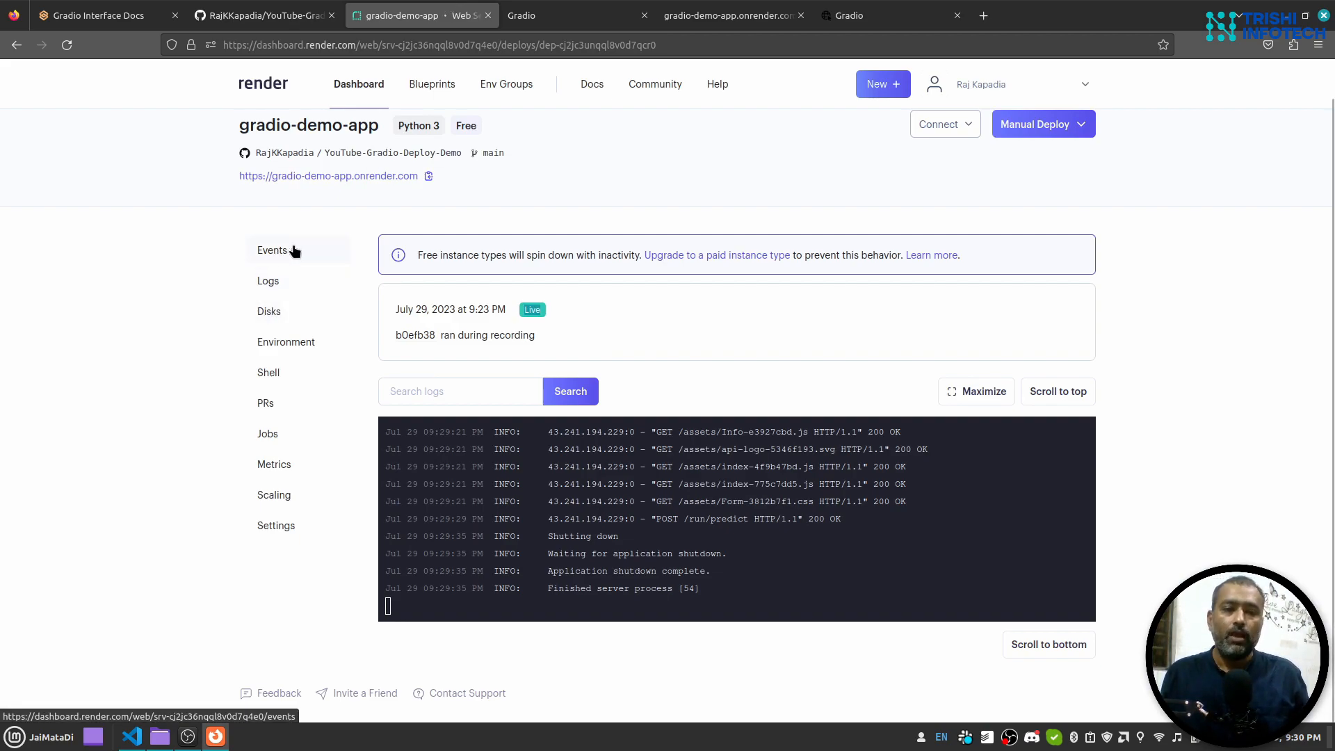
{"action": "left_click", "coordinate": [883, 83]}
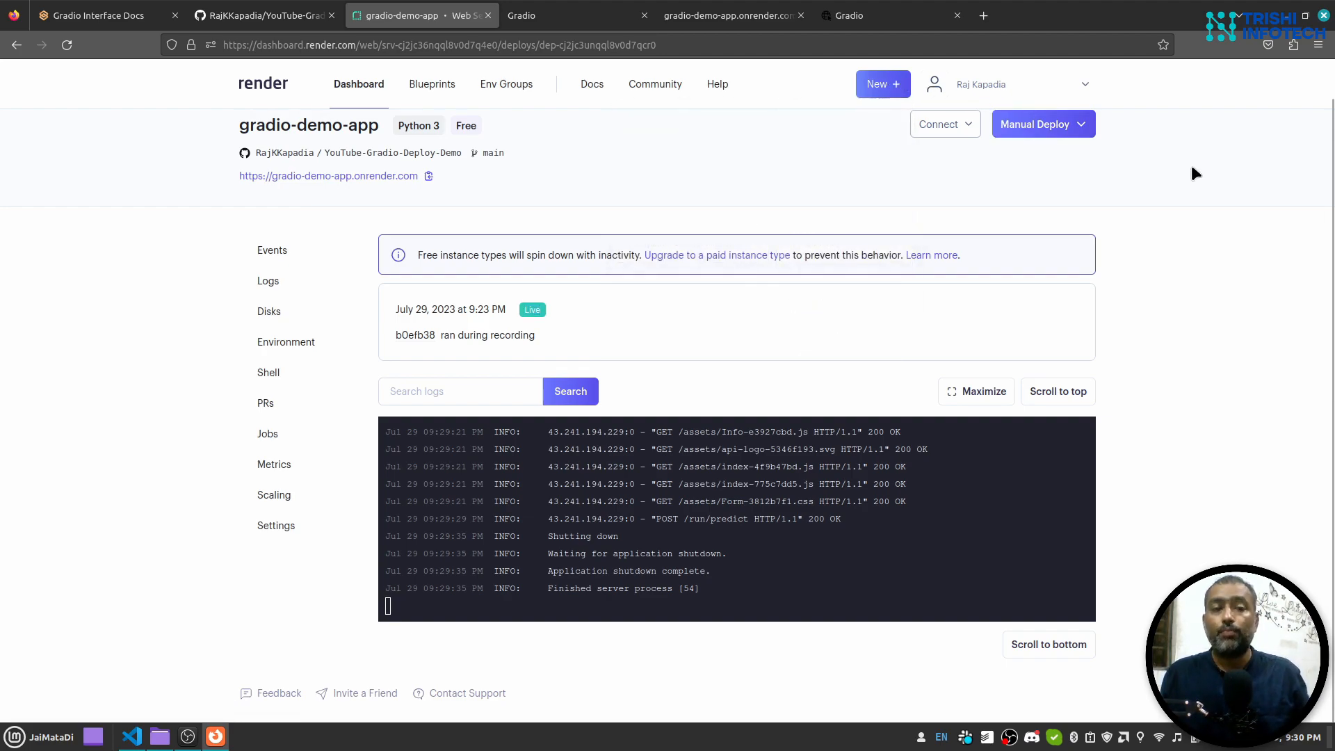
{"action": "mouse_move", "coordinate": [1221, 186]}
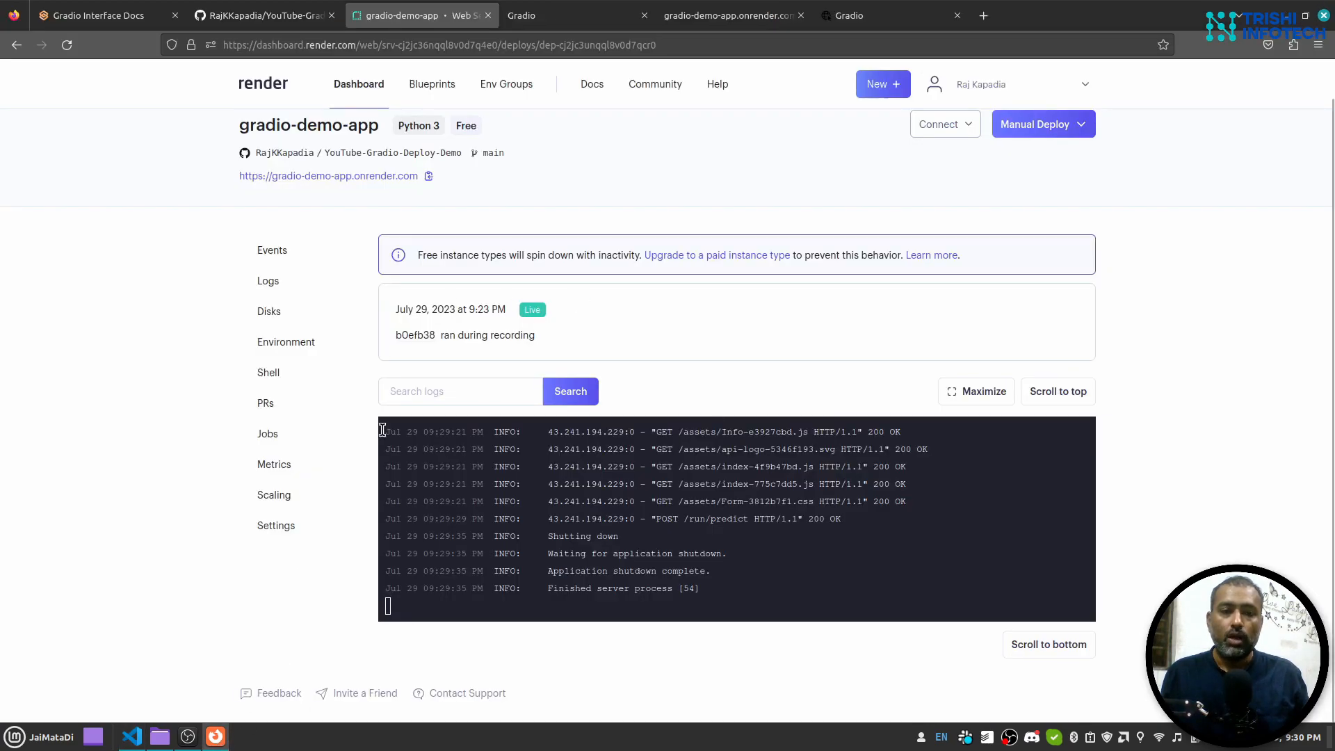
{"action": "mouse_move", "coordinate": [810, 342]}
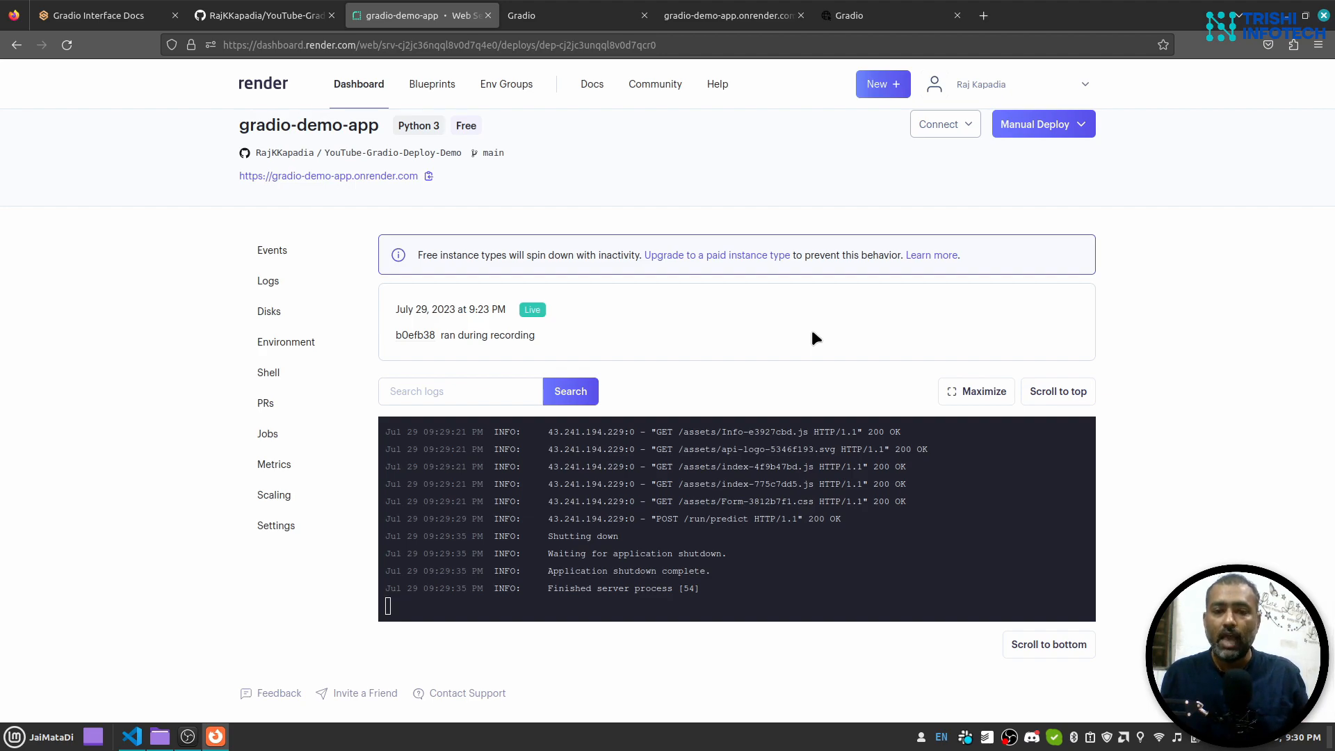
{"action": "scroll", "scroll_direction": "up", "scroll_amount": 3}
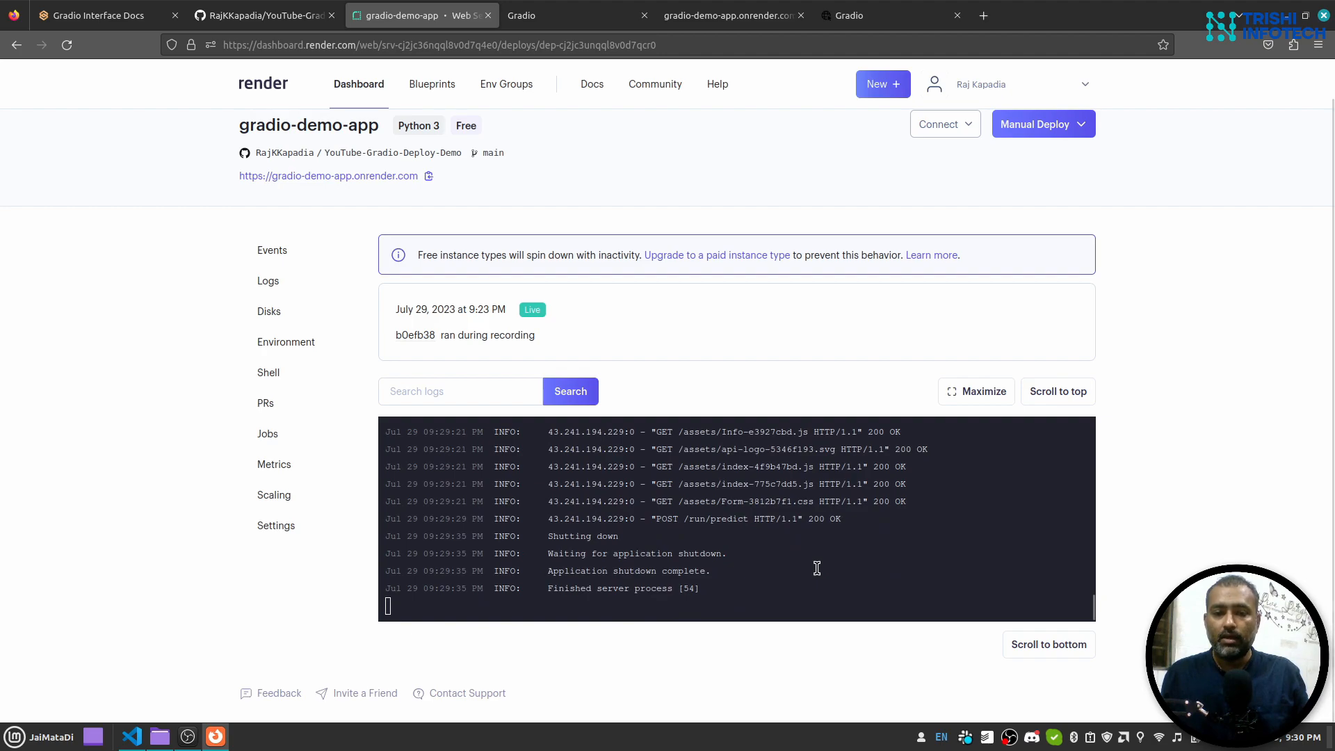
{"action": "mouse_move", "coordinate": [1303, 491]}
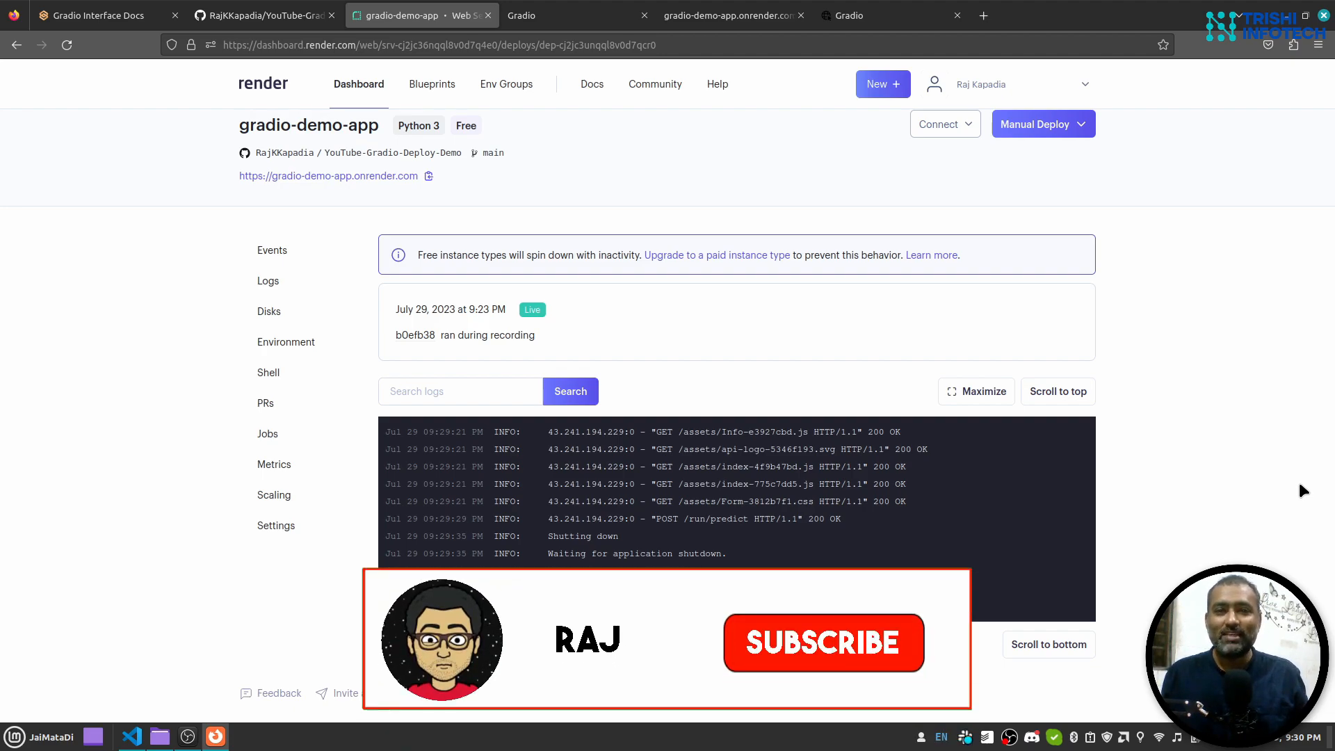
{"action": "left_click", "coordinate": [822, 642]}
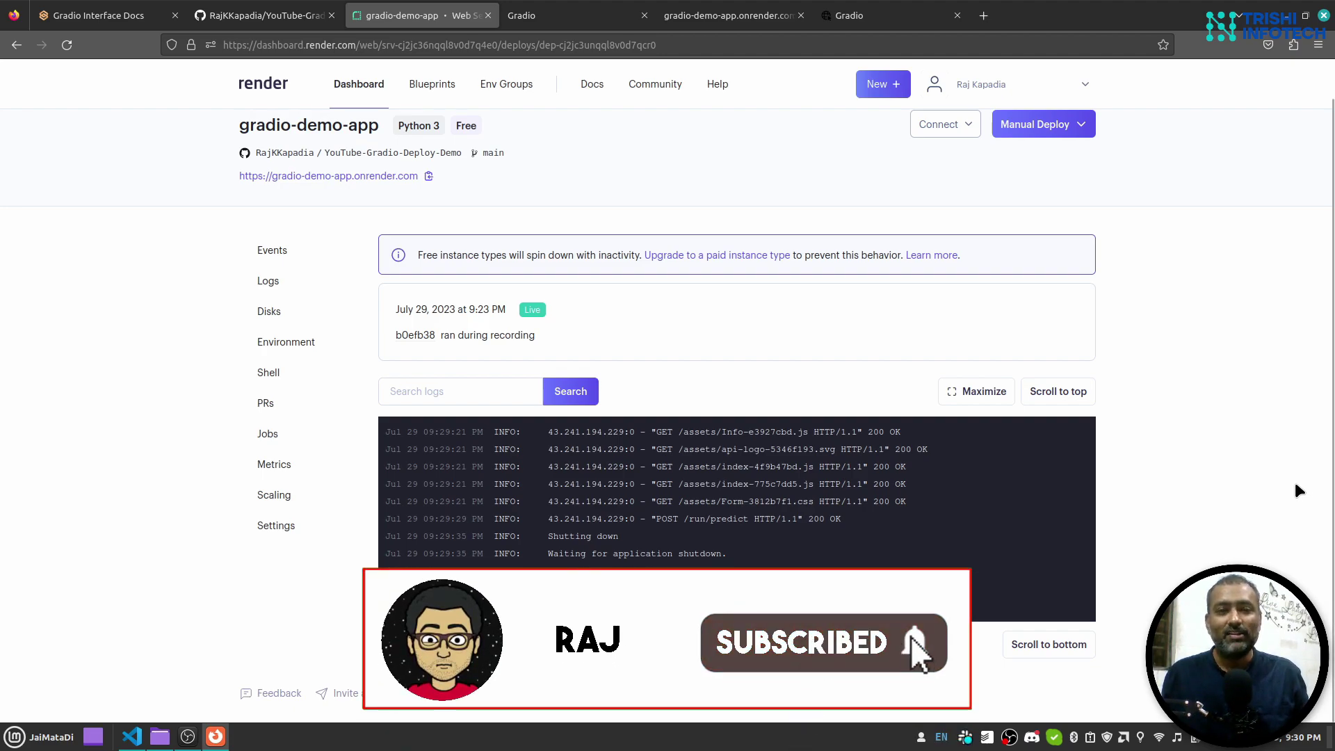